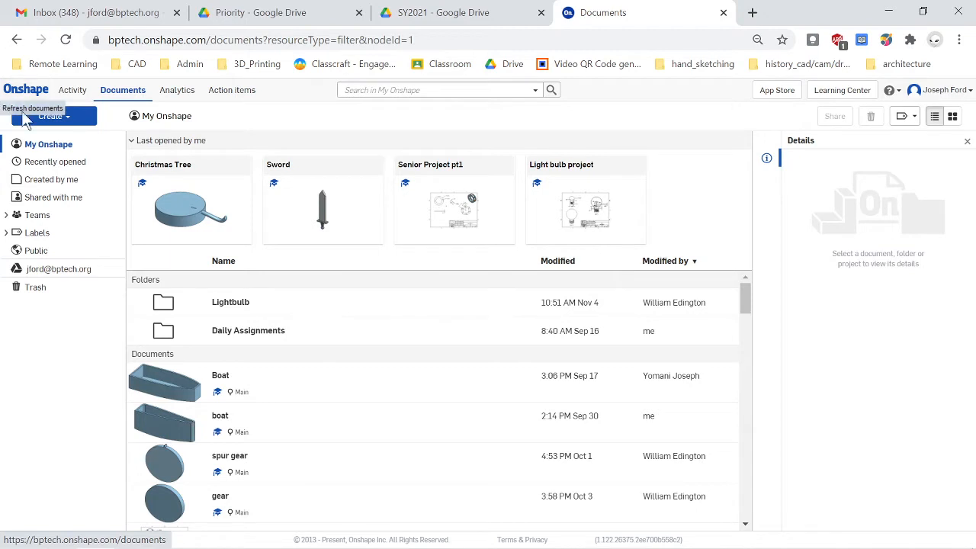
pyautogui.moveTo(80, 120)
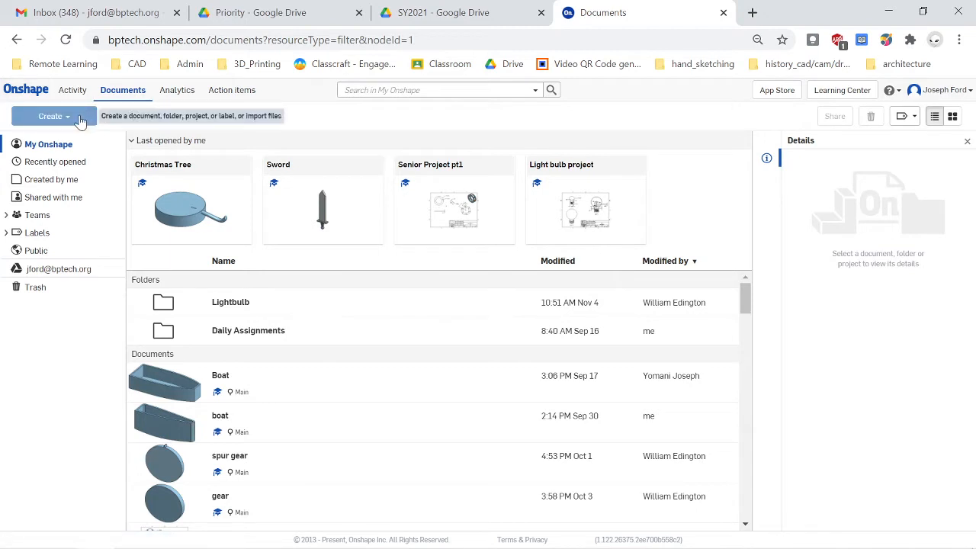
pyautogui.moveTo(681, 114)
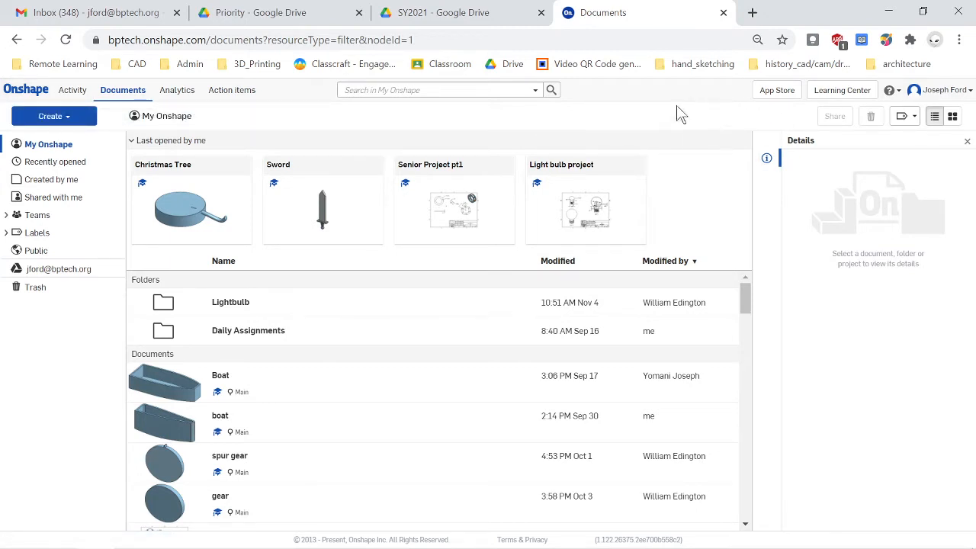
pyautogui.moveTo(661, 31)
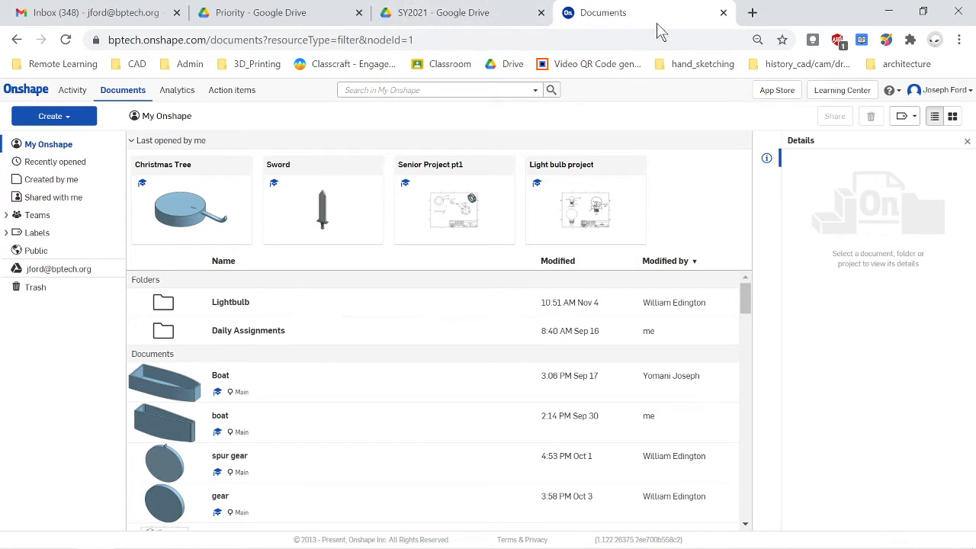
pyautogui.moveTo(124, 130)
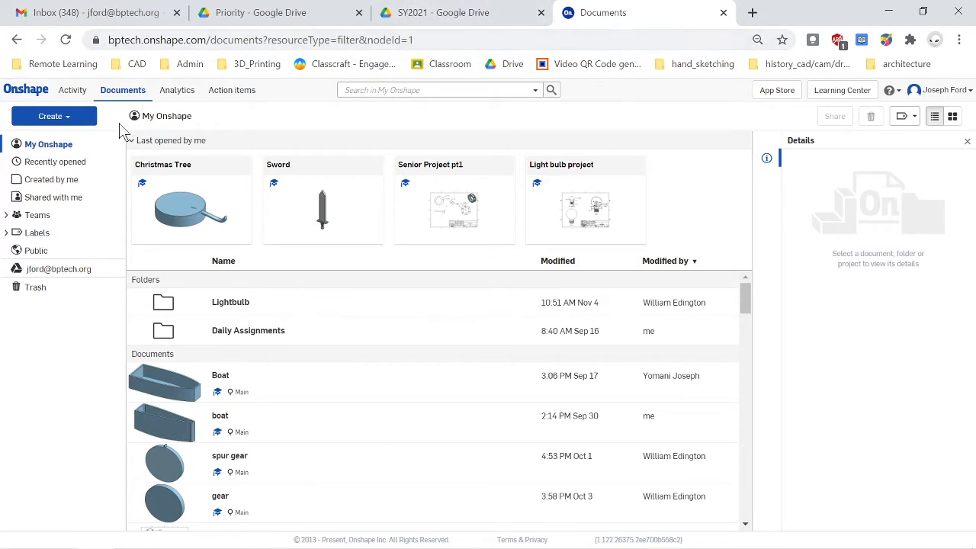
# - Create a new Onshape document named 'Toy Sword'
pyautogui.click(54, 116)
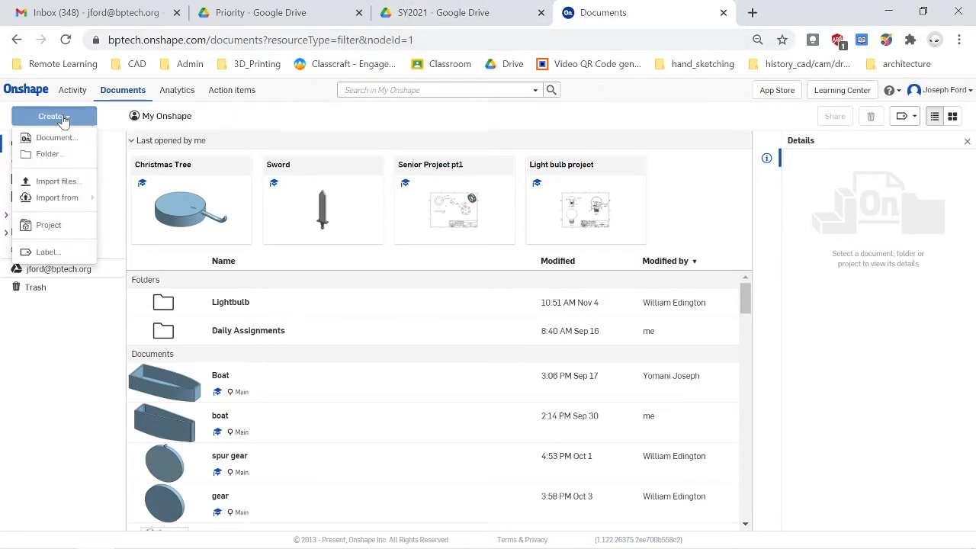
pyautogui.click(56, 137)
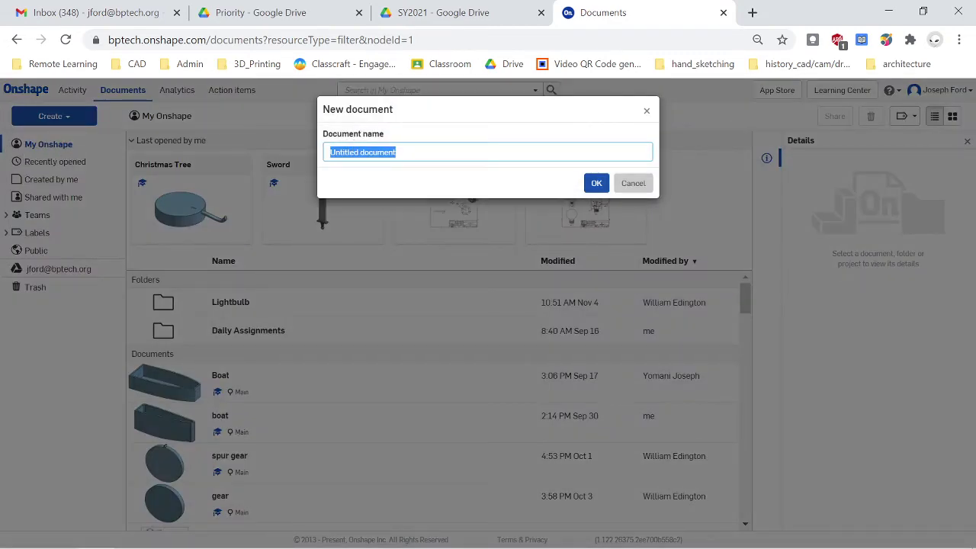
pyautogui.moveTo(491, 204)
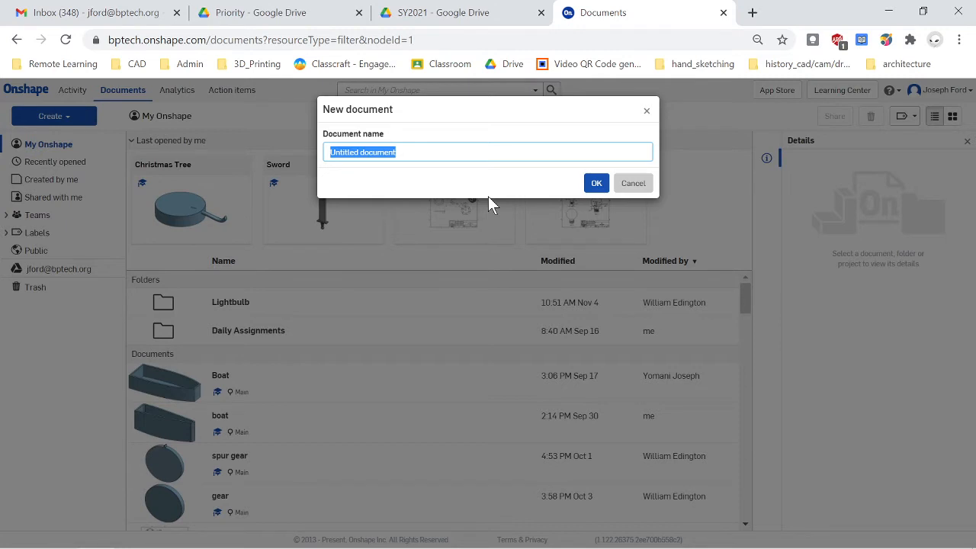
pyautogui.write('T')
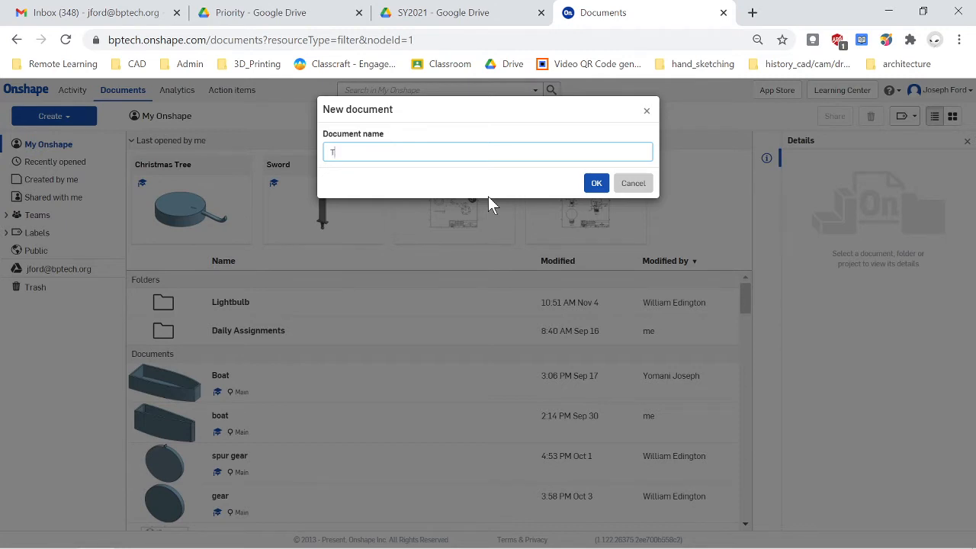
pyautogui.write('oy Sword')
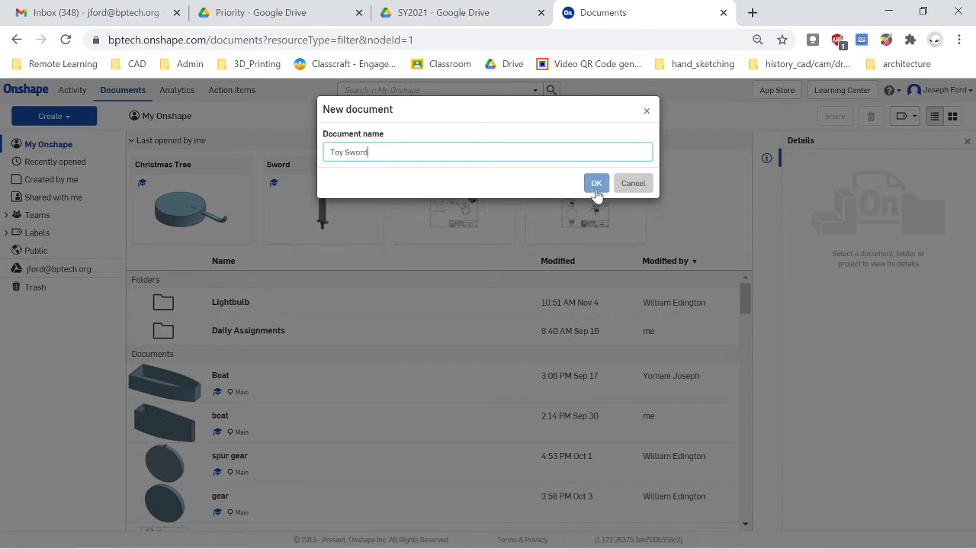
pyautogui.click(597, 183)
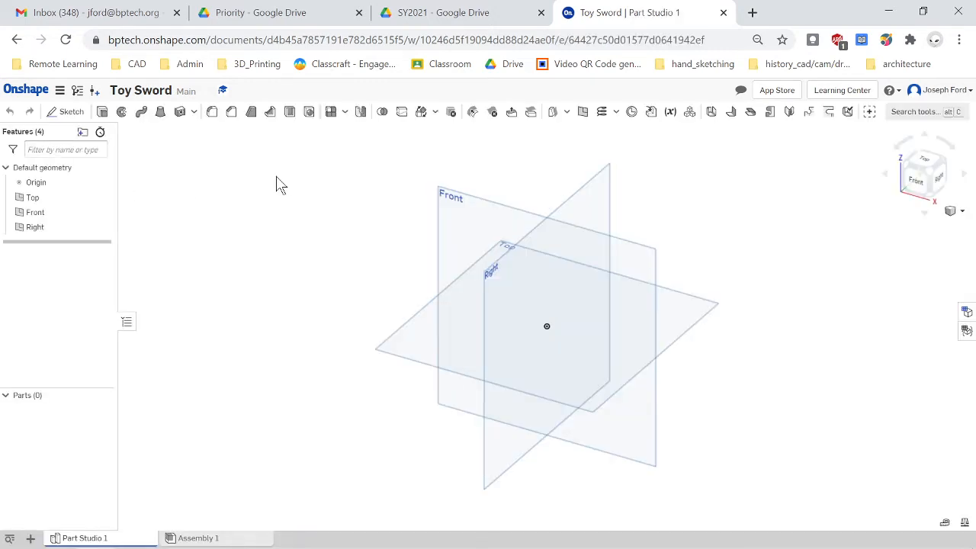
pyautogui.moveTo(3, 374)
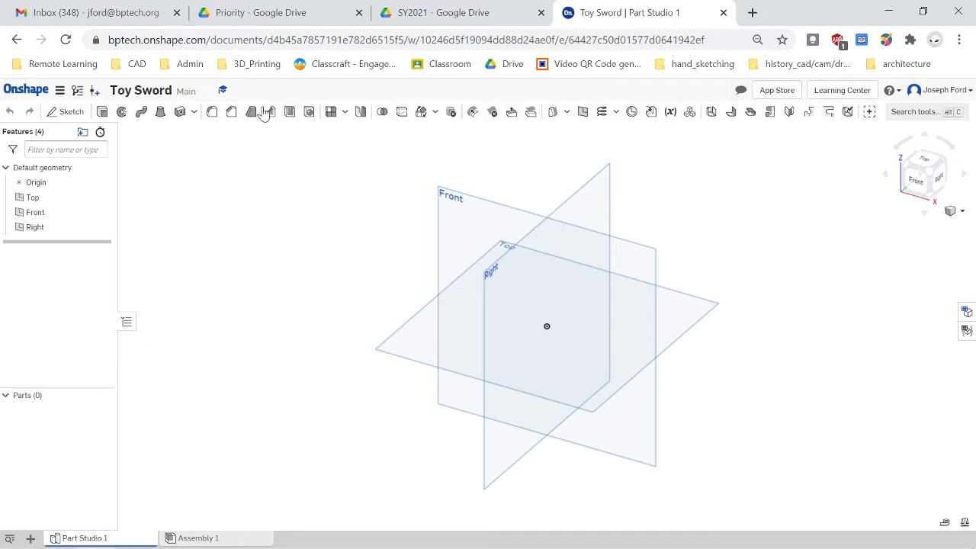
pyautogui.moveTo(121, 111)
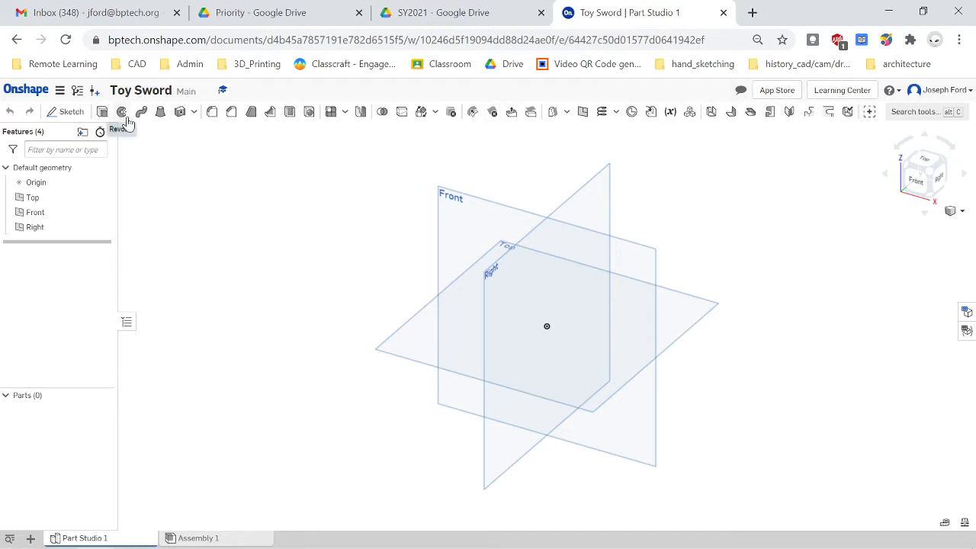
pyautogui.moveTo(102, 111)
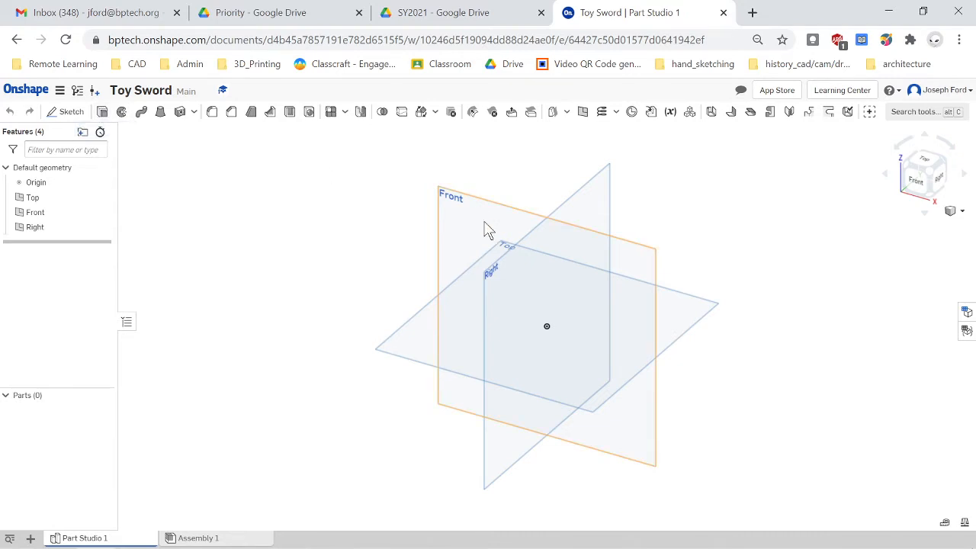
pyautogui.moveTo(265, 158)
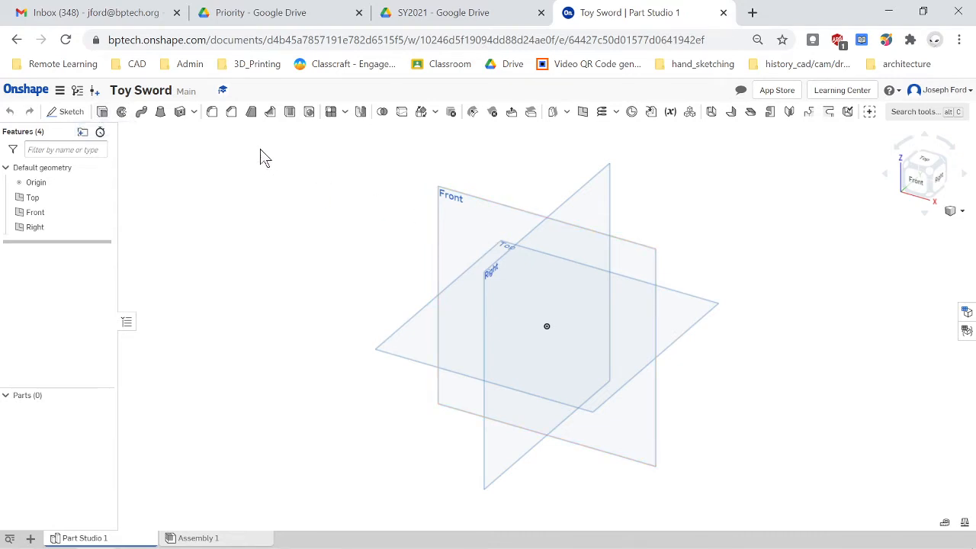
pyautogui.moveTo(232, 112)
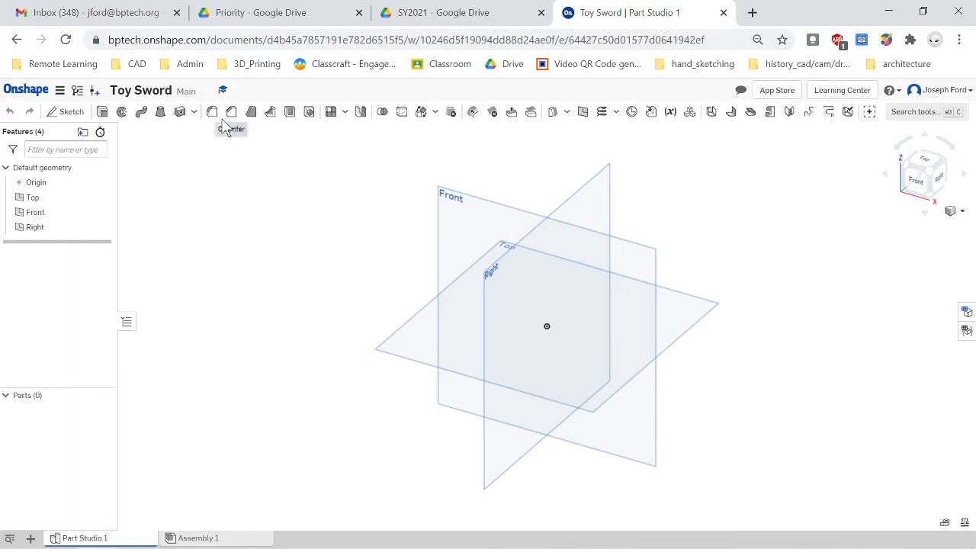
pyautogui.moveTo(212, 112)
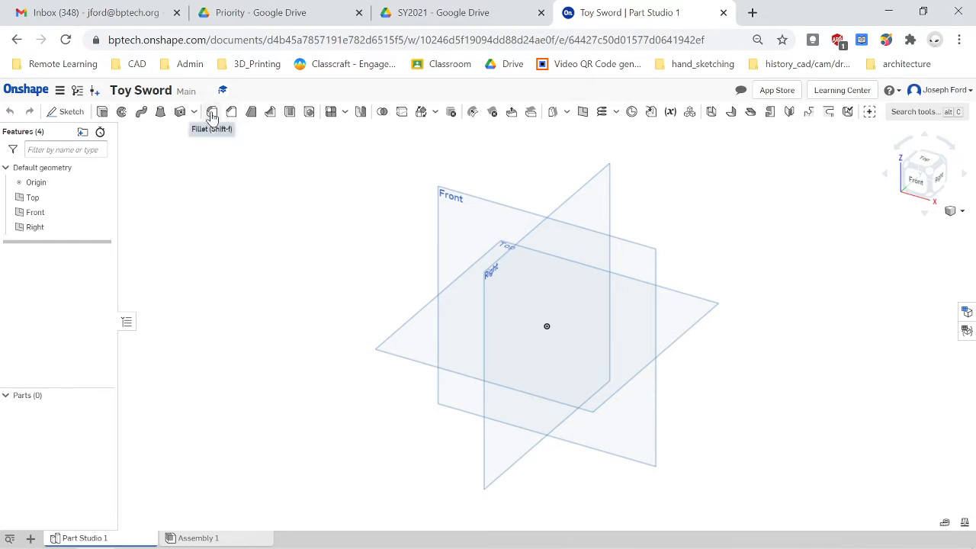
pyautogui.moveTo(232, 112)
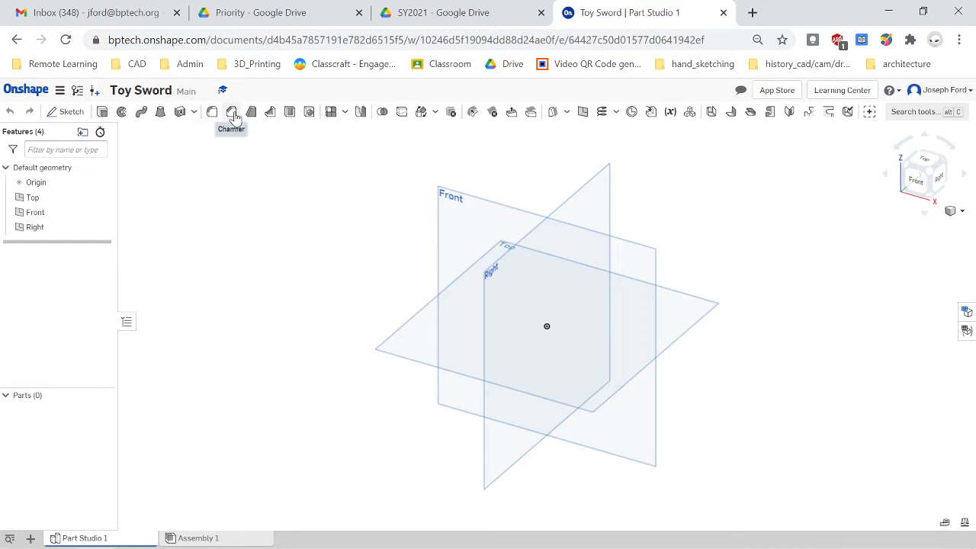
pyautogui.moveTo(233, 112)
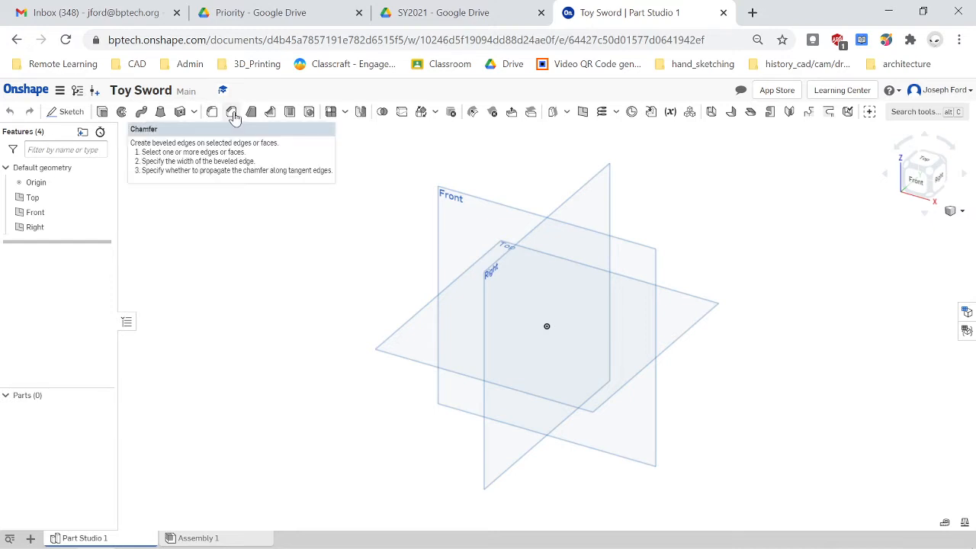
pyautogui.moveTo(891, 252)
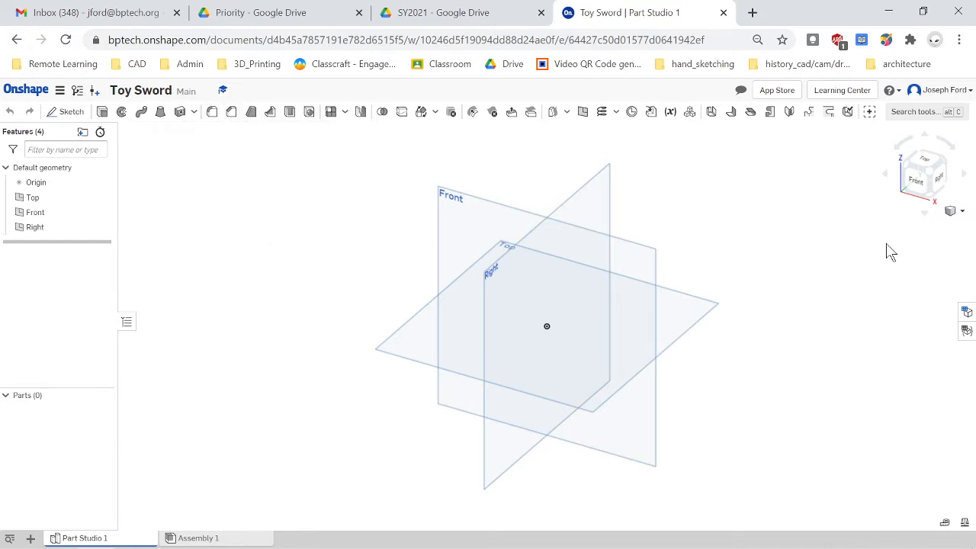
pyautogui.moveTo(71, 112)
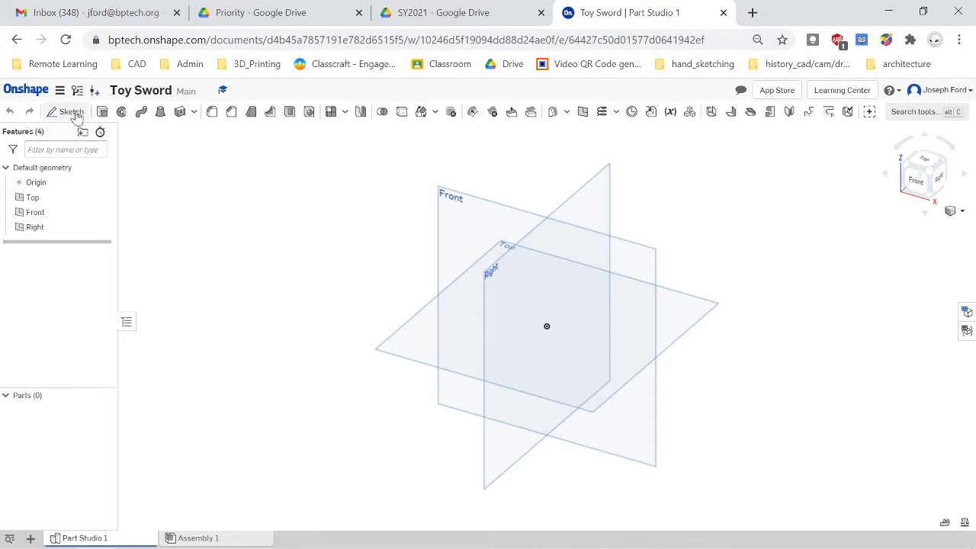
# - Start Sketch 1 and view the Front plane straight on
pyautogui.click(69, 112)
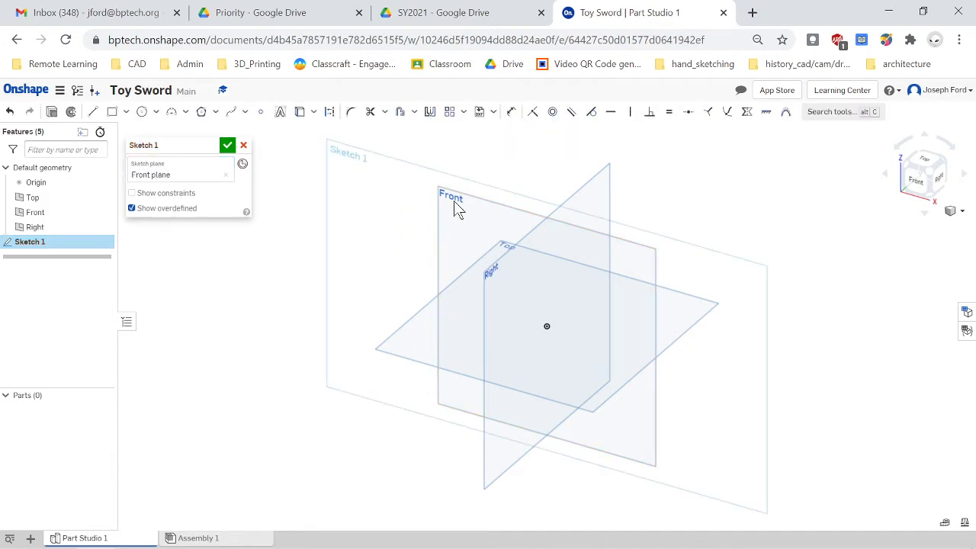
pyautogui.moveTo(446, 257)
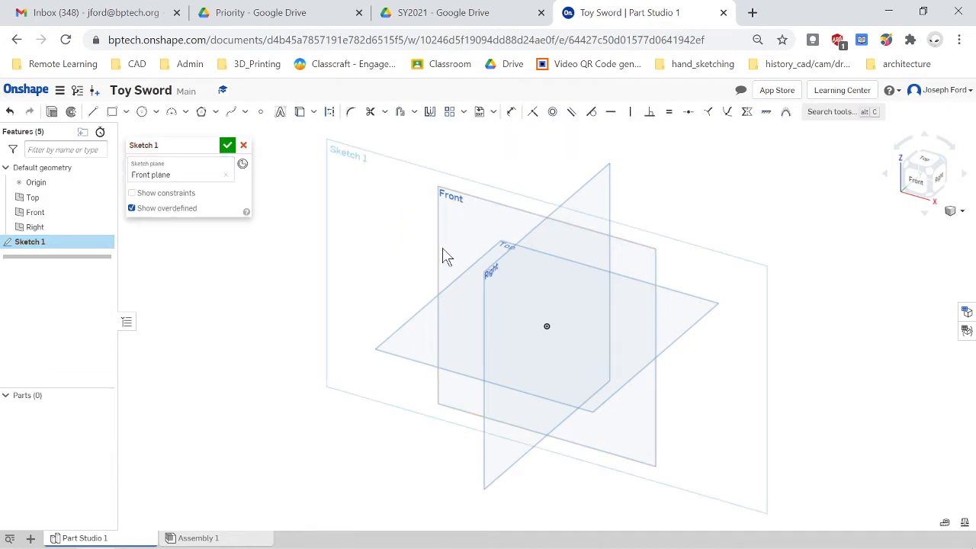
pyautogui.moveTo(847, 270)
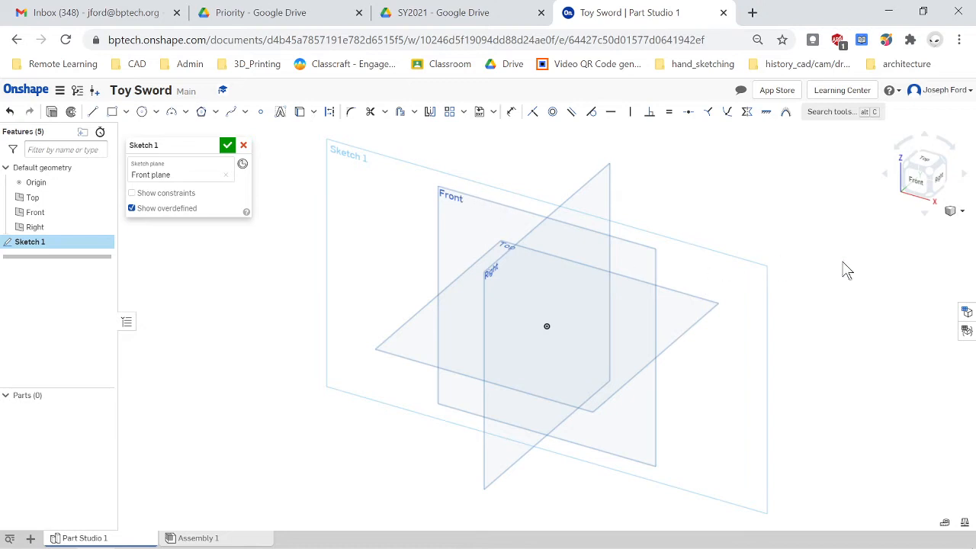
pyautogui.moveTo(919, 183)
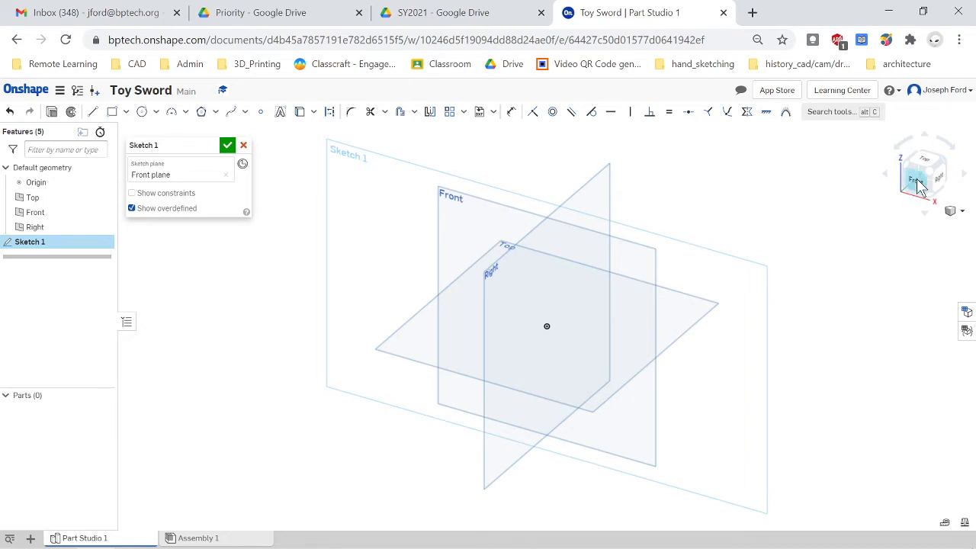
pyautogui.click(919, 181)
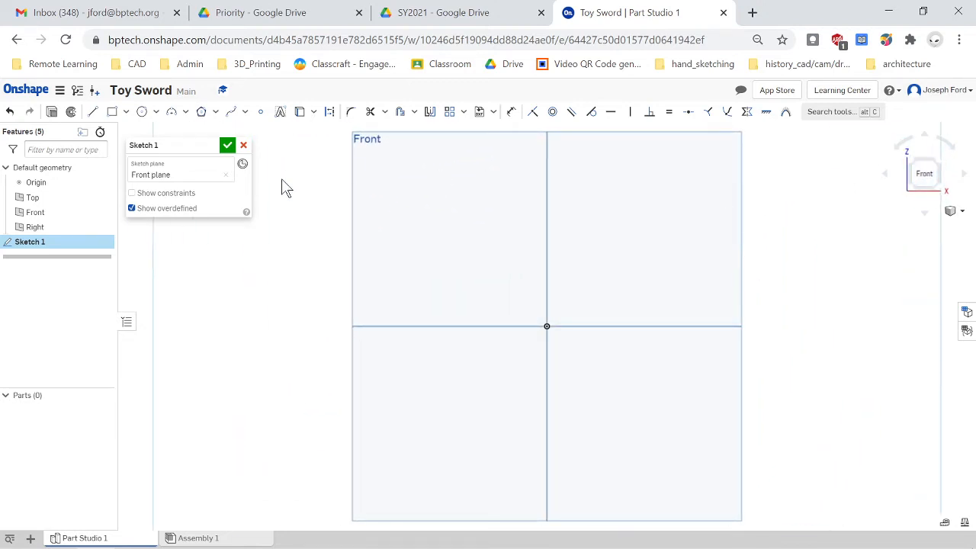
pyautogui.moveTo(583, 286)
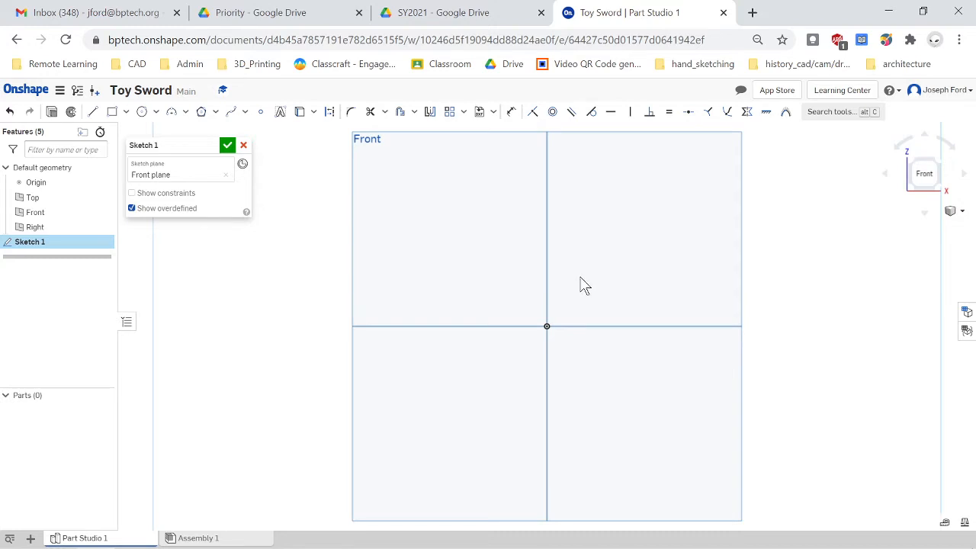
pyautogui.moveTo(174, 113)
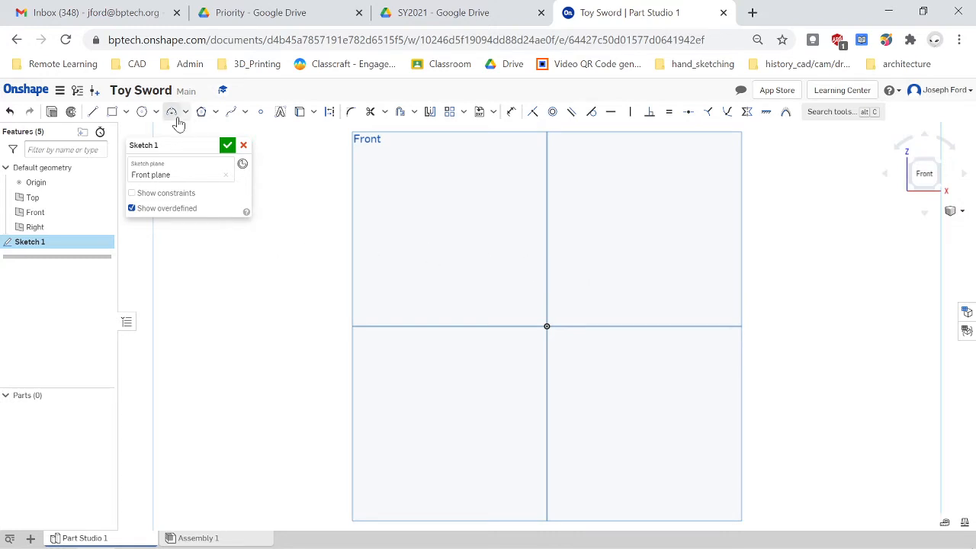
pyautogui.moveTo(94, 113)
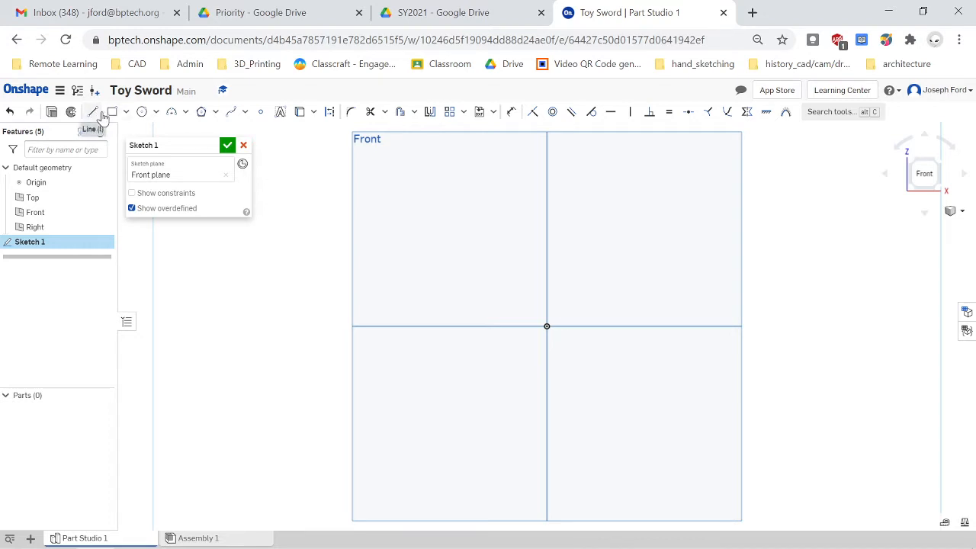
pyautogui.moveTo(92, 112)
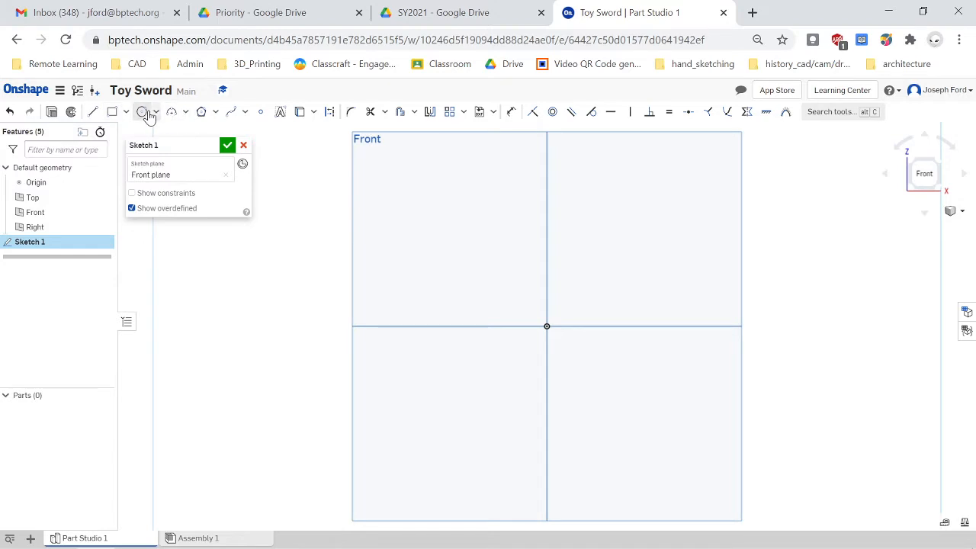
# - Draw a circle on the origin, split it with a vertical line and trim away its right half
pyautogui.click(142, 111)
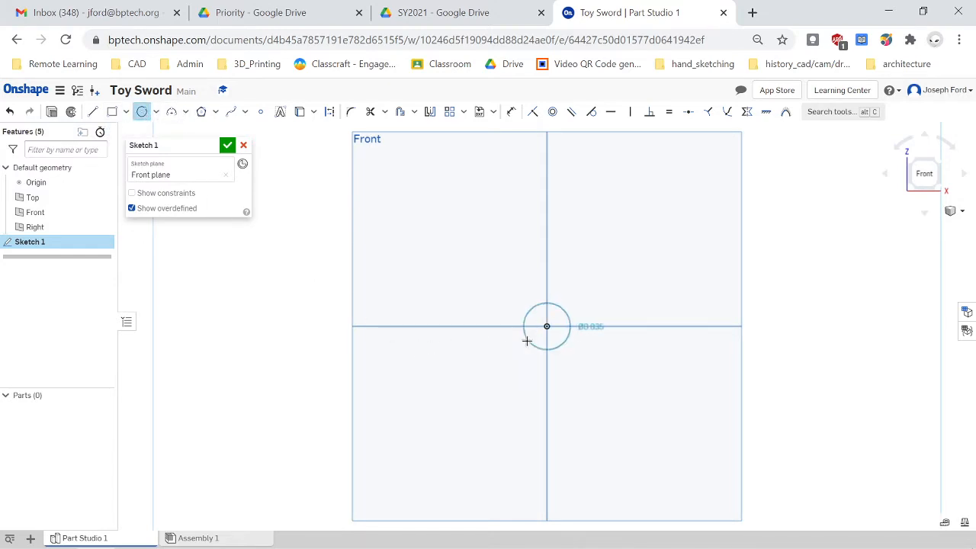
pyautogui.moveTo(511, 344)
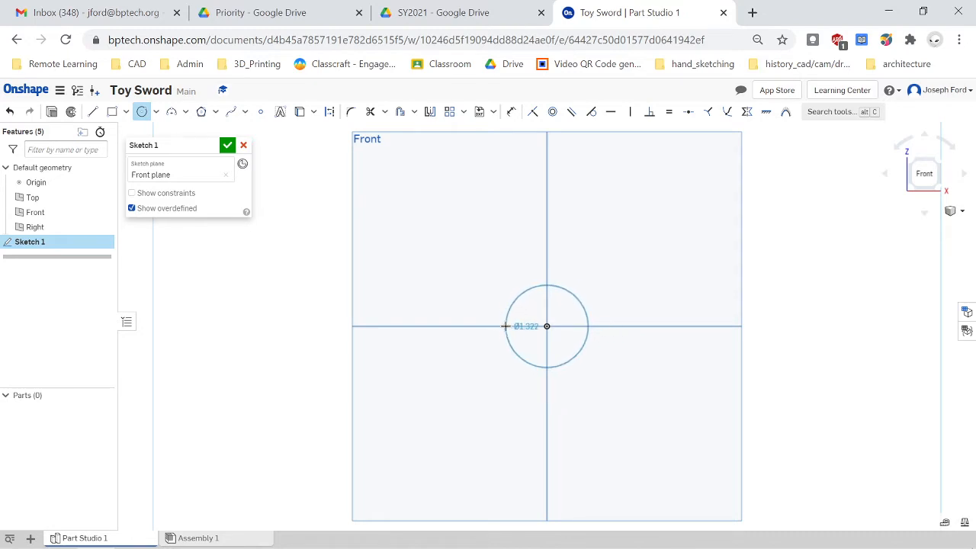
pyautogui.click(547, 326)
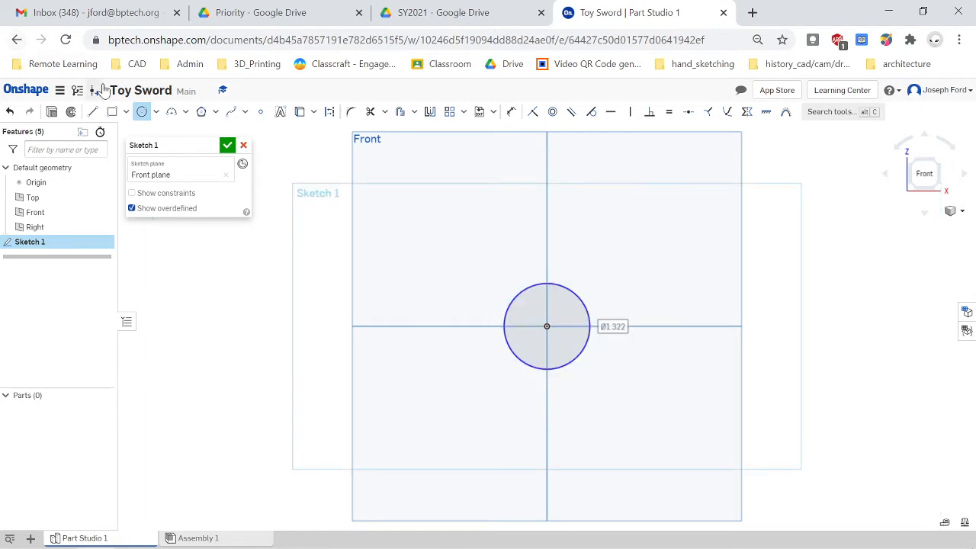
pyautogui.click(93, 111)
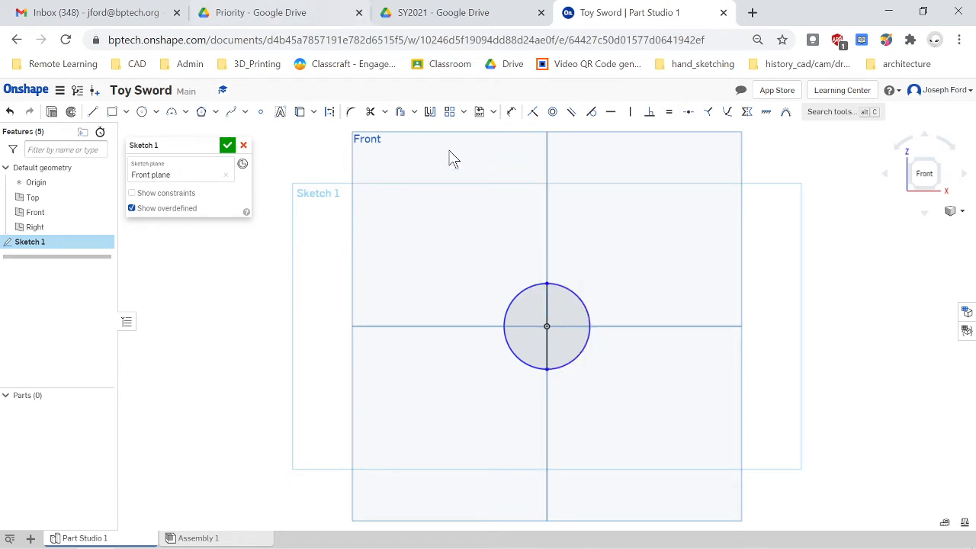
pyautogui.moveTo(370, 113)
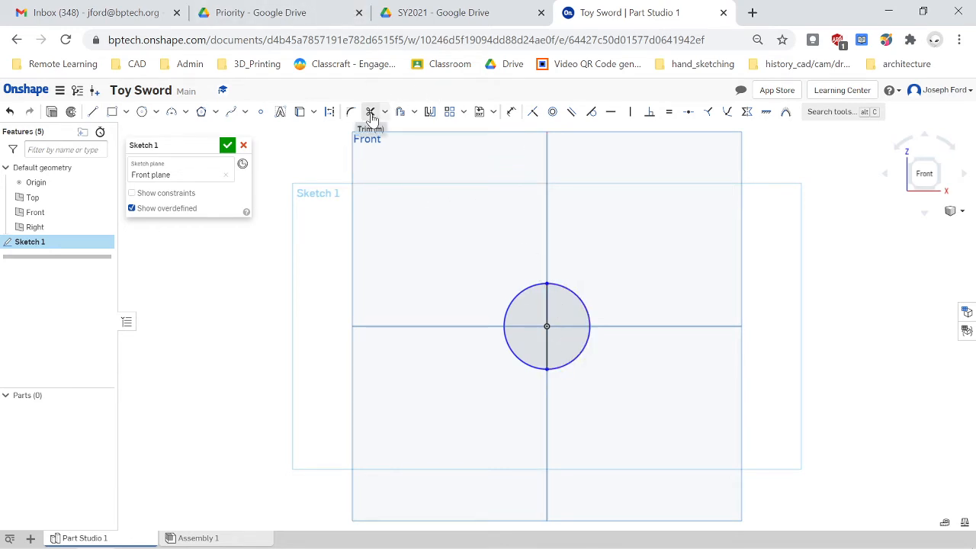
pyautogui.click(370, 111)
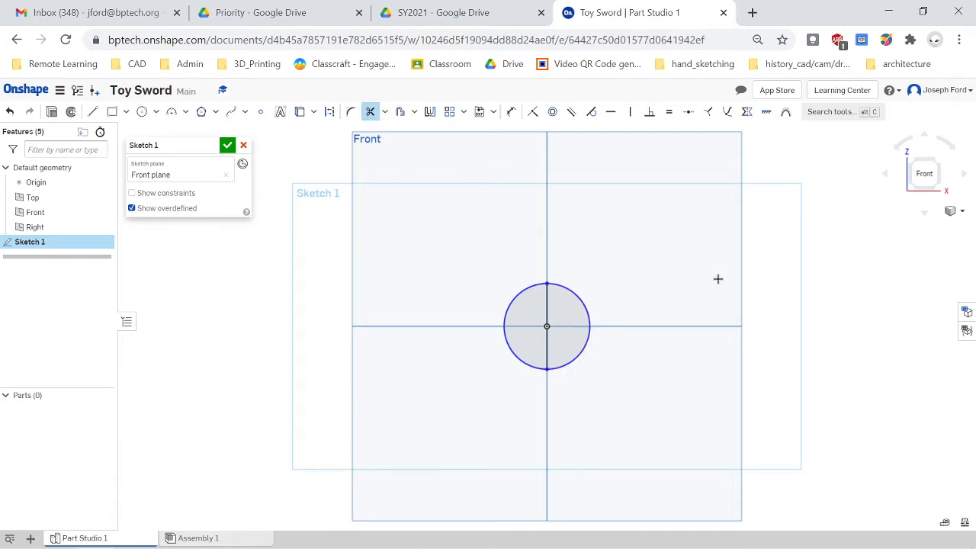
pyautogui.moveTo(574, 292)
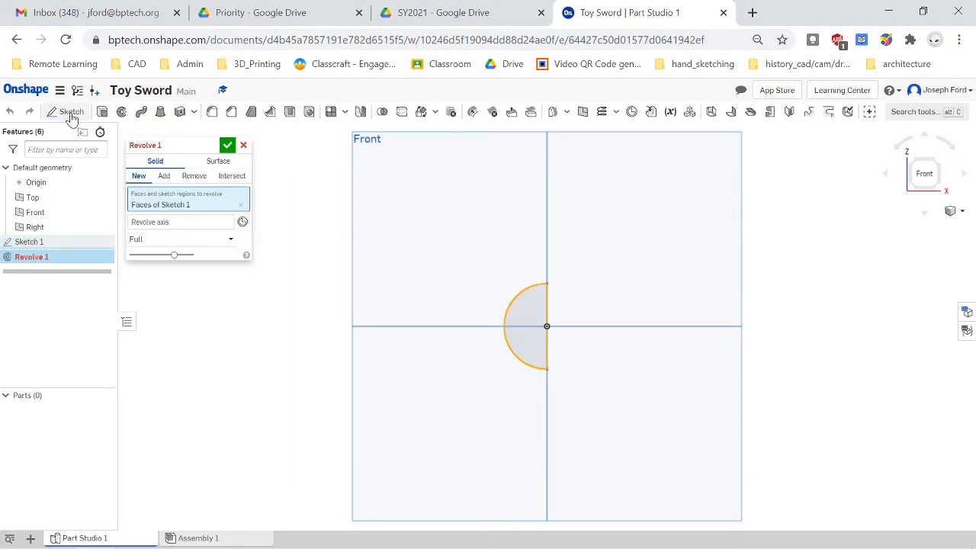
# - Revolve the half-circle fully around its straight edge into a solid sphere
pyautogui.click(183, 222)
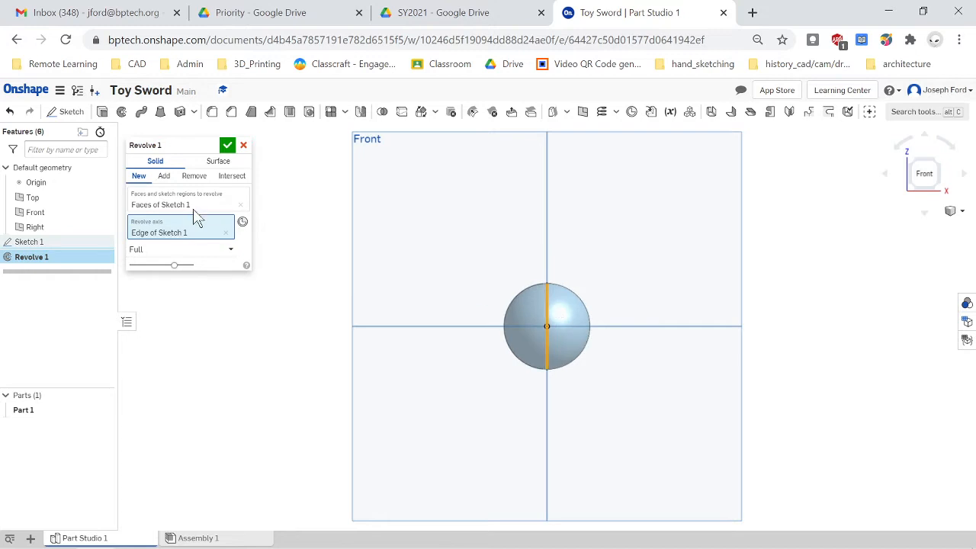
pyautogui.click(227, 145)
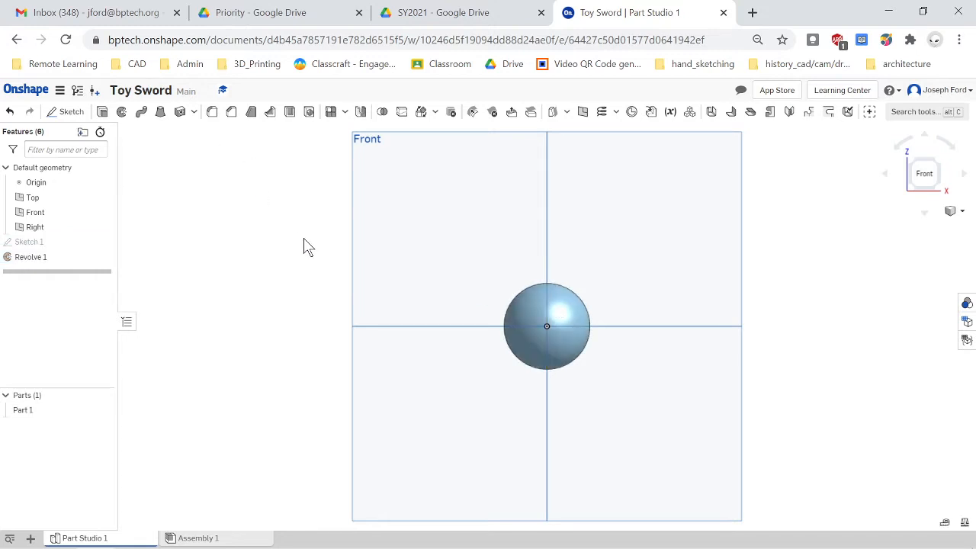
pyautogui.moveTo(579, 315)
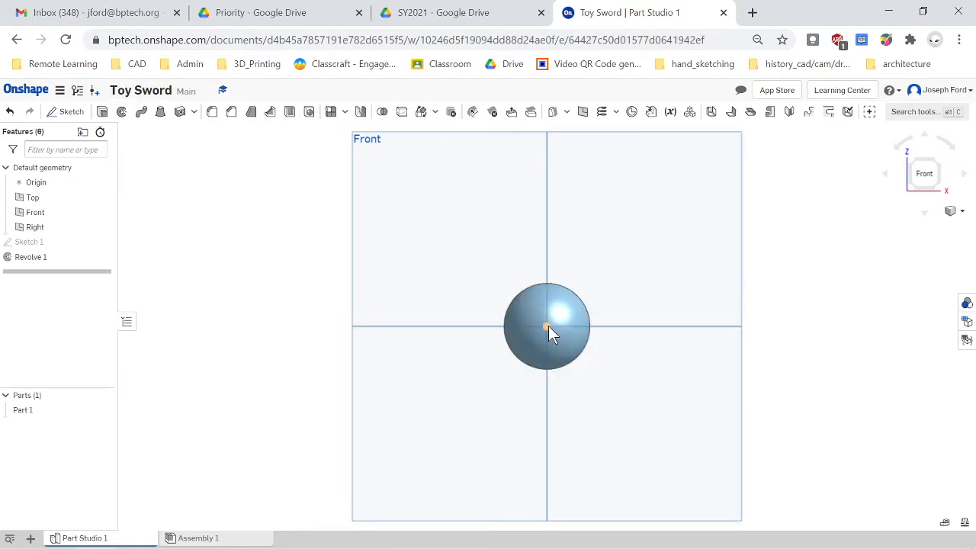
pyautogui.moveTo(549, 330)
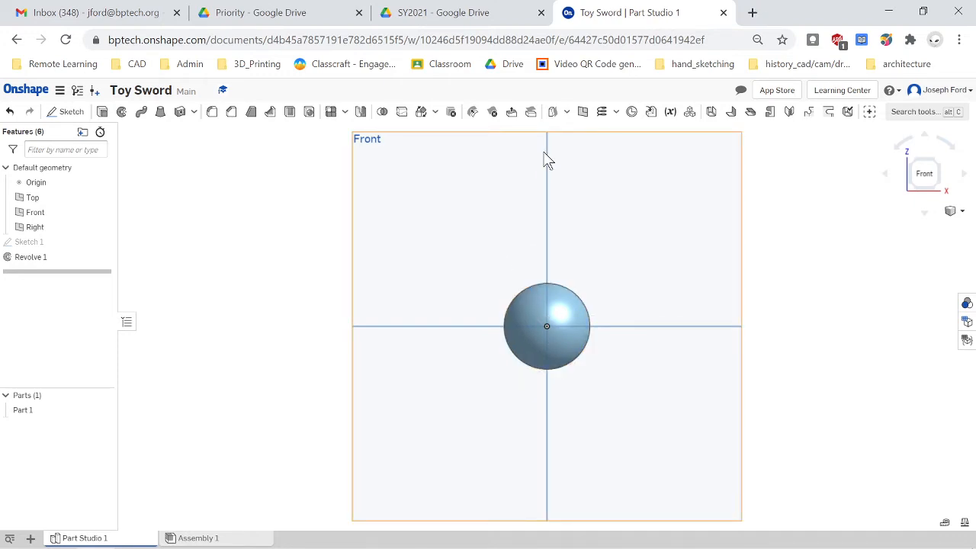
# - Begin Sketch 2 after finishing the sphere
pyautogui.scroll(-3)
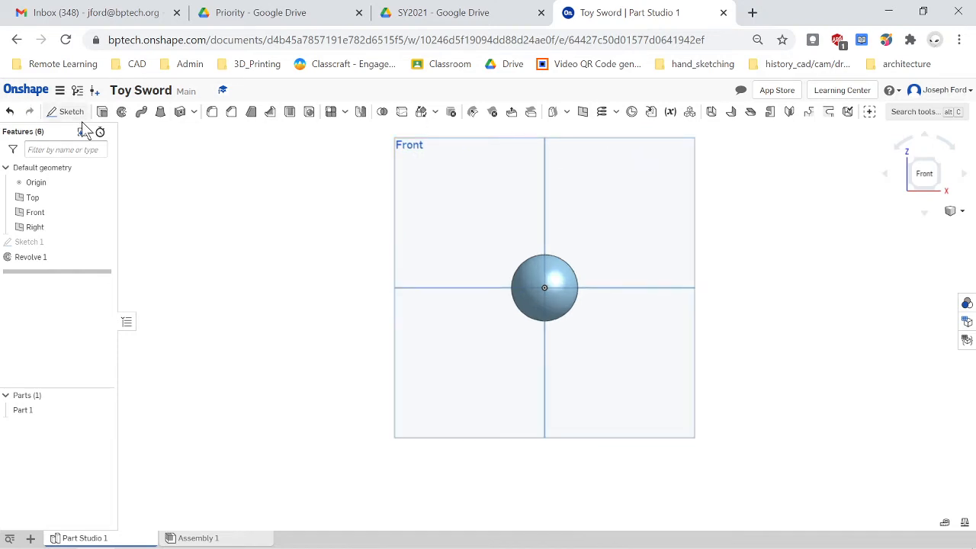
pyautogui.moveTo(121, 111)
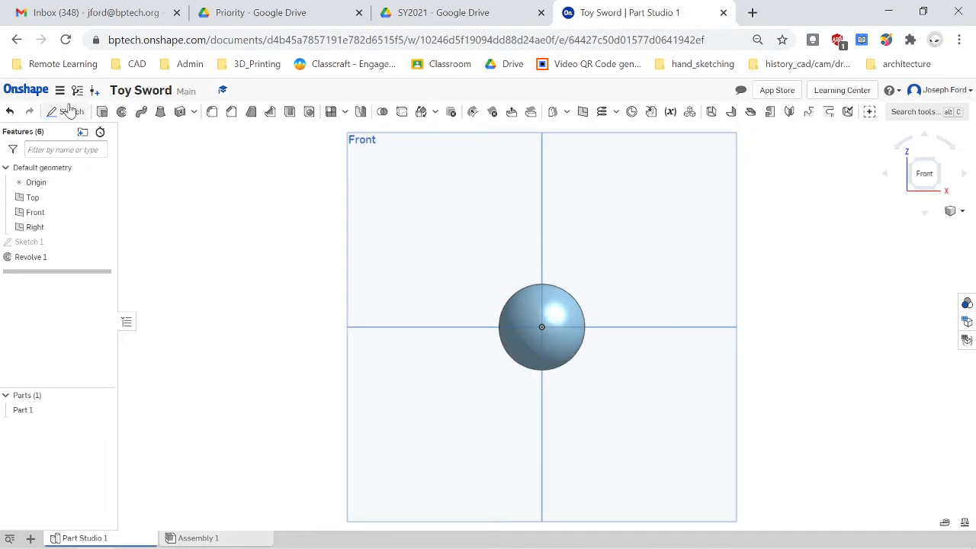
pyautogui.click(66, 112)
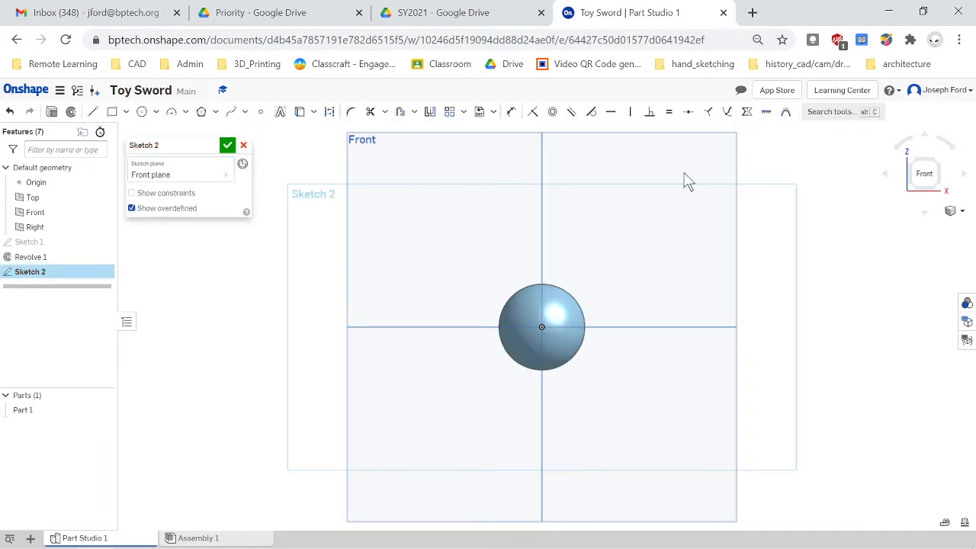
pyautogui.moveTo(93, 112)
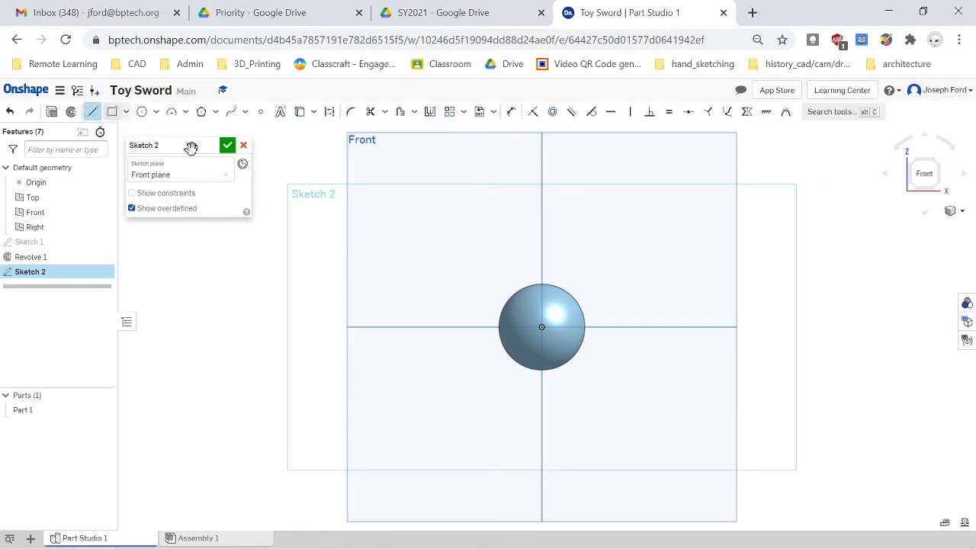
pyautogui.moveTo(6, 109)
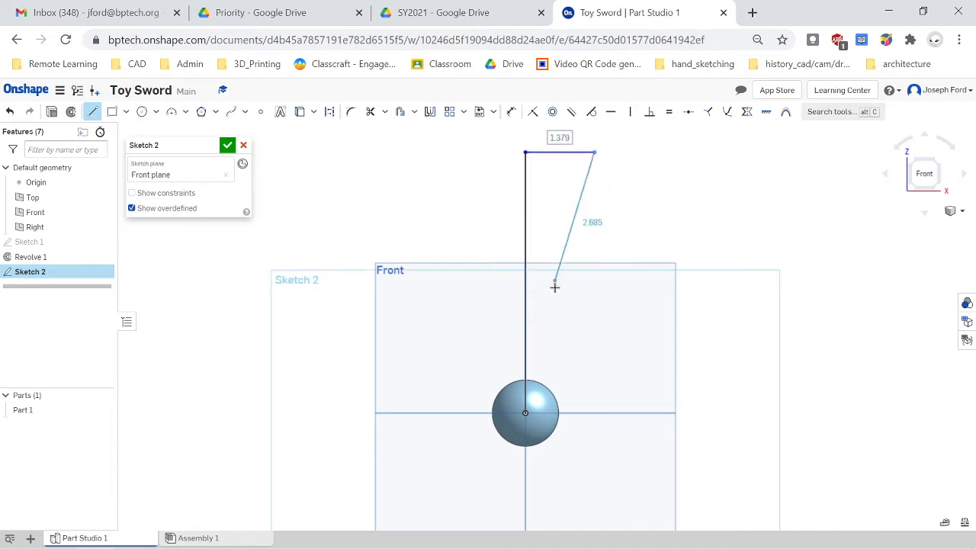
# - Draw the slanted side of the tapered profile back down toward the sphere
pyautogui.moveTo(555, 287); pyautogui.dragTo(545, 412)
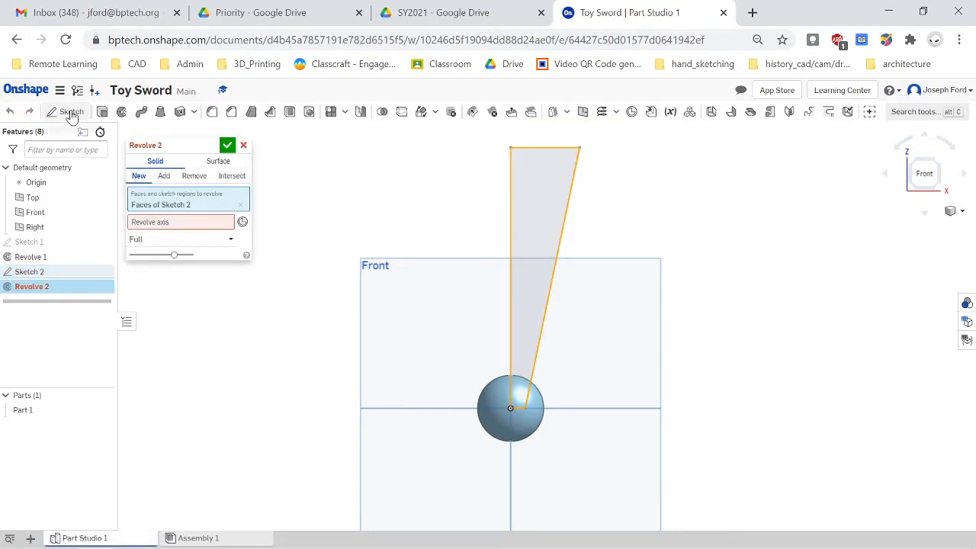
# - Revolve the tapered profile around its vertical edge, adding the cone to the sphere part
pyautogui.click(179, 222)
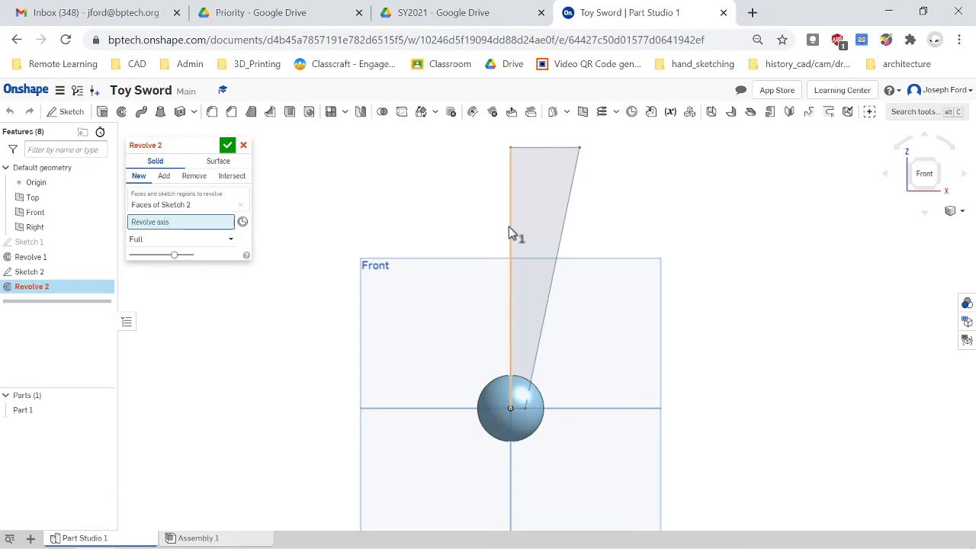
pyautogui.click(509, 228)
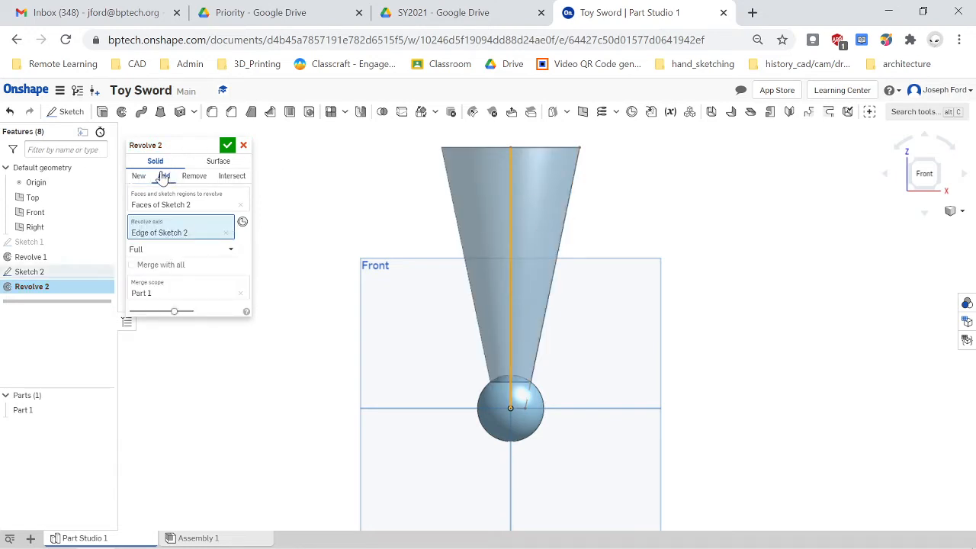
pyautogui.click(228, 145)
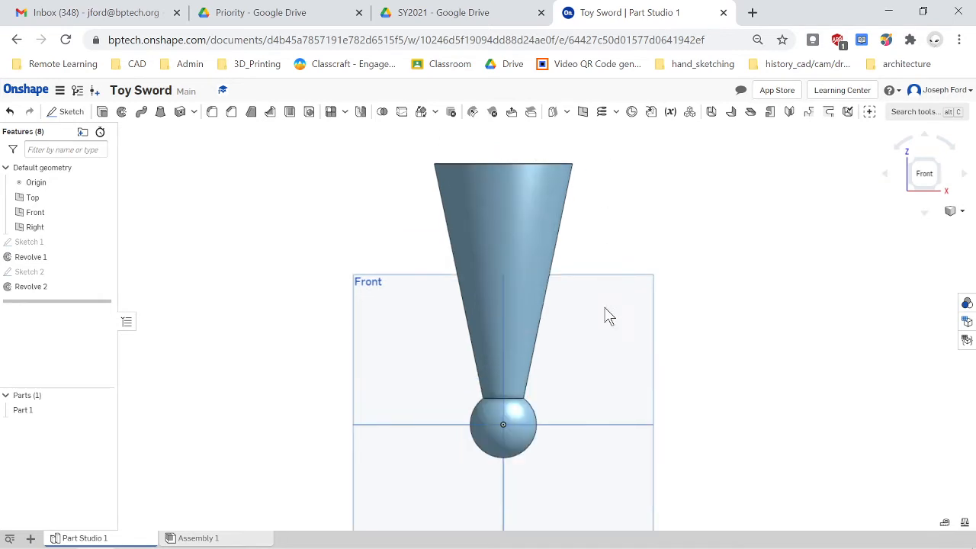
pyautogui.moveTo(7, 57)
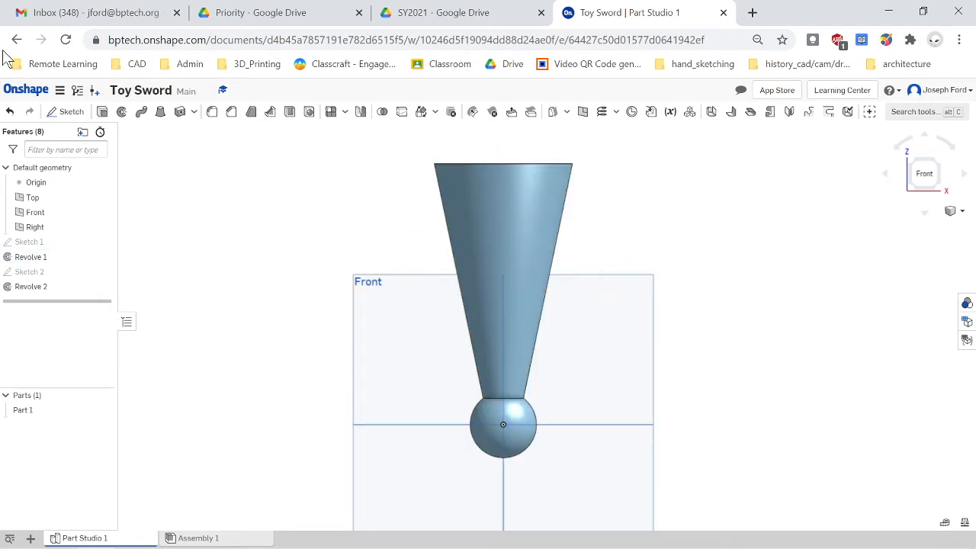
pyautogui.moveTo(530, 393)
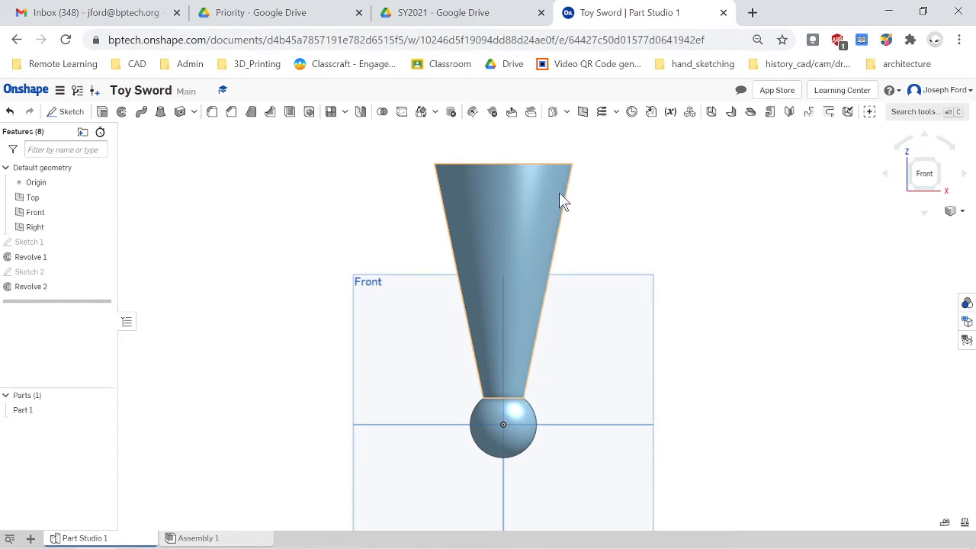
pyautogui.moveTo(551, 225)
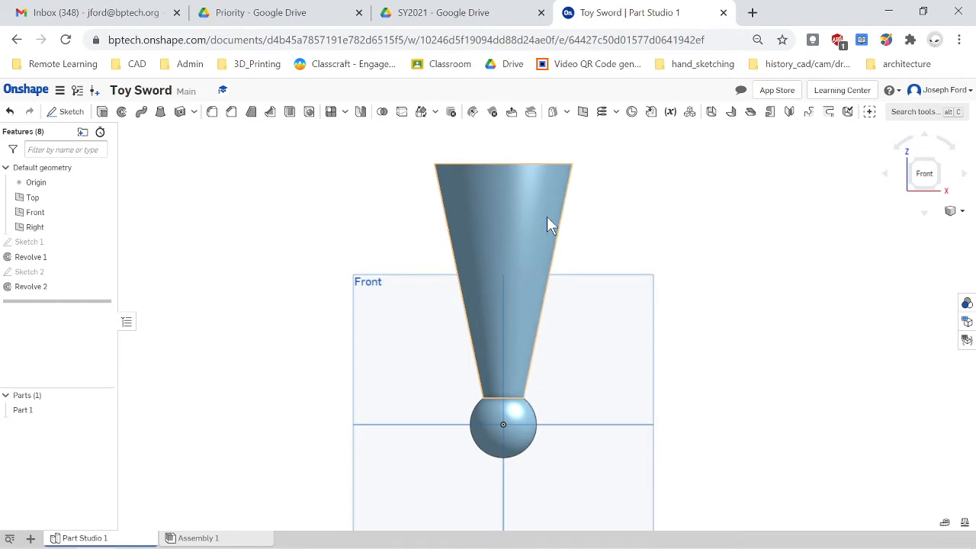
pyautogui.moveTo(549, 305)
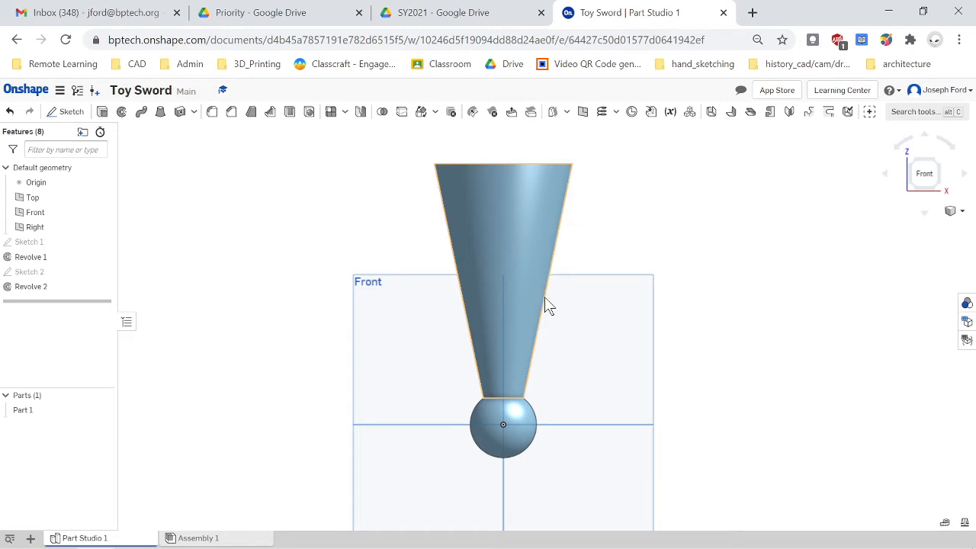
pyautogui.moveTo(511, 378)
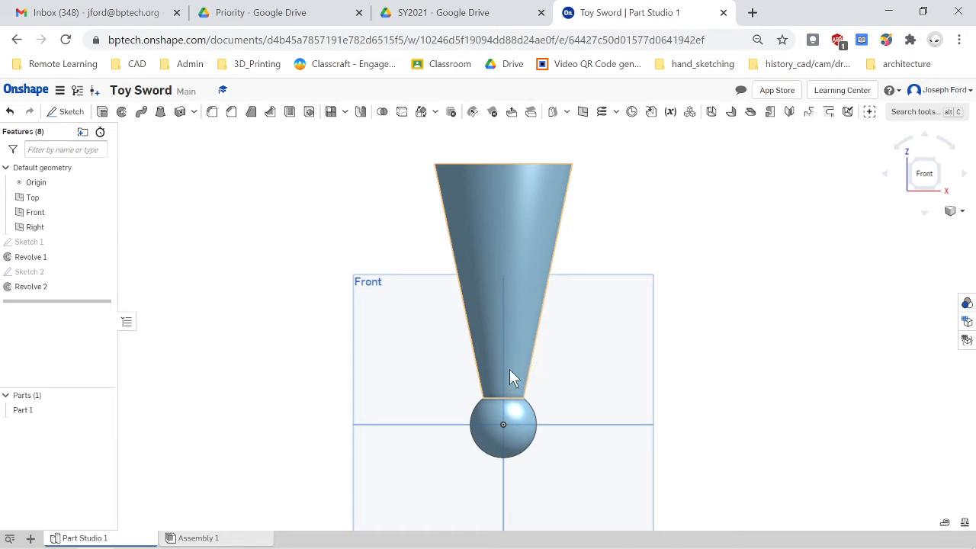
pyautogui.moveTo(546, 190)
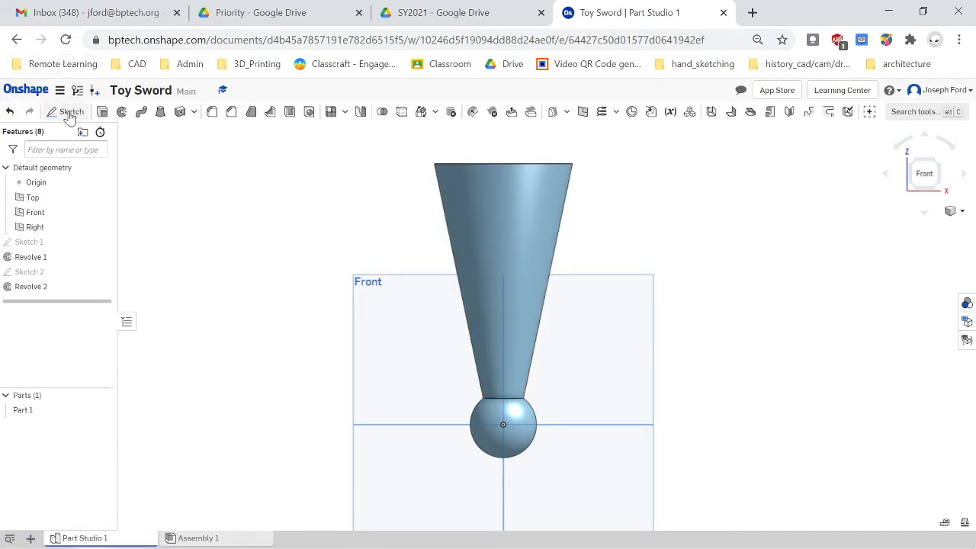
pyautogui.moveTo(337, 242)
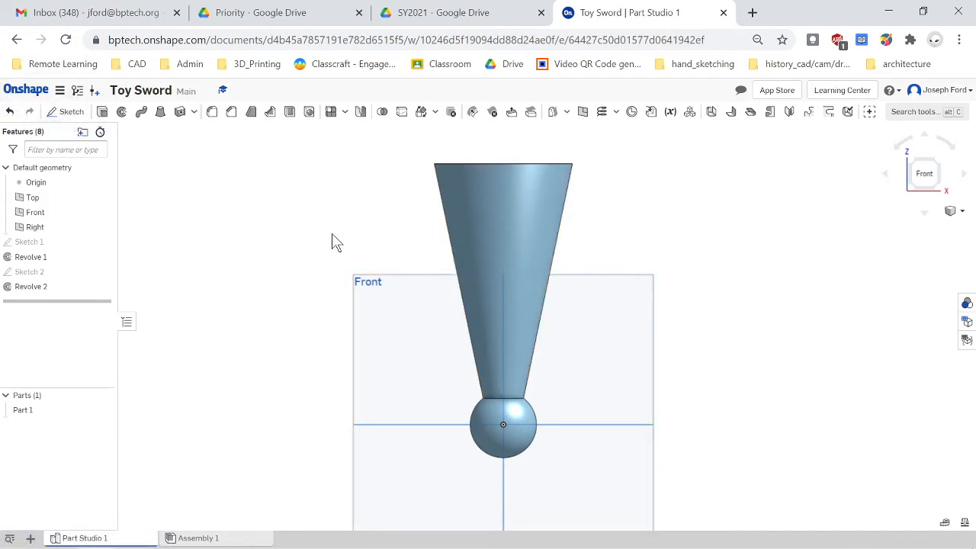
pyautogui.moveTo(69, 111)
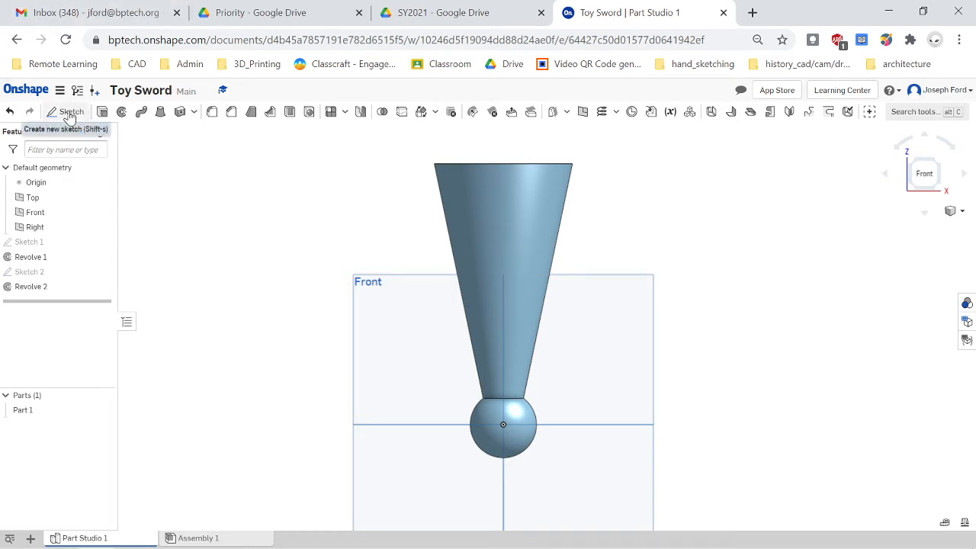
# - Start Sketch 3 on the Front plane and ready the circle tool
pyautogui.click(67, 111)
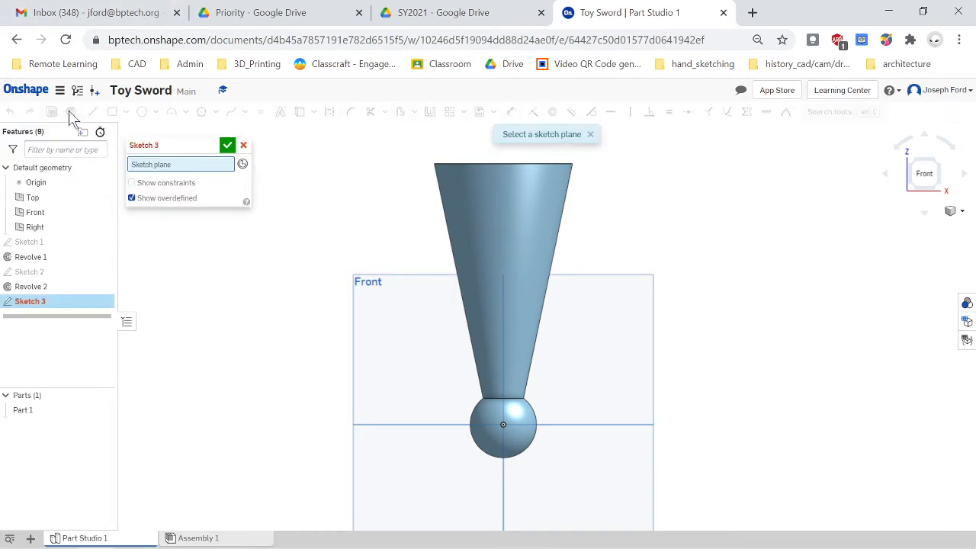
pyautogui.click(403, 311)
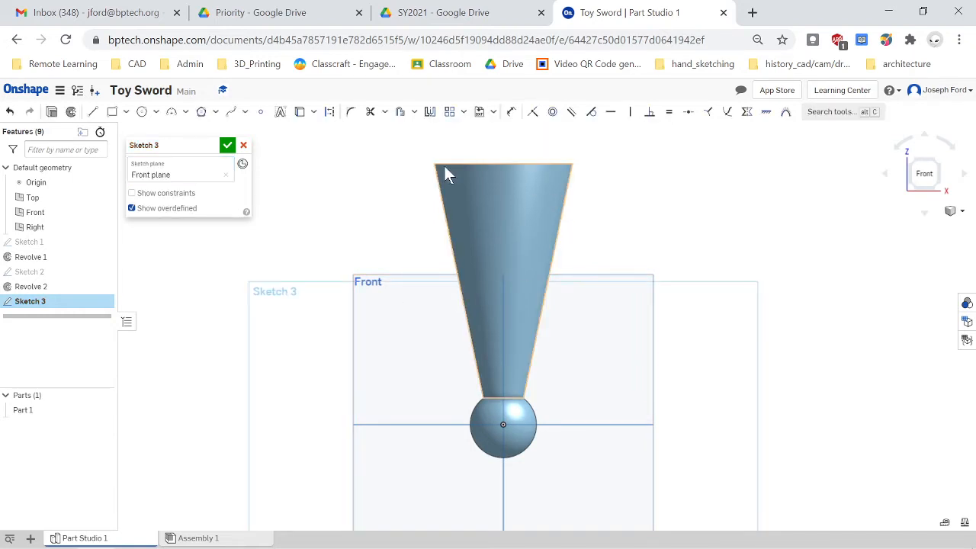
pyautogui.click(141, 111)
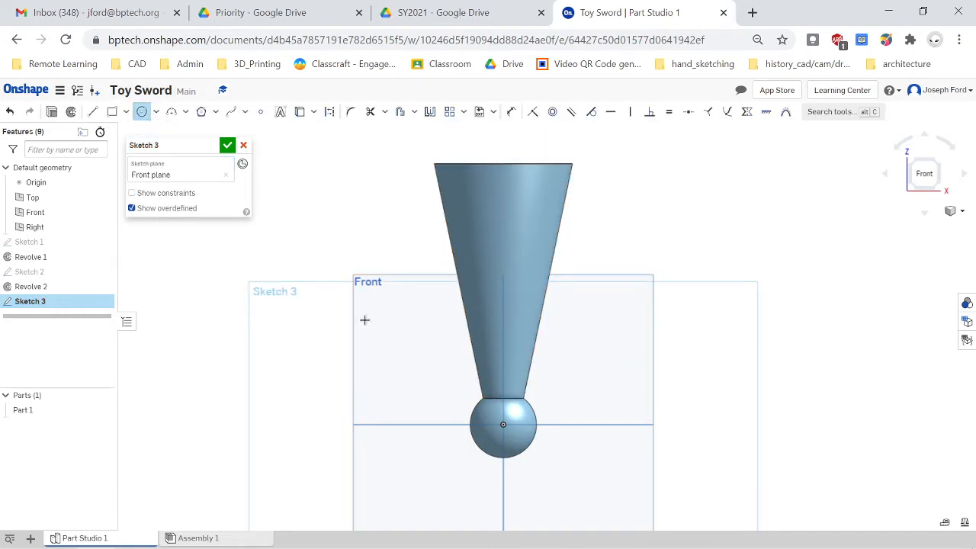
pyautogui.moveTo(71, 128)
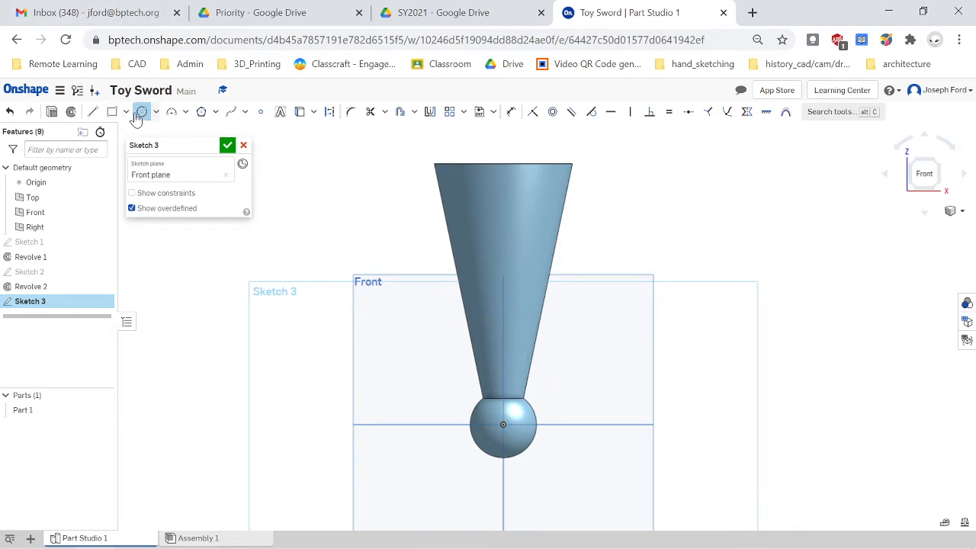
pyautogui.moveTo(141, 112)
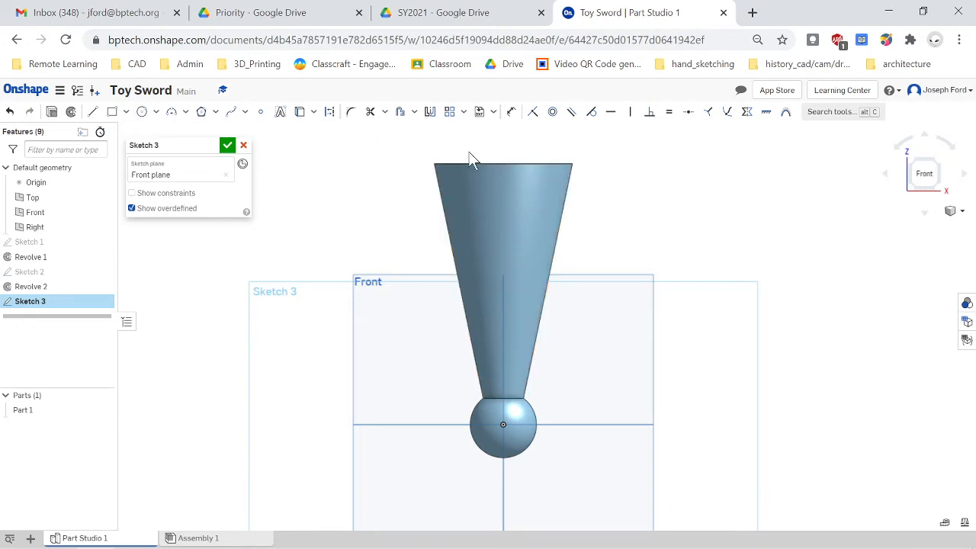
pyautogui.moveTo(561, 191)
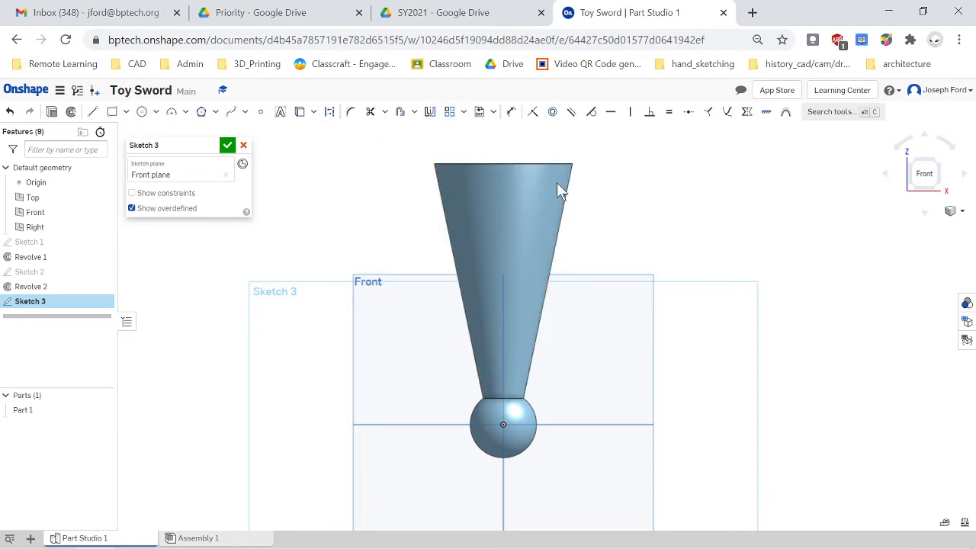
pyautogui.moveTo(555, 183)
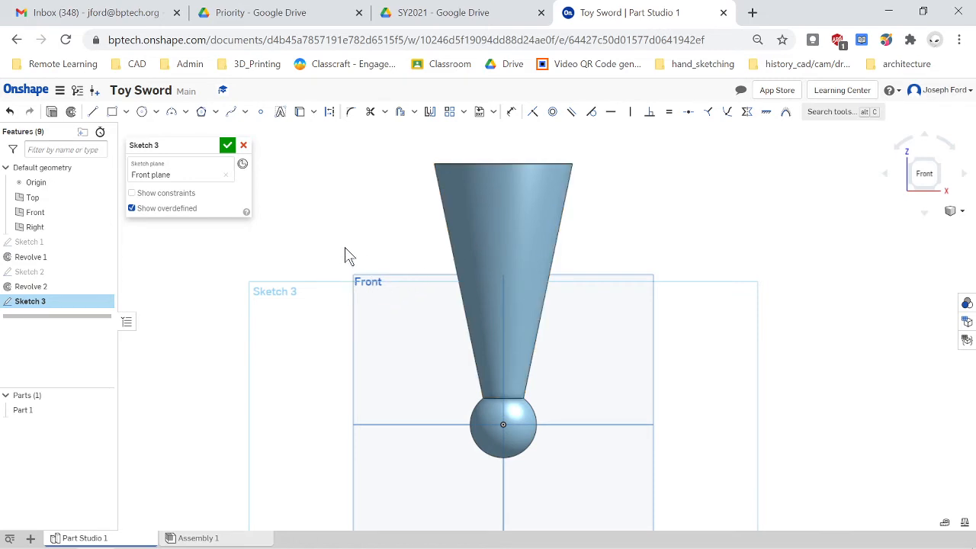
pyautogui.moveTo(446, 109)
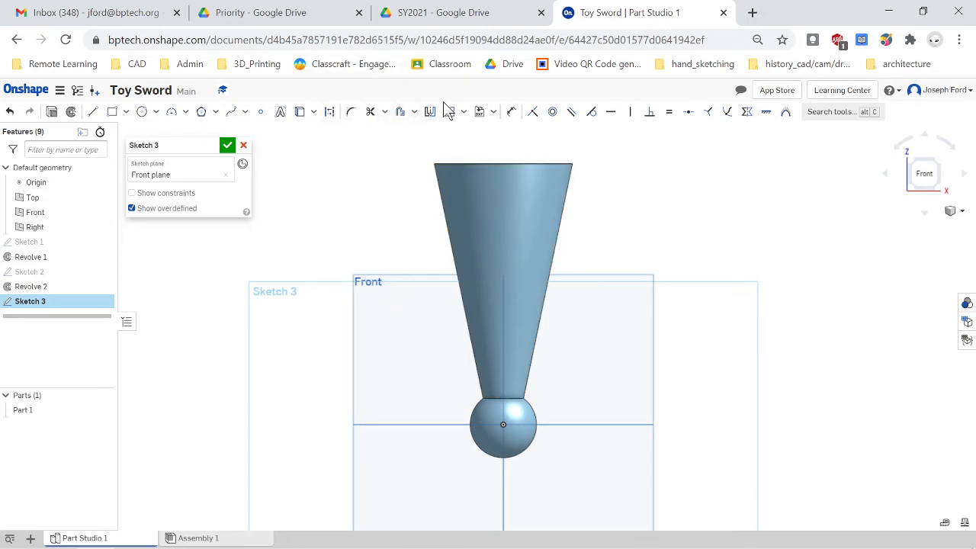
pyautogui.moveTo(299, 112)
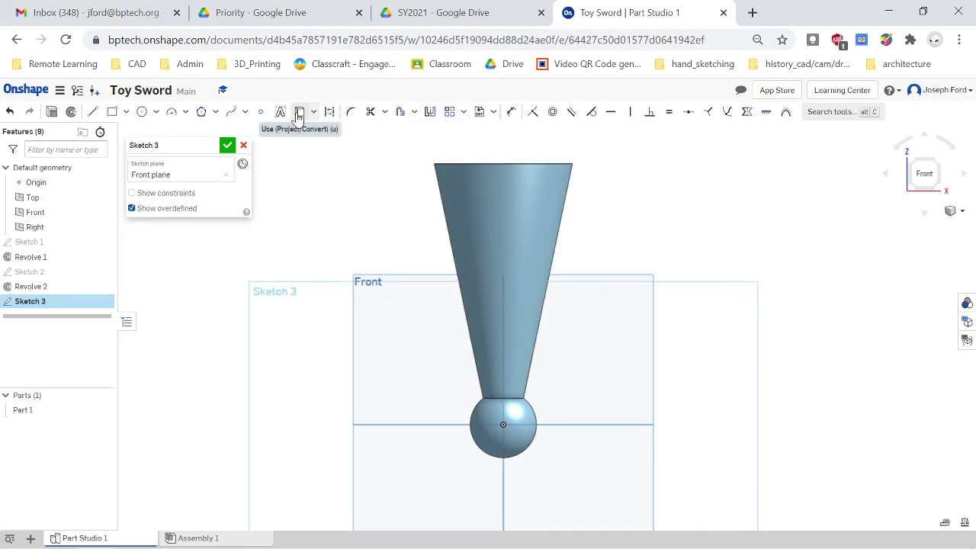
pyautogui.moveTo(299, 112)
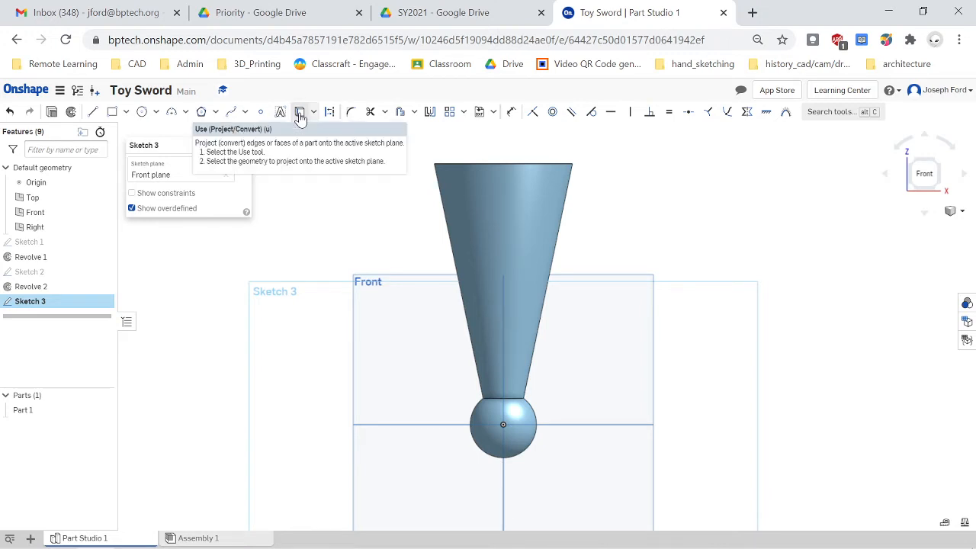
# - Project the grip's silhouette edges into Sketch 3 as sketch geometry
pyautogui.click(300, 111)
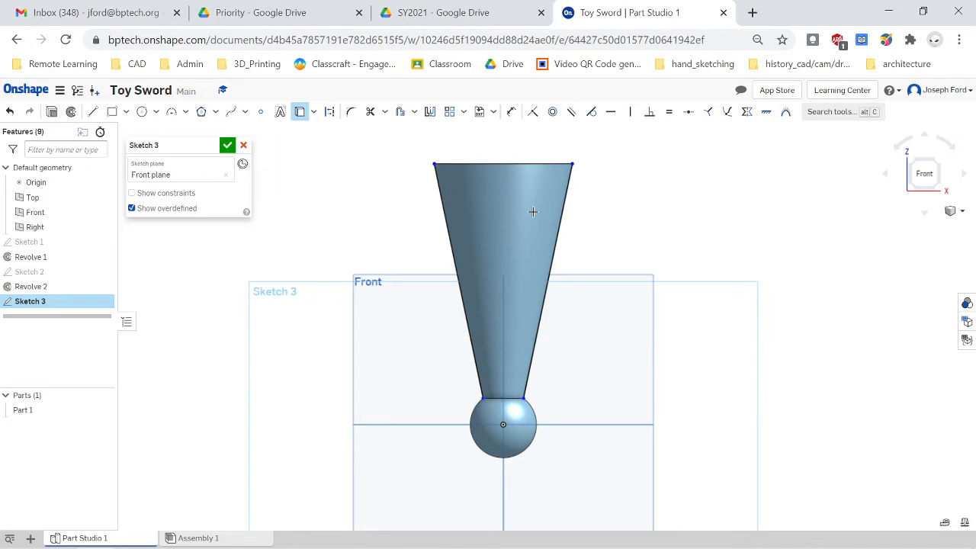
pyautogui.moveTo(715, 289)
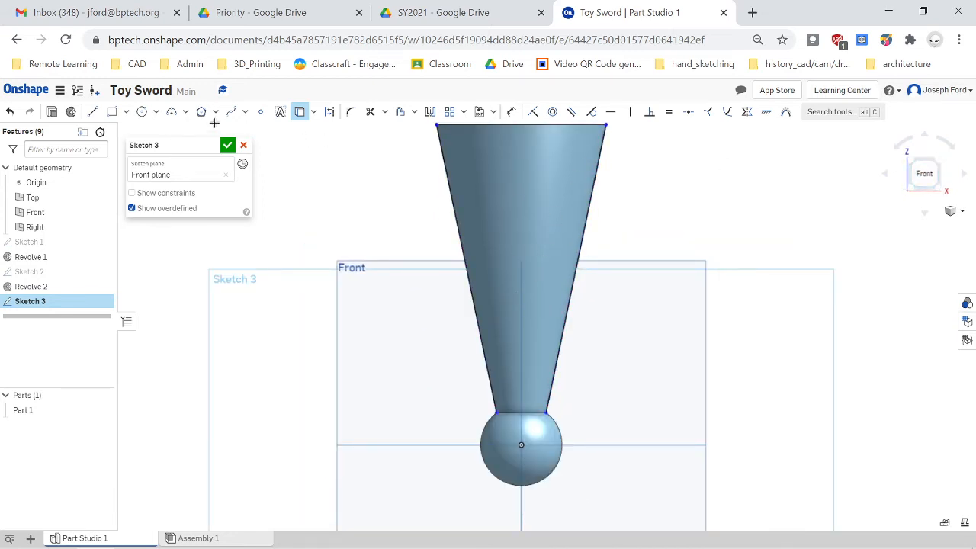
# - Draw overlapping centre-point circles strung along the grip's slanted right edge
pyautogui.click(142, 111)
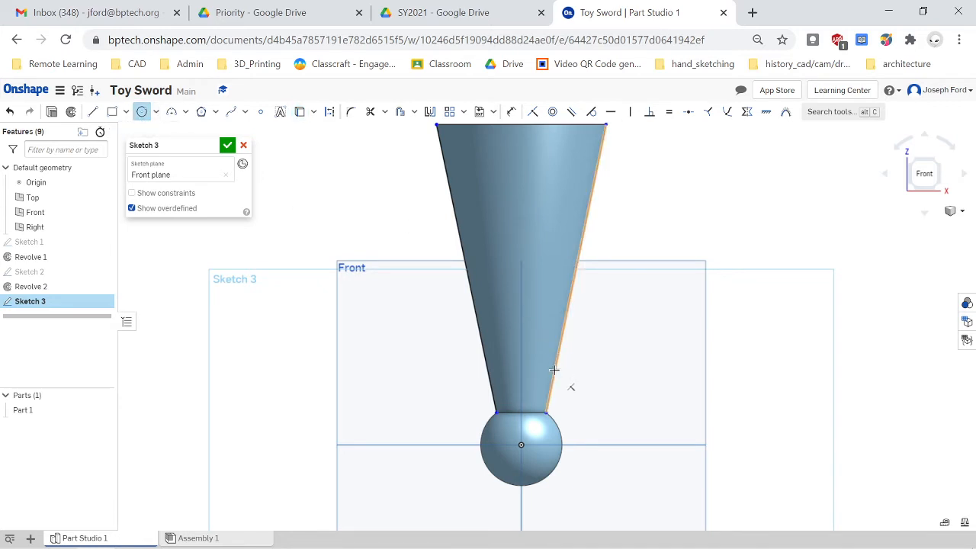
pyautogui.moveTo(554, 362)
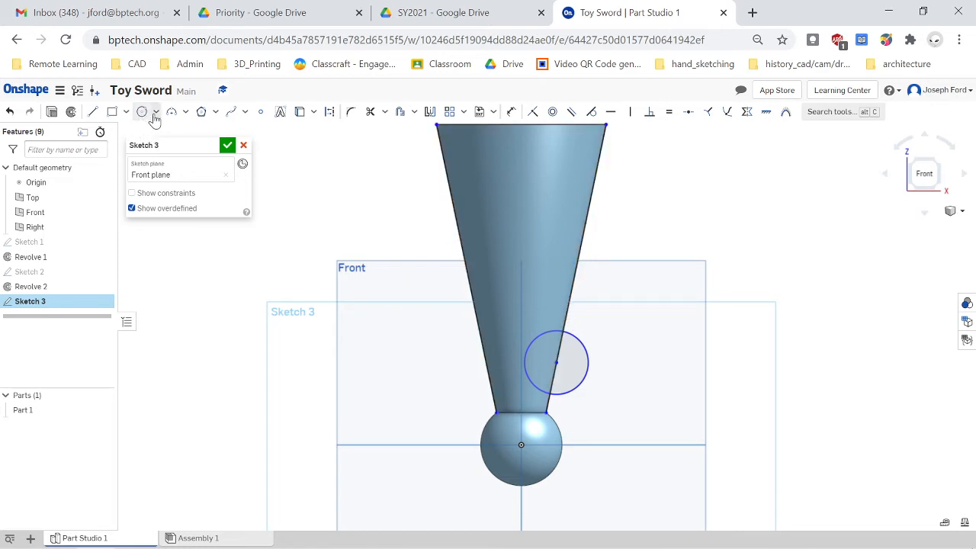
pyautogui.click(156, 112)
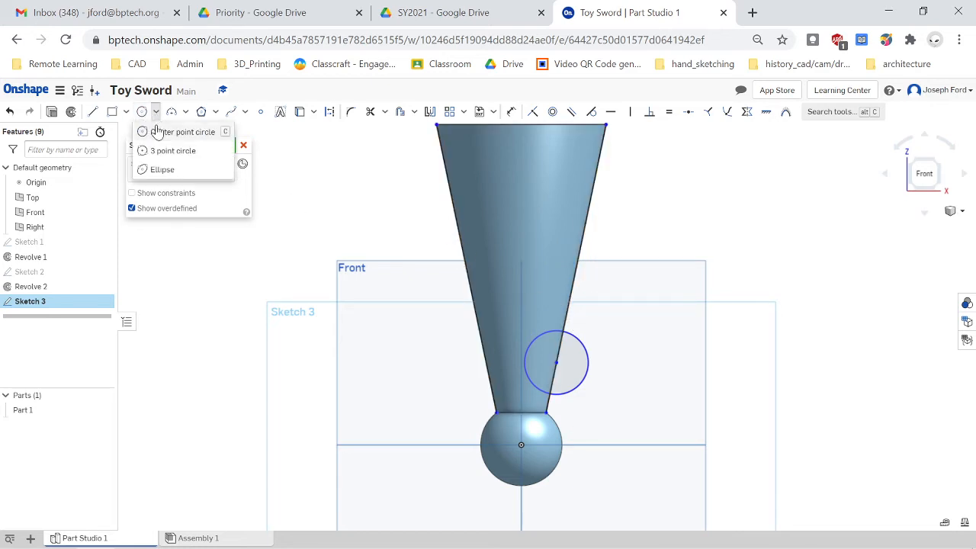
pyautogui.moveTo(157, 150)
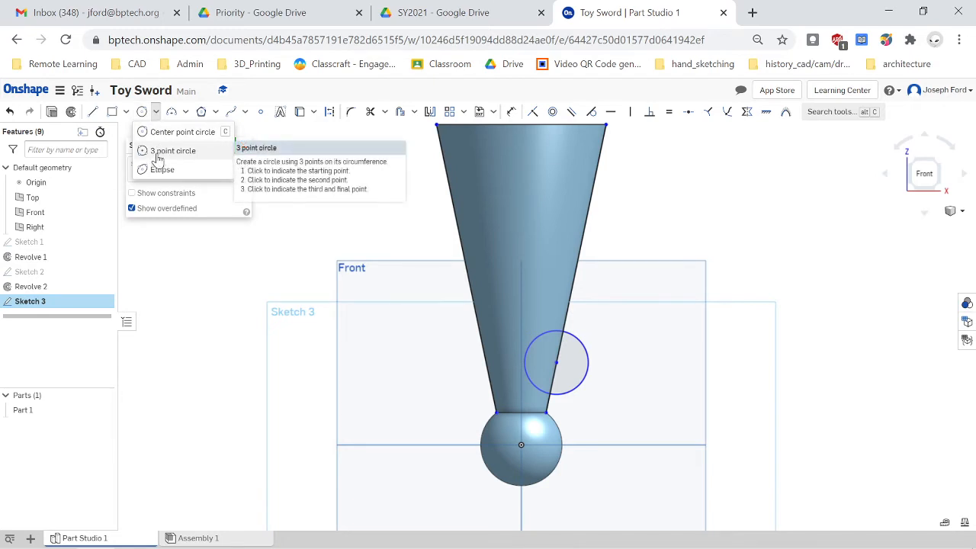
pyautogui.moveTo(181, 131)
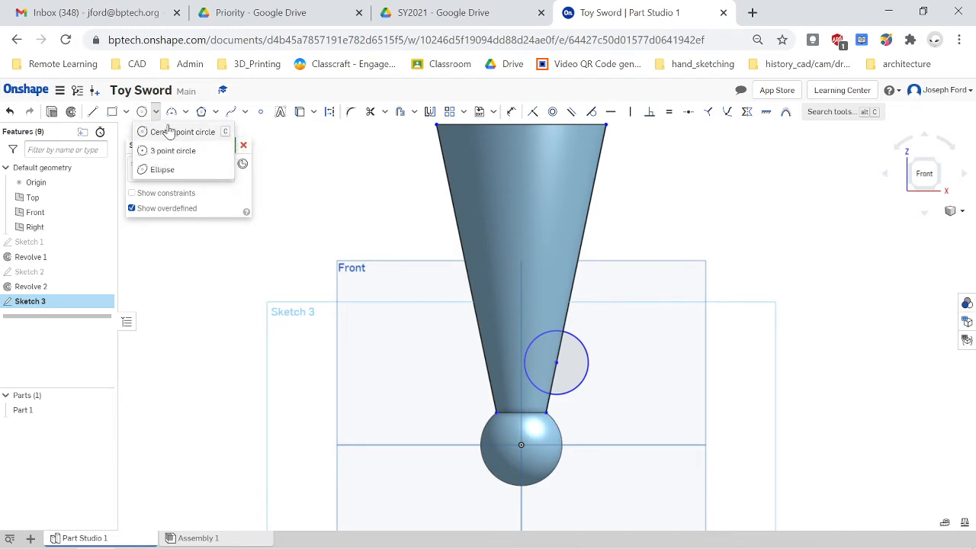
pyautogui.click(183, 131)
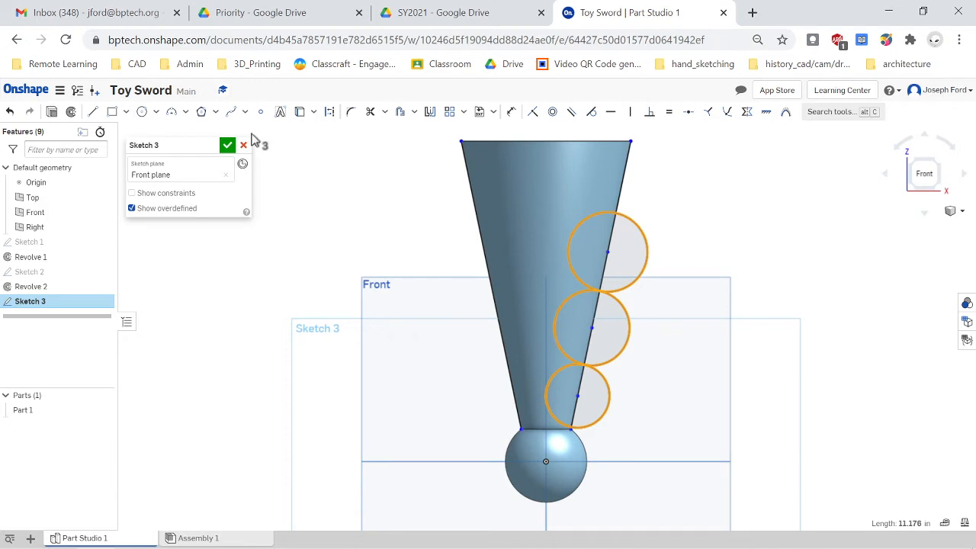
pyautogui.click(142, 111)
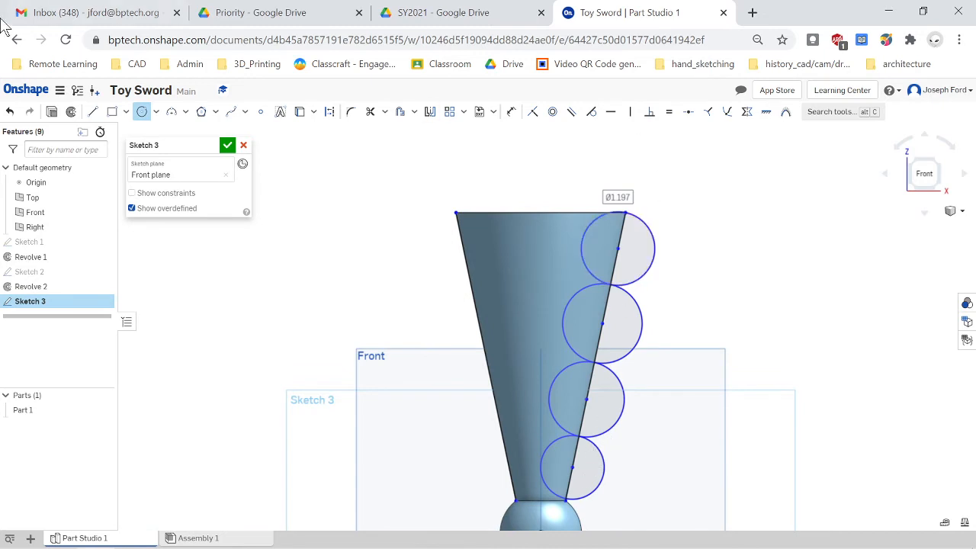
pyautogui.moveTo(369, 112)
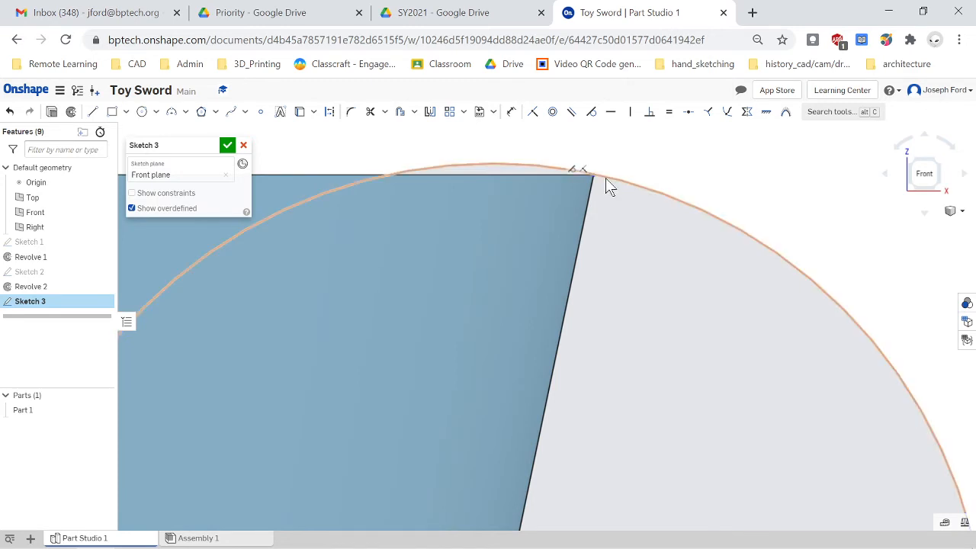
# - Place the fourth circle near the grip's top and trim the circles into scalloped arcs
pyautogui.click(595, 187)
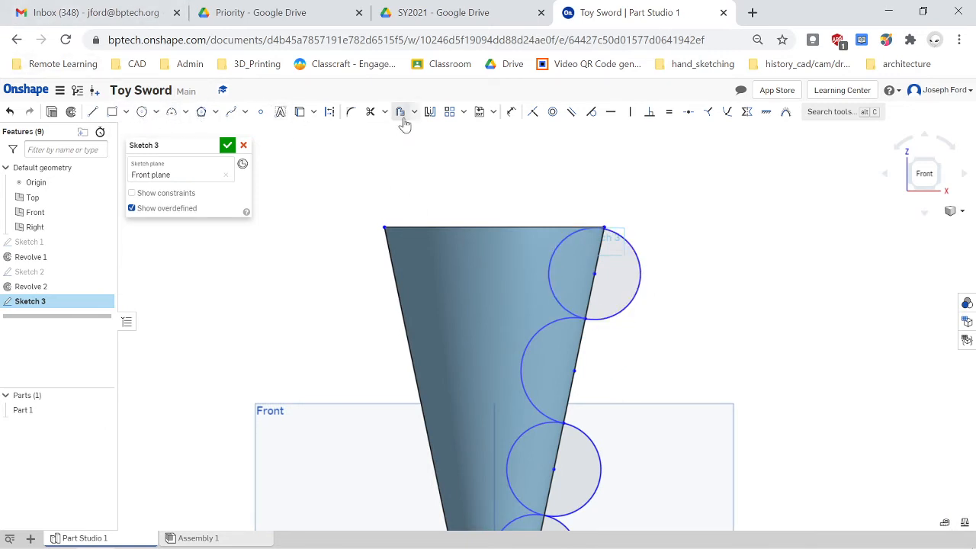
pyautogui.click(370, 111)
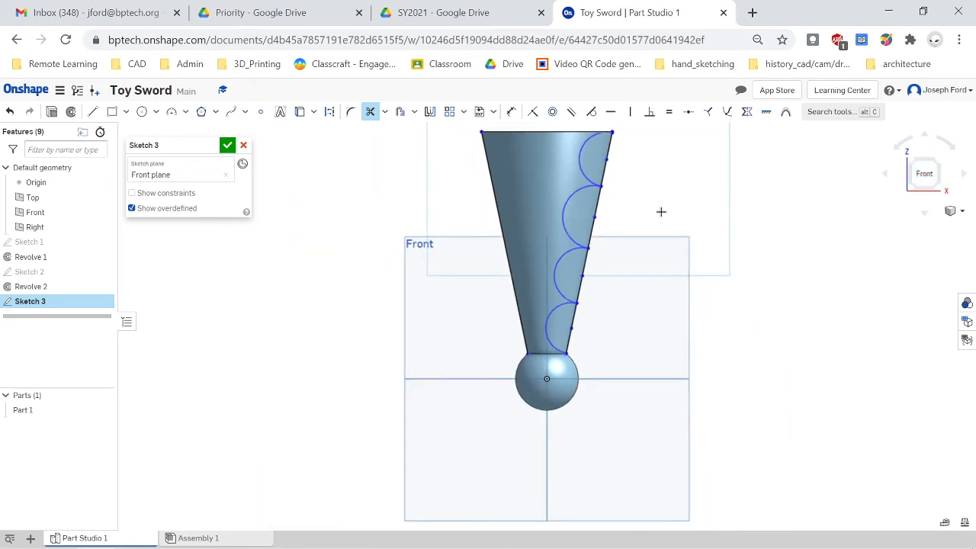
pyautogui.moveTo(631, 180)
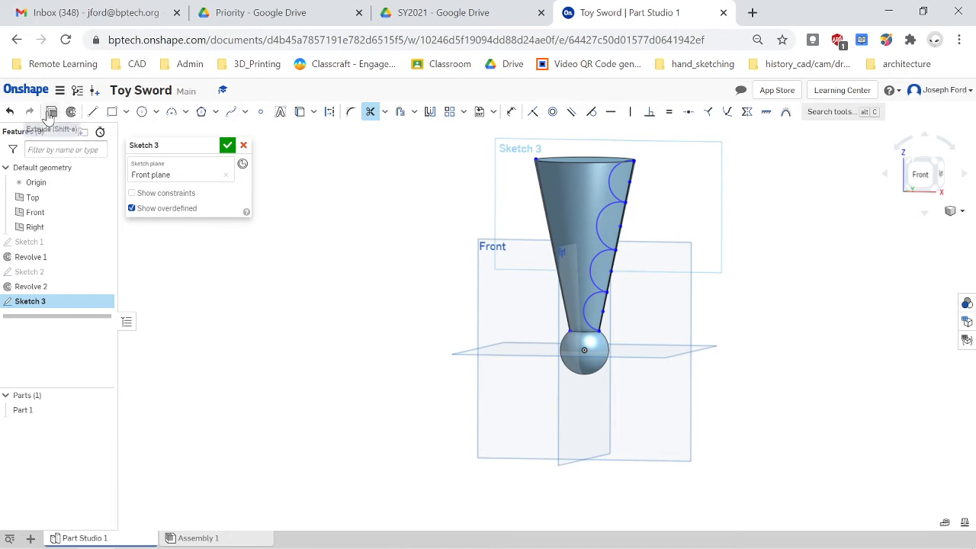
# - Extrude-remove the scallop regions Through all in both directions to cut finger grooves into the grip
pyautogui.click(50, 111)
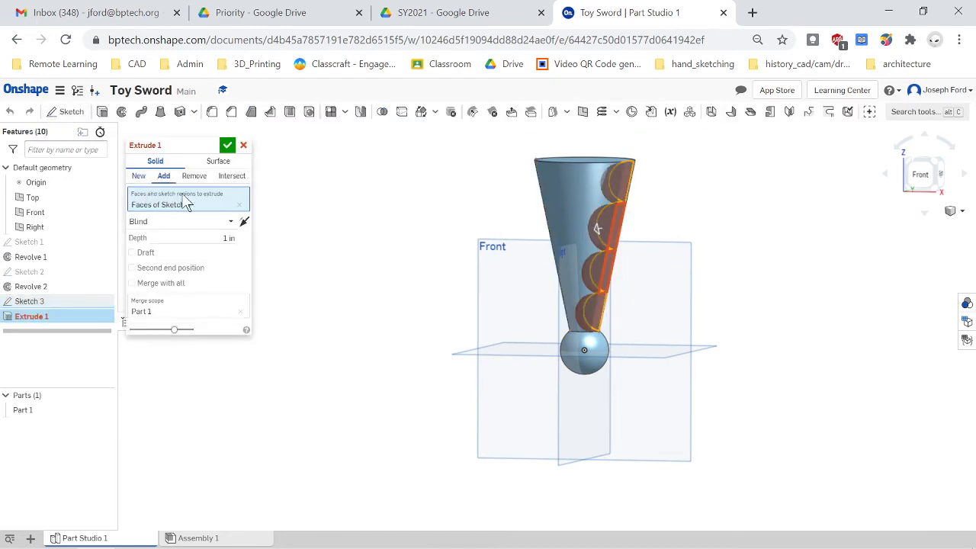
pyautogui.click(194, 176)
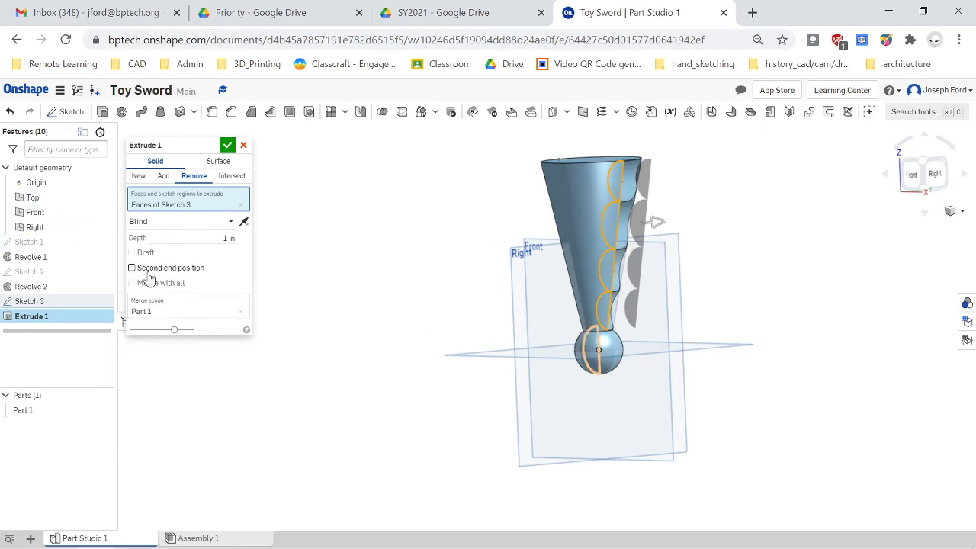
pyautogui.click(132, 268)
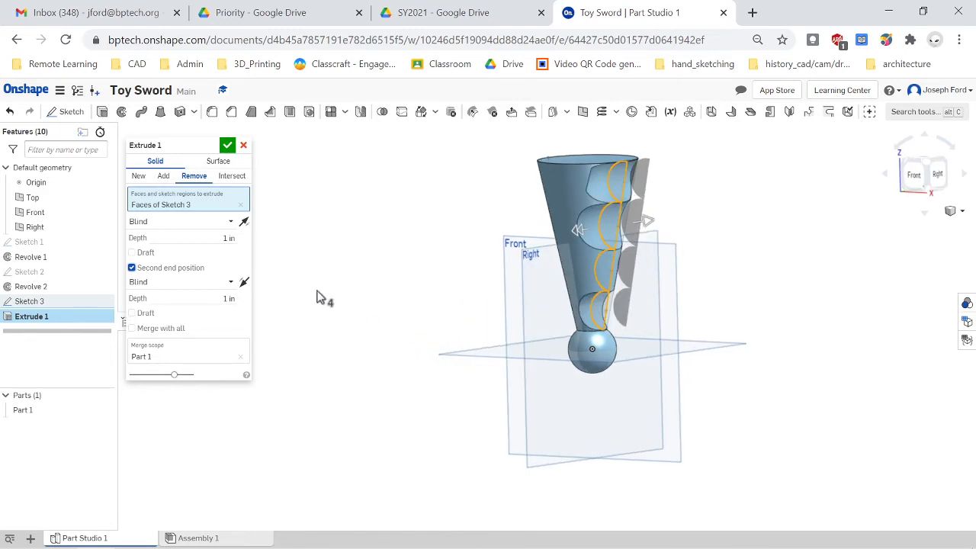
pyautogui.moveTo(230, 282)
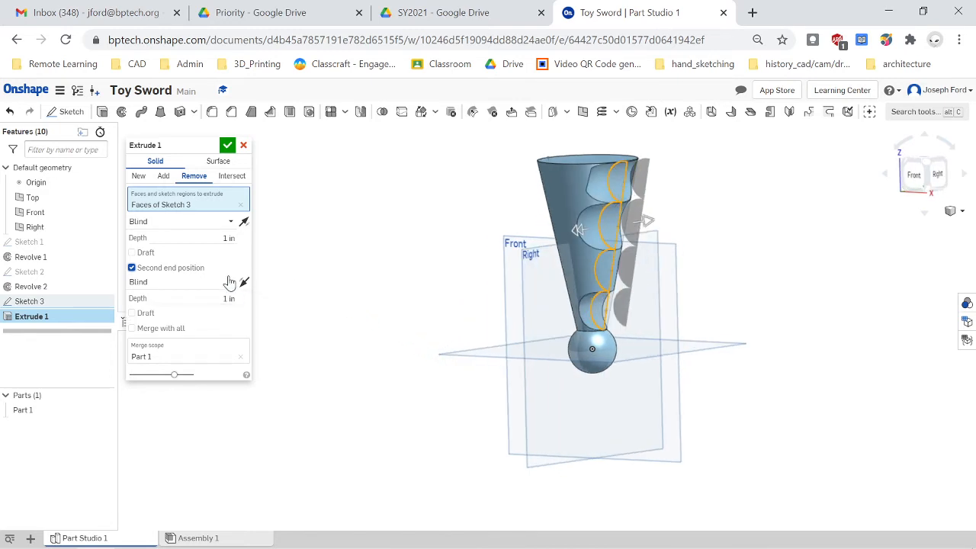
pyautogui.click(182, 282)
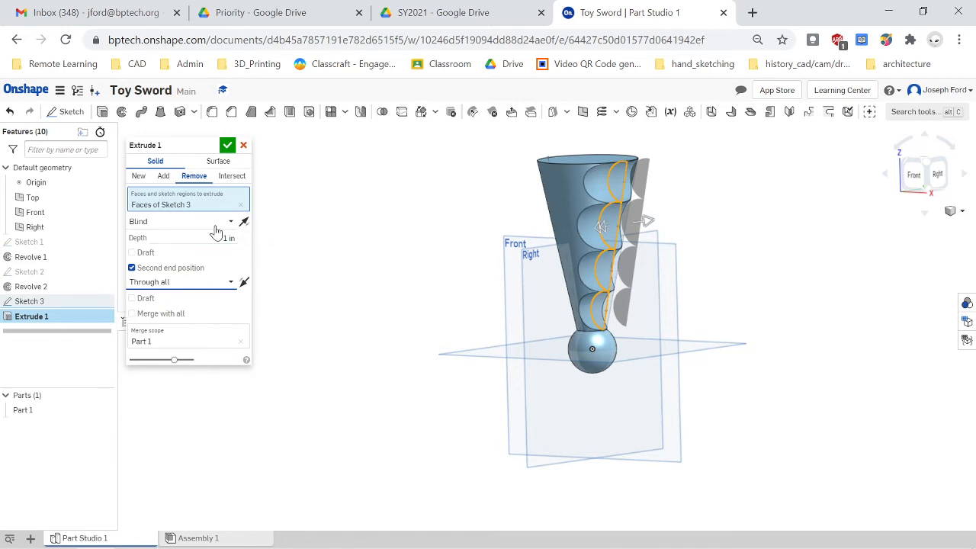
pyautogui.click(183, 222)
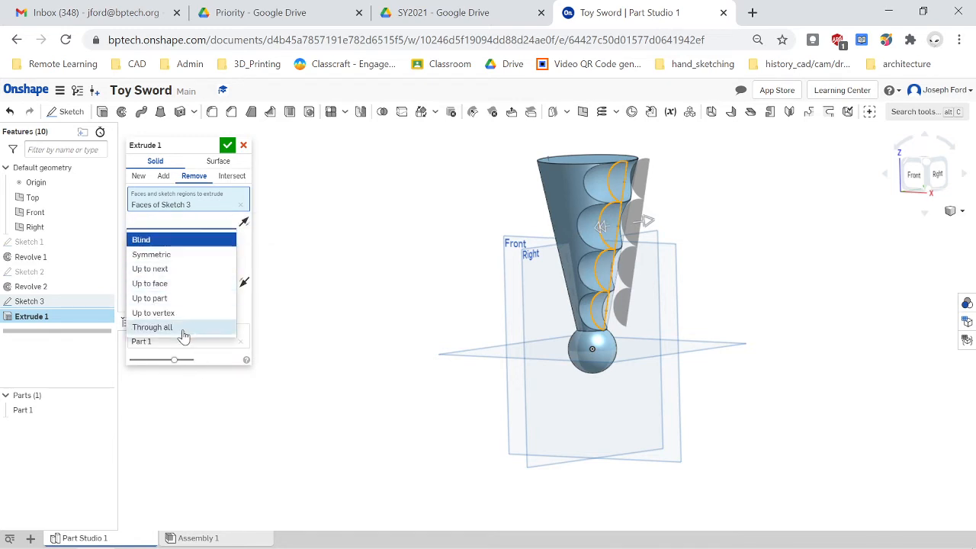
pyautogui.click(152, 328)
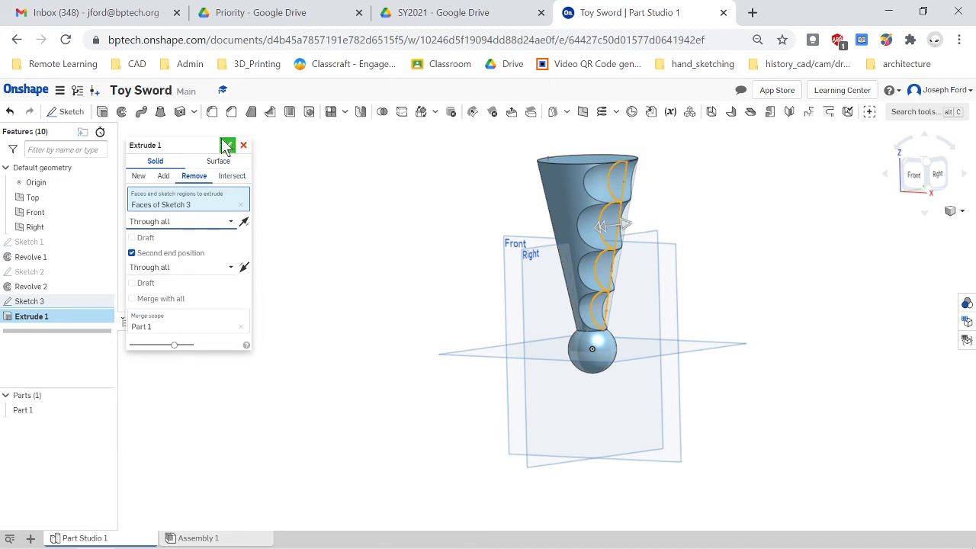
pyautogui.click(227, 145)
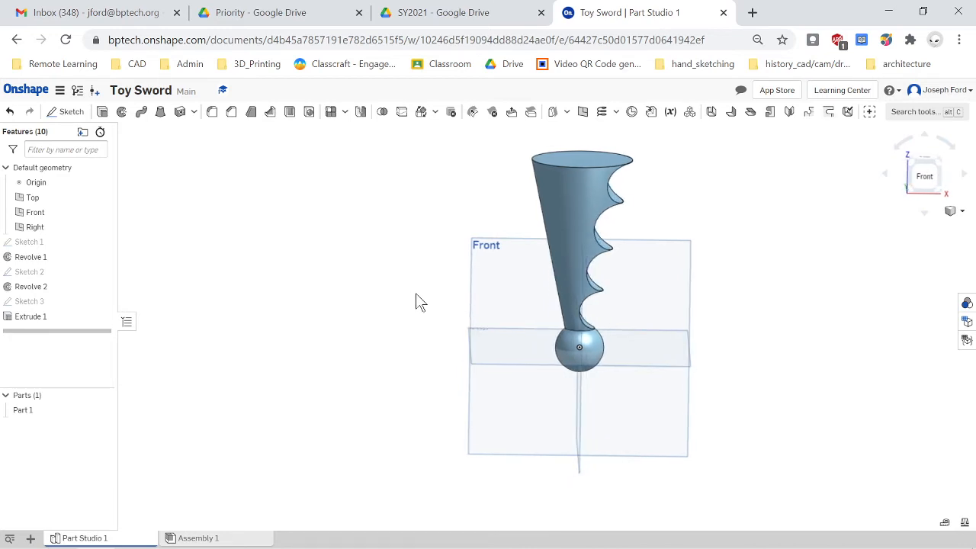
pyautogui.moveTo(425, 300)
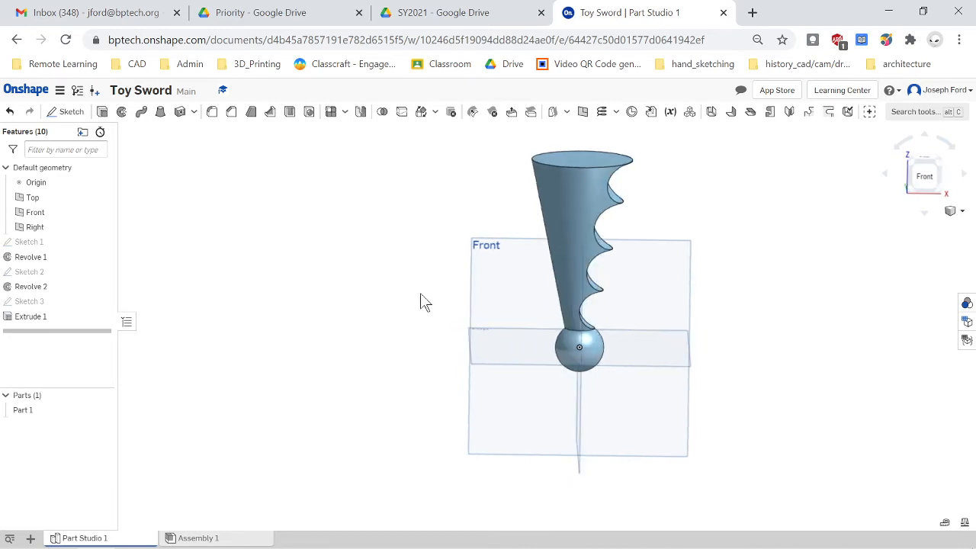
pyautogui.moveTo(426, 302); pyautogui.dragTo(373, 302)
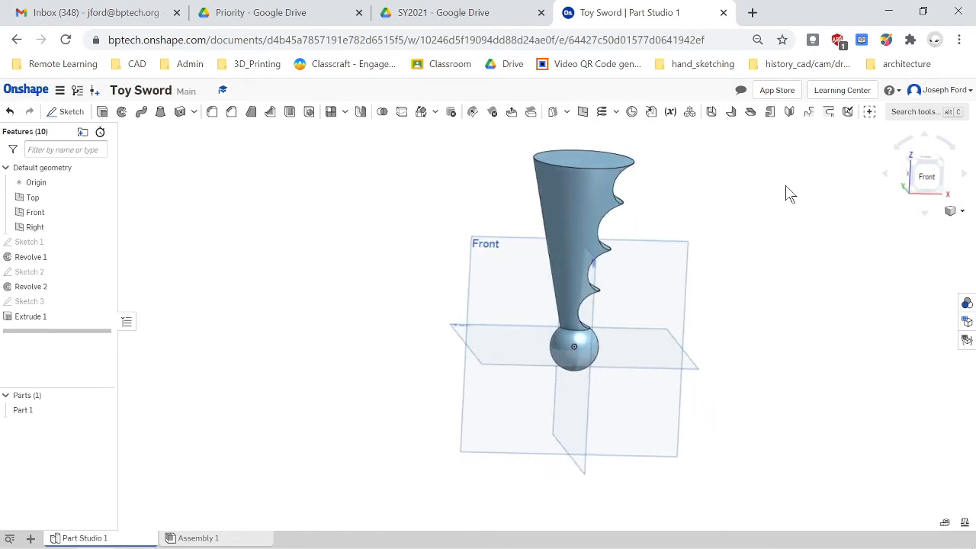
pyautogui.scroll(-3)
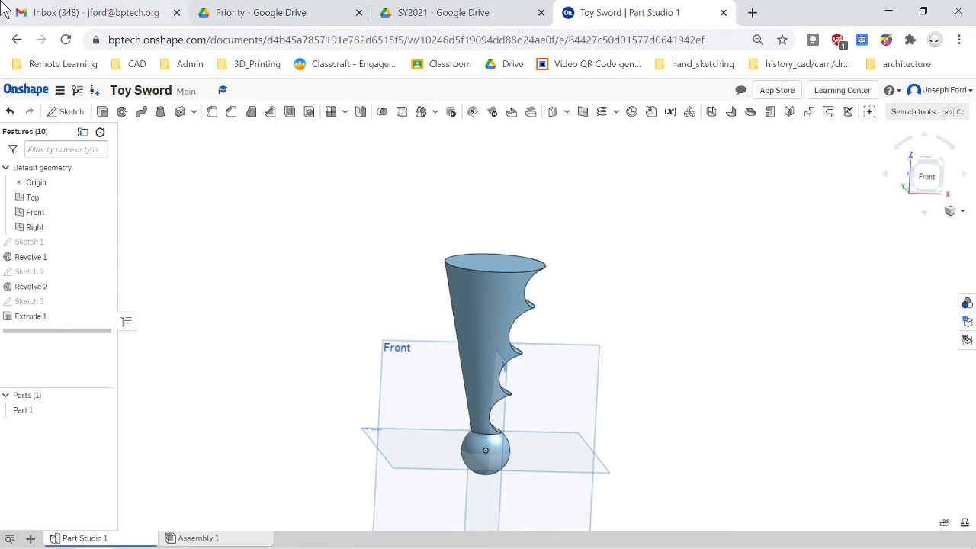
pyautogui.moveTo(501, 266)
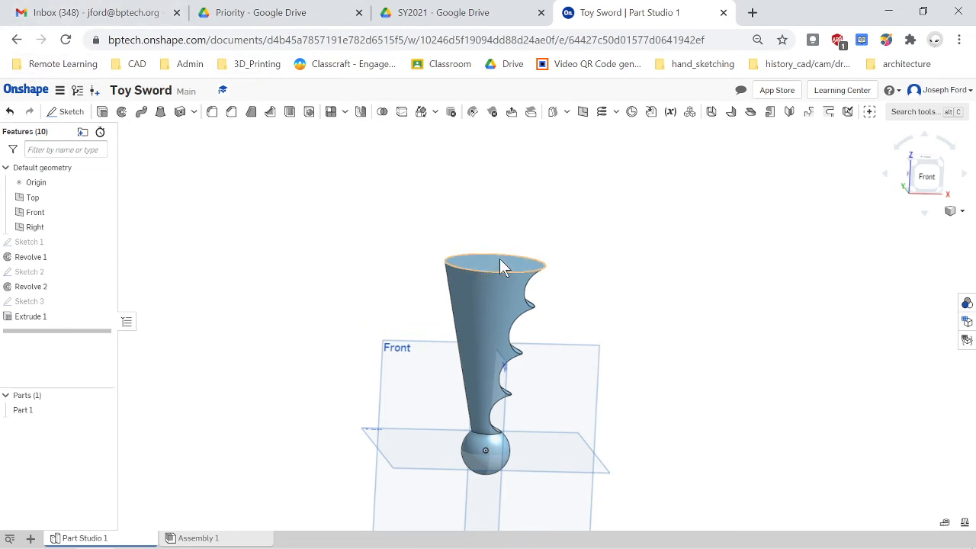
pyautogui.moveTo(70, 112)
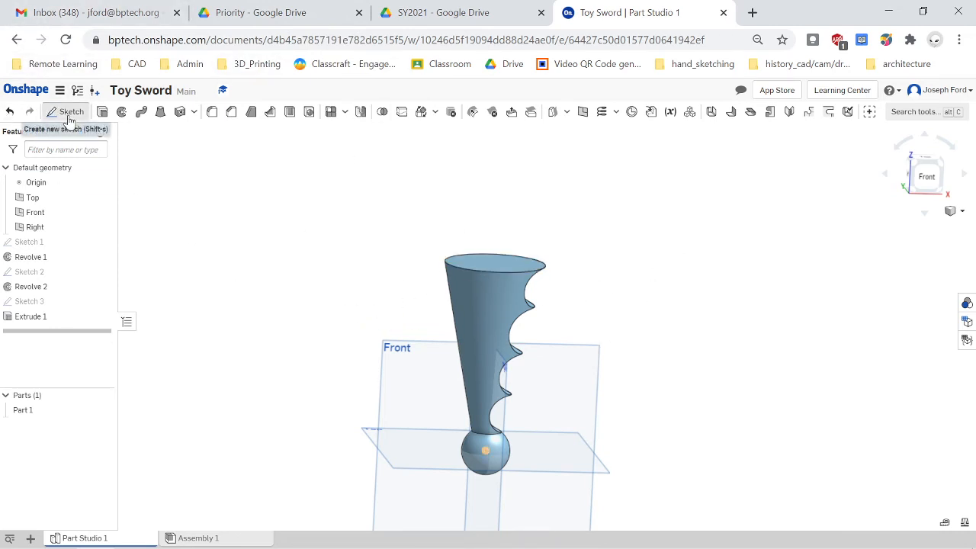
# - Start Sketch 4 on the grip's top face, viewed from Top, using a Center point rectangle
pyautogui.click(65, 111)
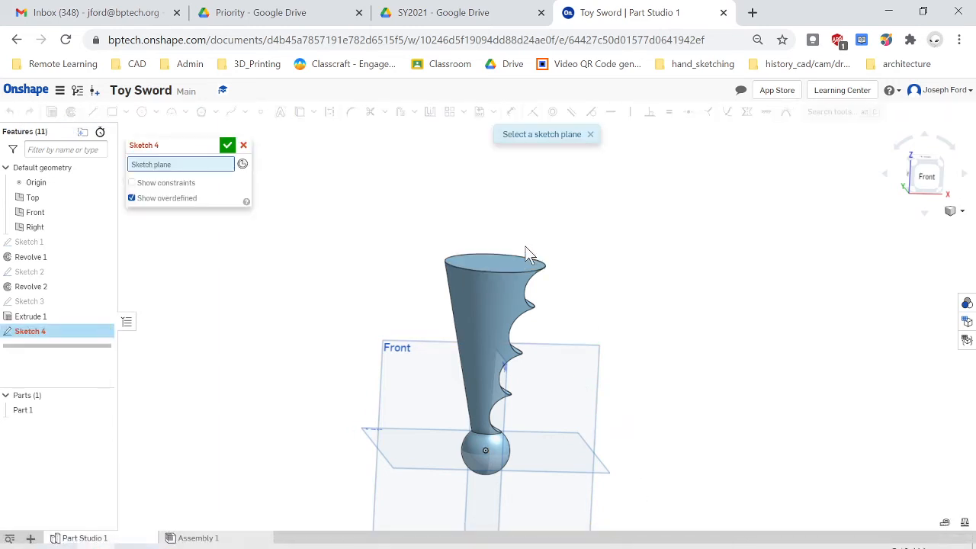
pyautogui.click(492, 267)
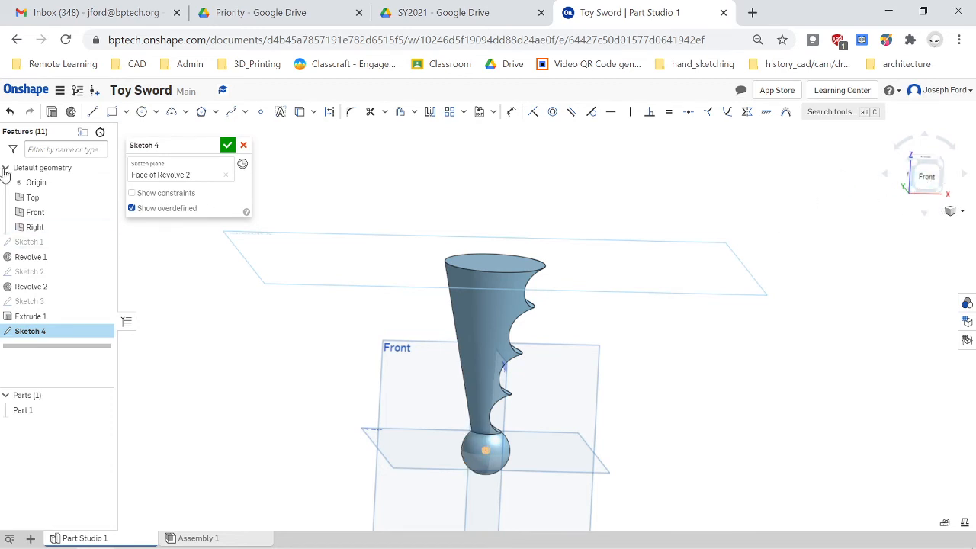
pyautogui.moveTo(690, 194)
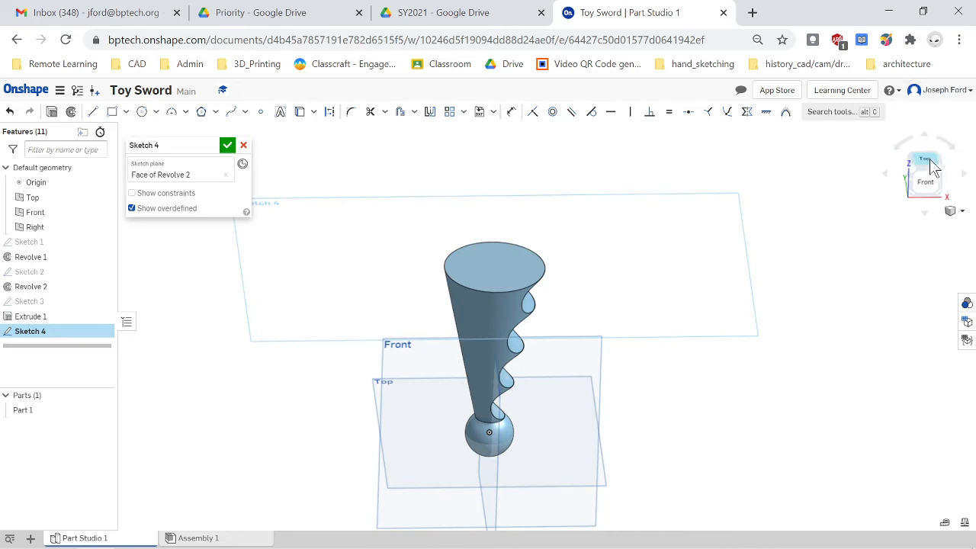
pyautogui.click(925, 160)
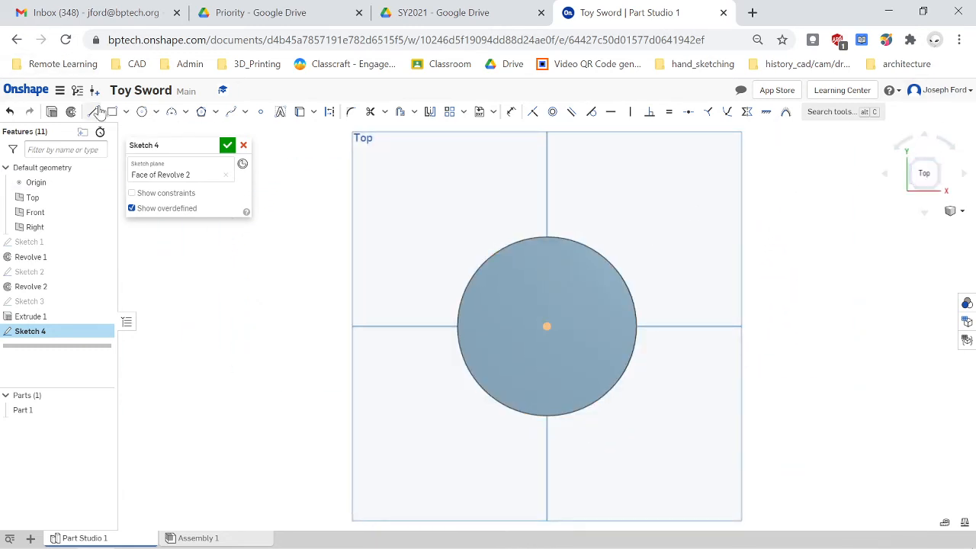
pyautogui.click(126, 112)
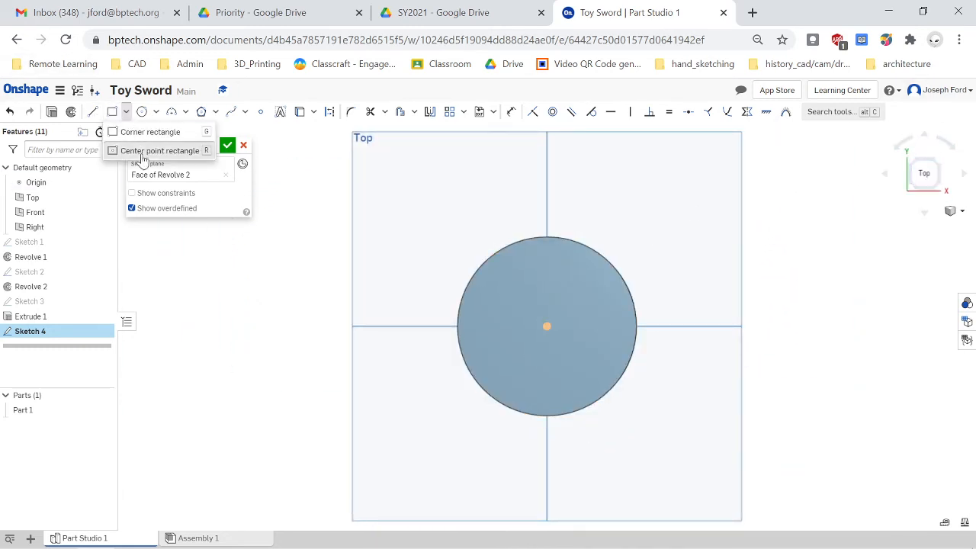
pyautogui.click(159, 150)
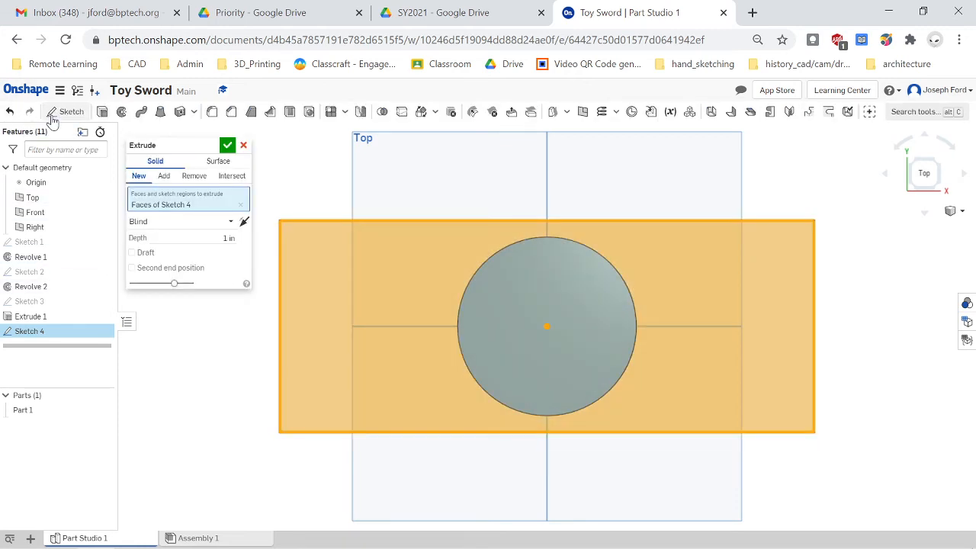
# - Extrude the rectangle as Add at about 0.5 in depth, forming the crossguard on the grip
pyautogui.click(163, 176)
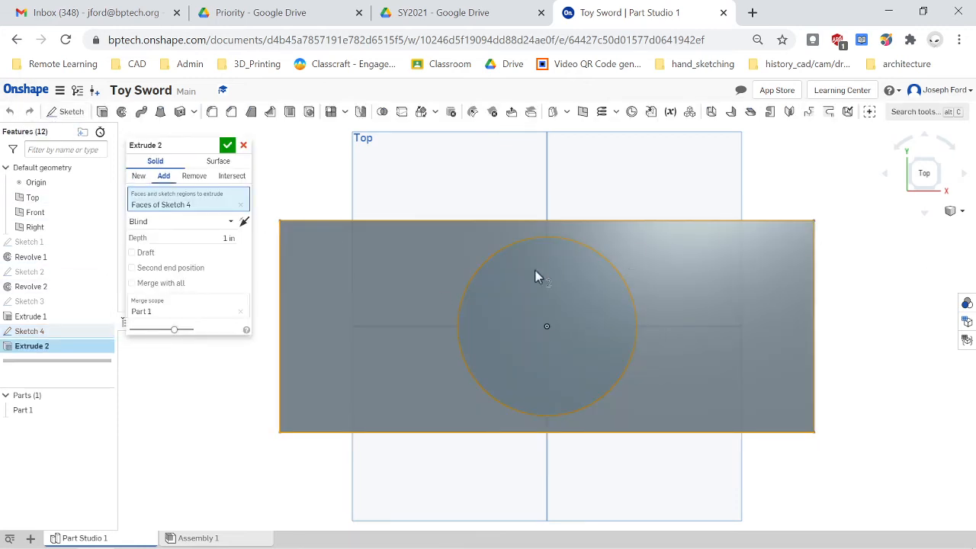
pyautogui.moveTo(534, 275); pyautogui.dragTo(656, 294)
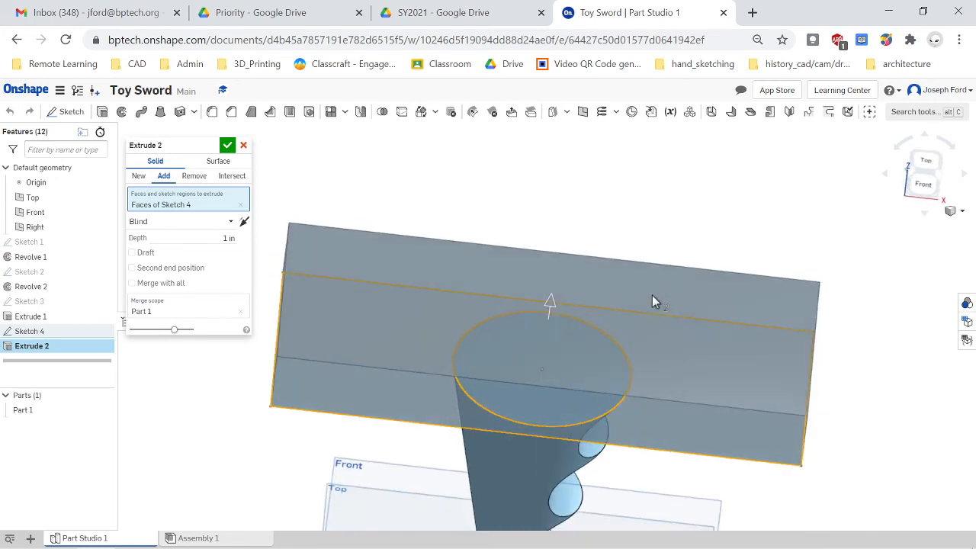
pyautogui.moveTo(655, 301); pyautogui.dragTo(605, 318)
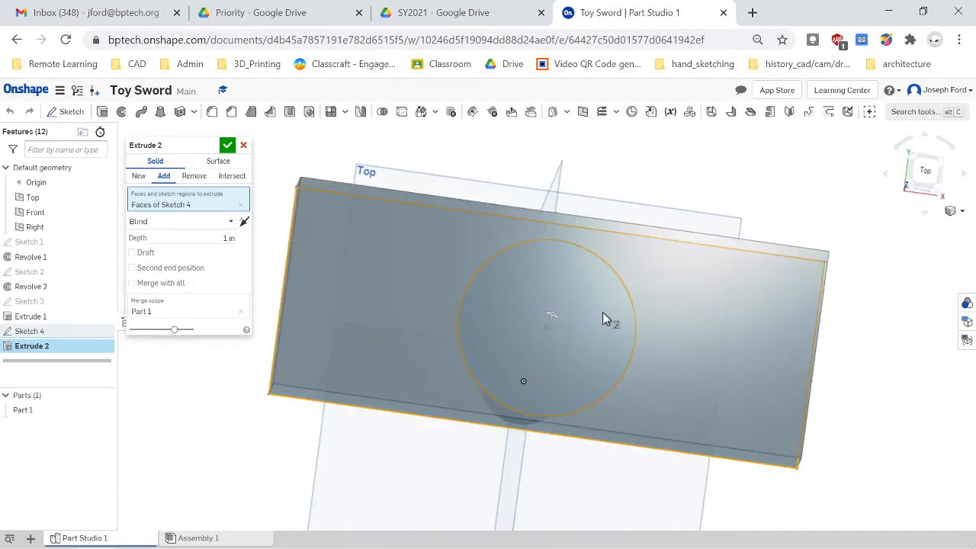
pyautogui.moveTo(610, 321); pyautogui.dragTo(583, 267)
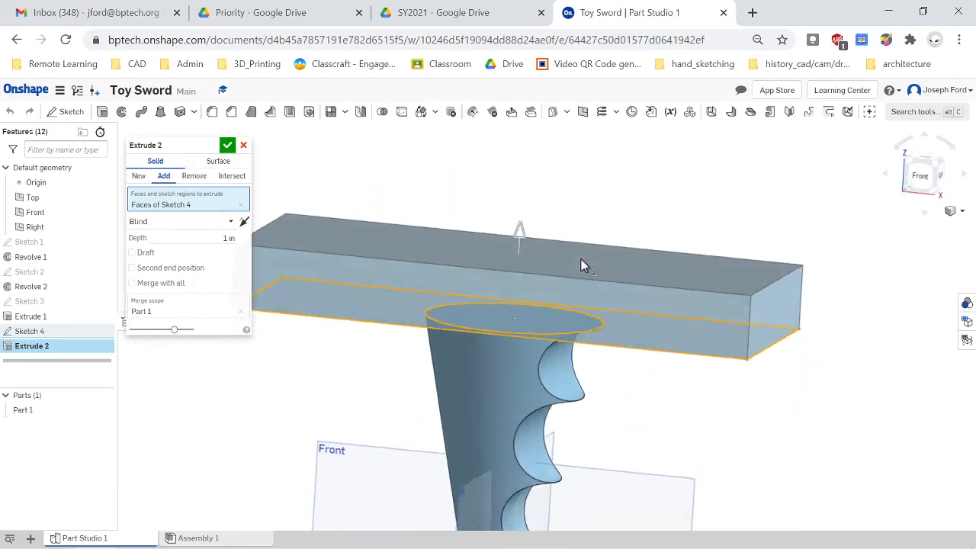
pyautogui.moveTo(583, 266); pyautogui.dragTo(427, 332)
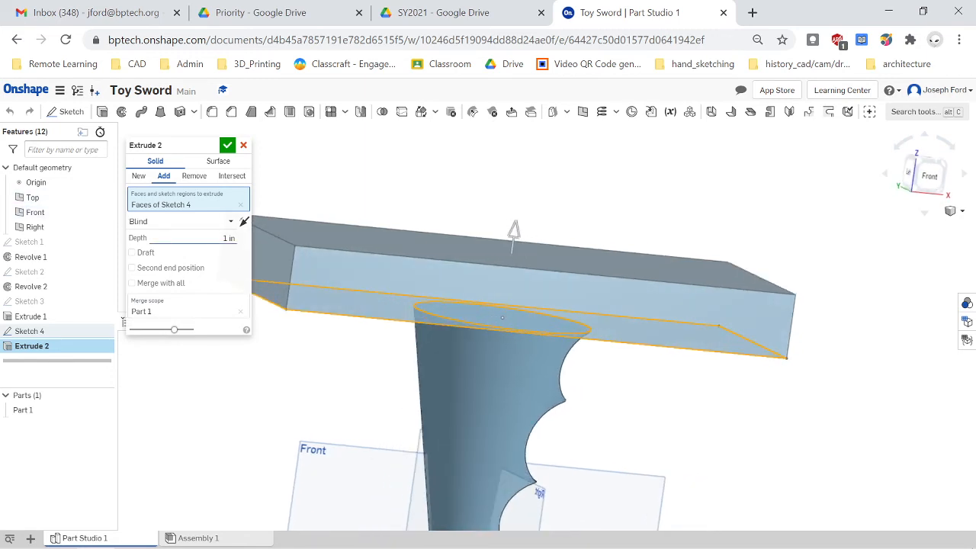
pyautogui.tripleClick(206, 237)
pyautogui.write('0.5')
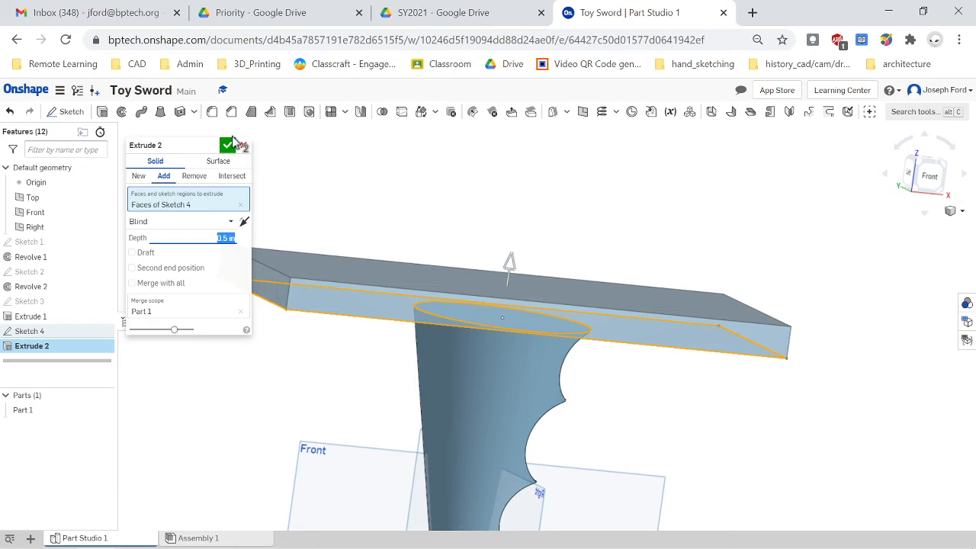
pyautogui.click(227, 145)
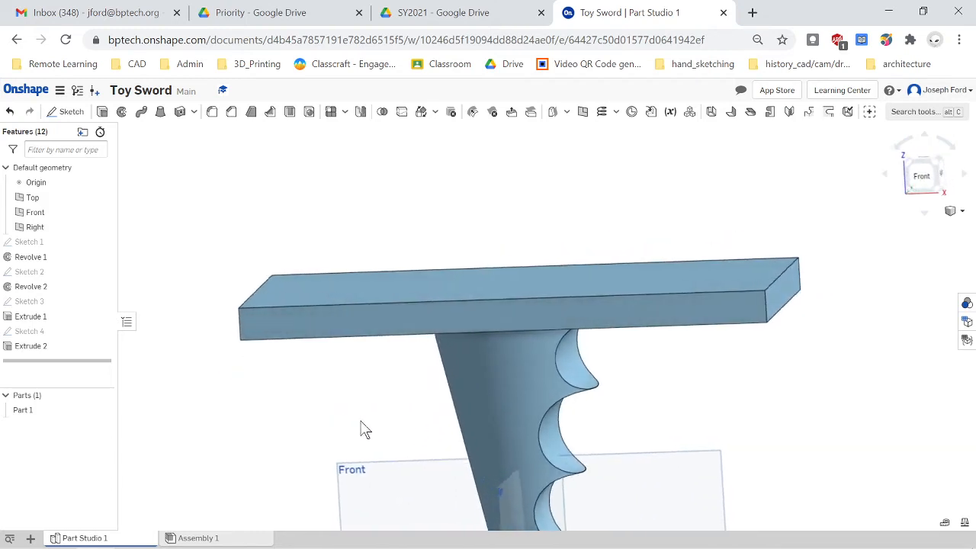
pyautogui.moveTo(363, 427); pyautogui.dragTo(282, 324)
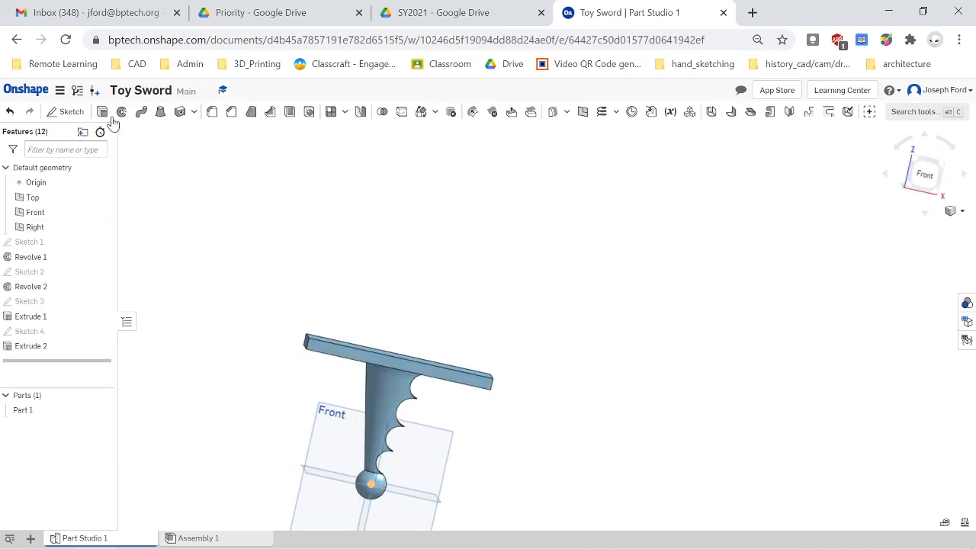
# - Fillet the crossguard's long edges at 0.2 in radius
pyautogui.click(121, 112)
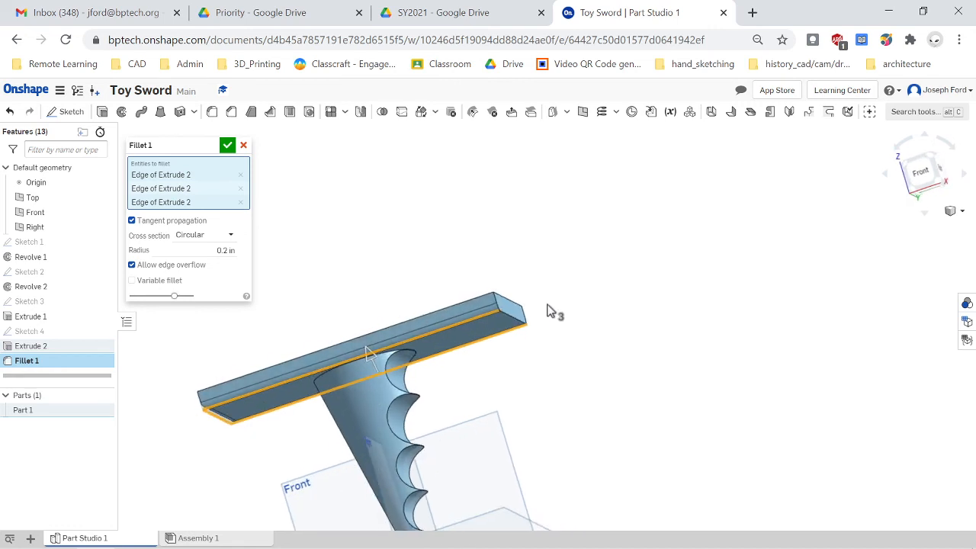
pyautogui.click(507, 312)
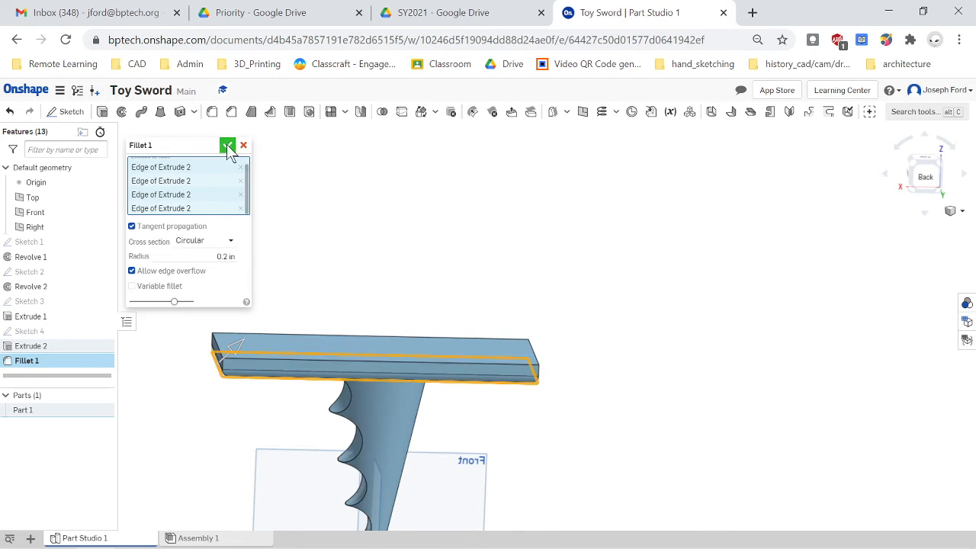
pyautogui.click(228, 145)
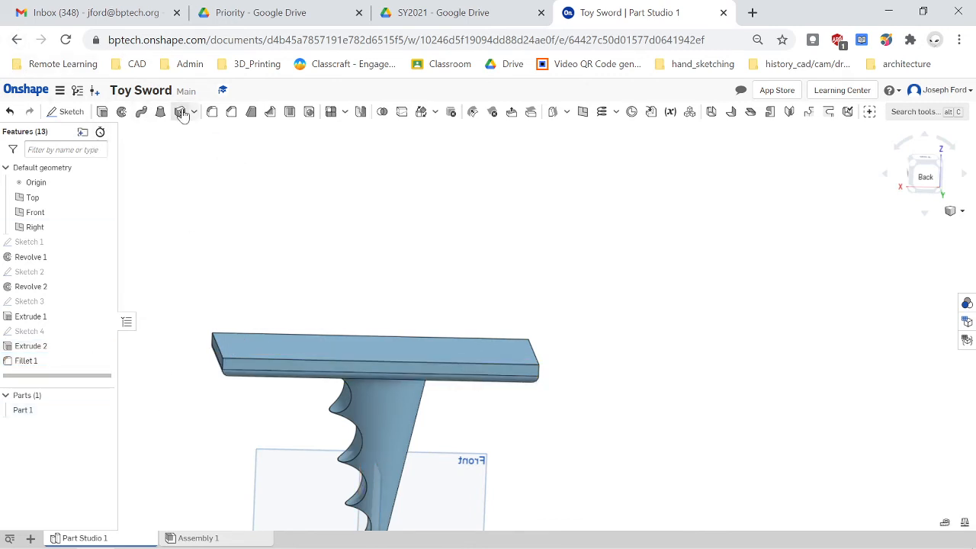
# - Chamfer the crossguard's top edges at an equal distance of 0.2 in
pyautogui.click(181, 111)
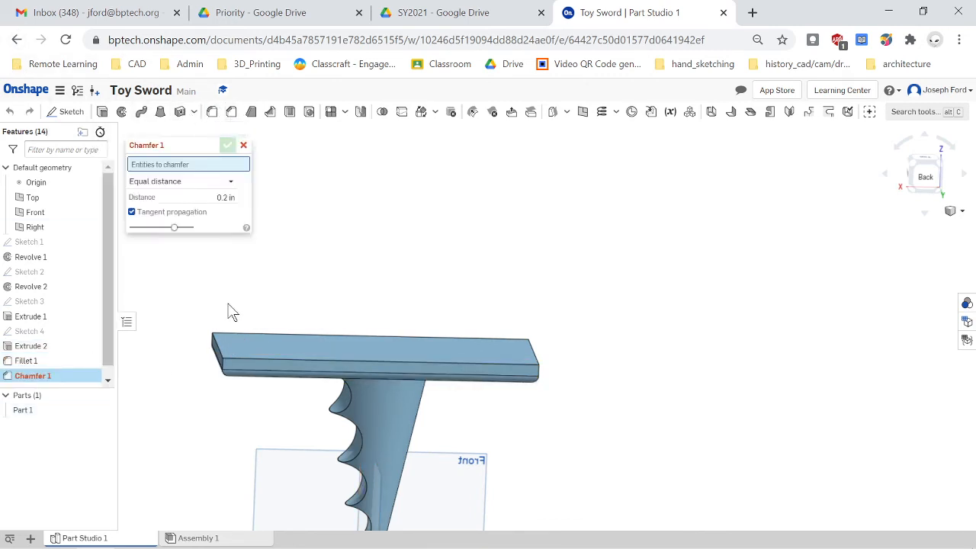
pyautogui.click(267, 363)
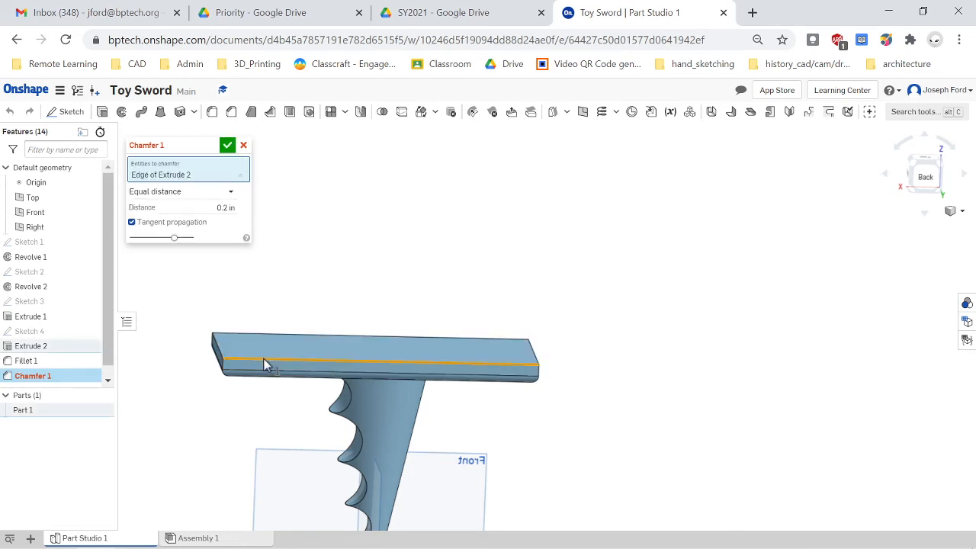
pyautogui.moveTo(373, 366); pyautogui.dragTo(305, 351)
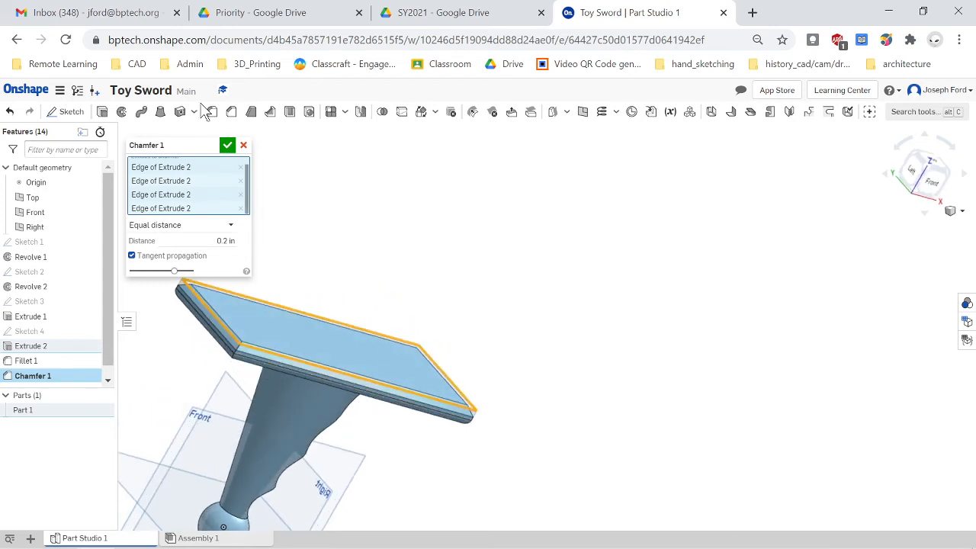
pyautogui.click(228, 145)
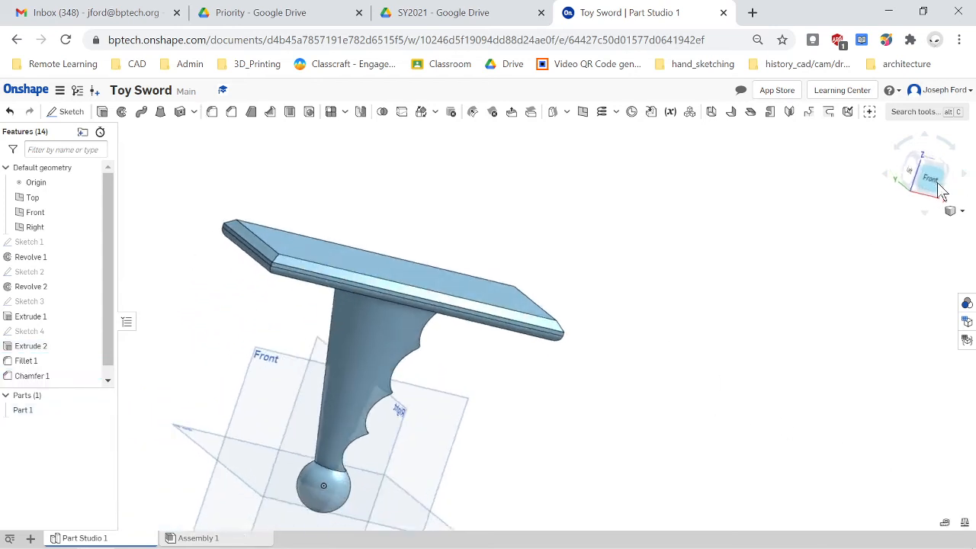
pyautogui.click(930, 177)
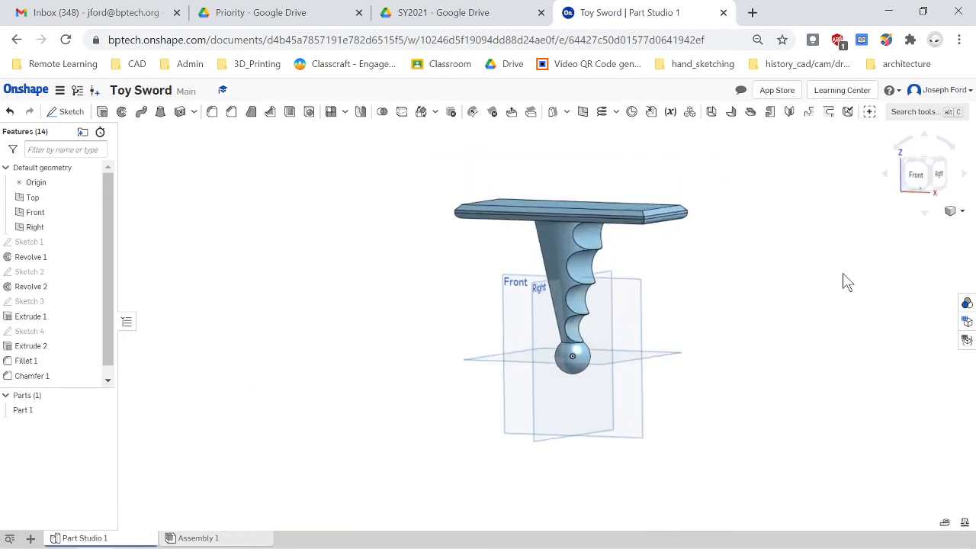
pyautogui.moveTo(572, 305); pyautogui.dragTo(610, 267)
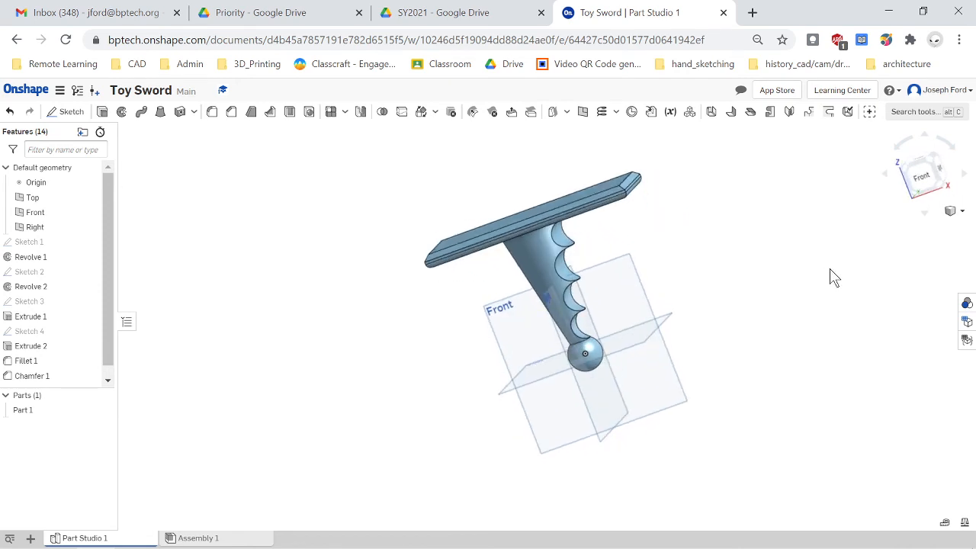
pyautogui.click(922, 174)
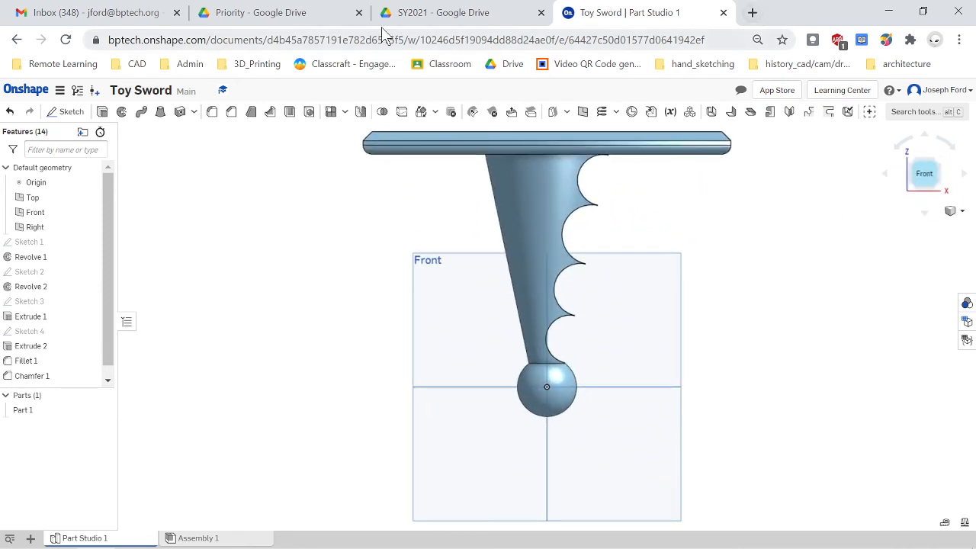
pyautogui.scroll(-3)
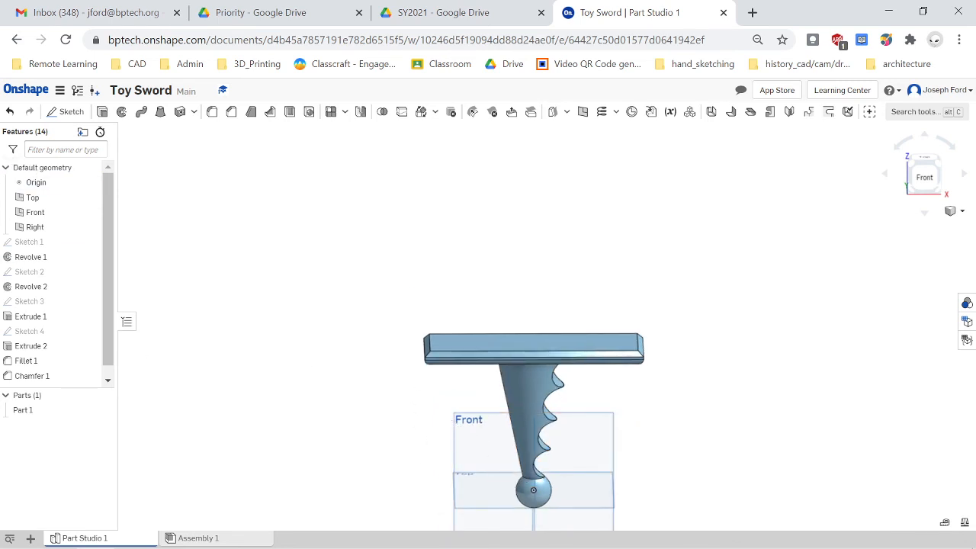
# - Start Sketch 5 on the Front plane and project the crossguard's top face edges, dismissing the warning
pyautogui.click(67, 112)
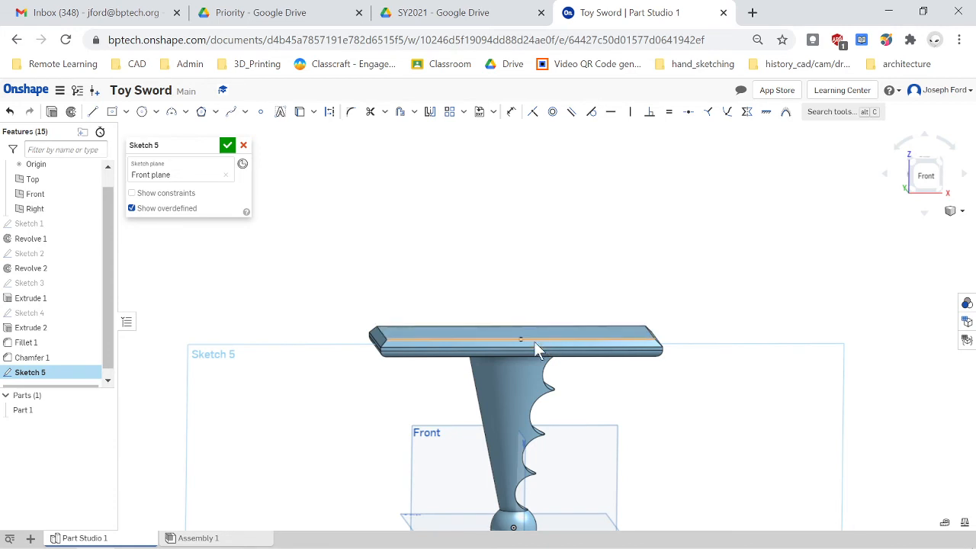
pyautogui.moveTo(538, 349); pyautogui.dragTo(553, 343)
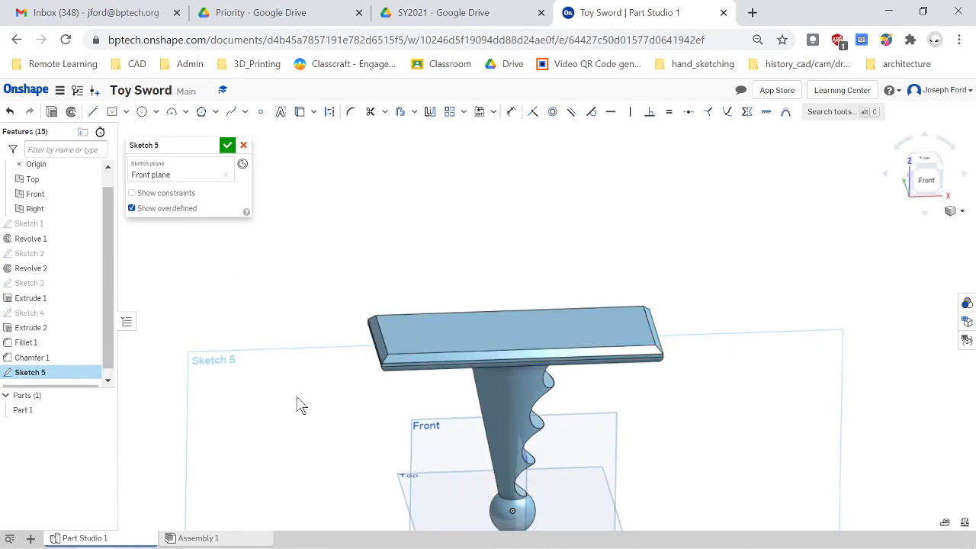
pyautogui.moveTo(301, 112)
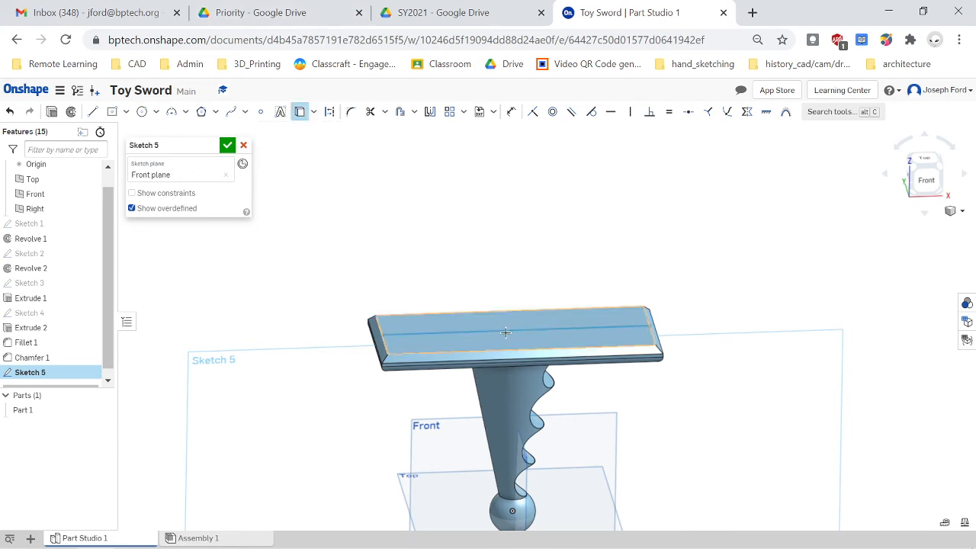
pyautogui.click(510, 332)
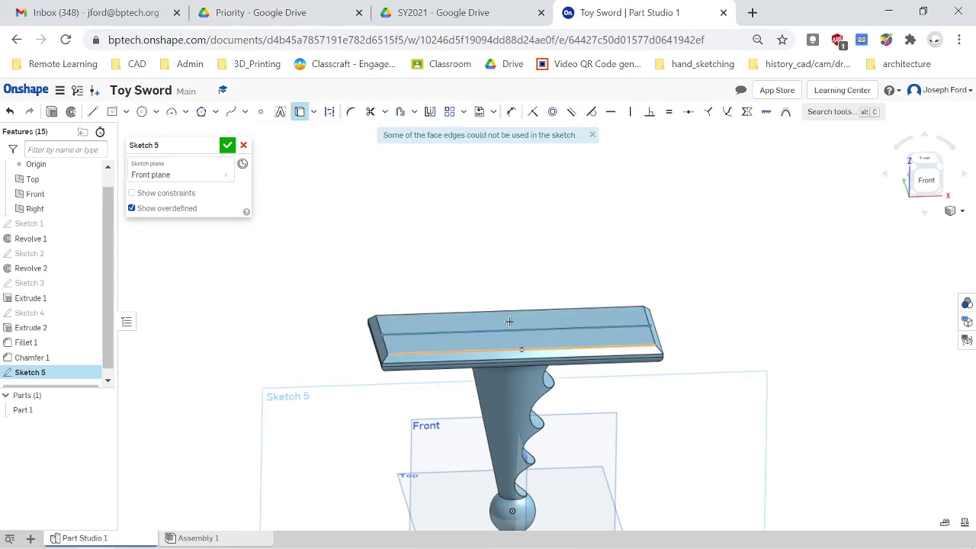
pyautogui.moveTo(509, 321); pyautogui.dragTo(591, 445)
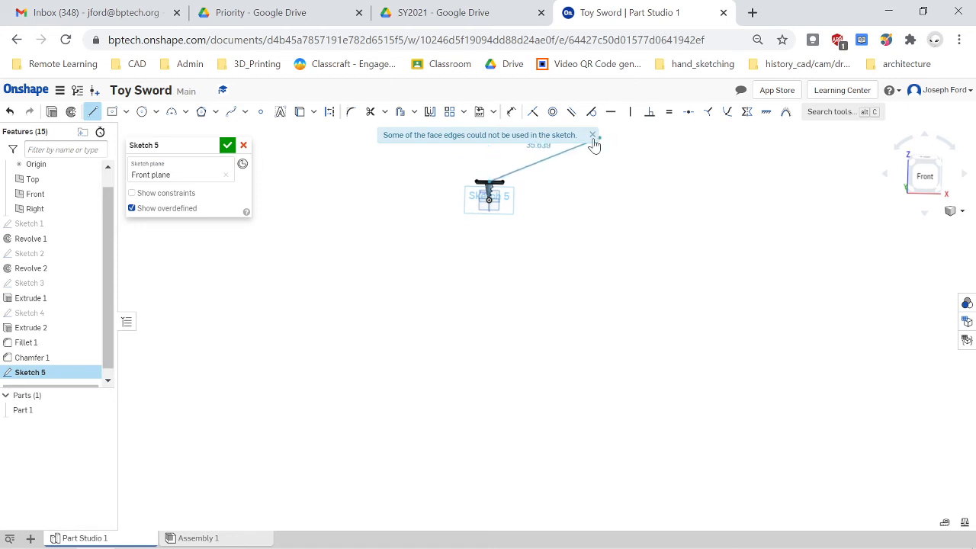
pyautogui.click(593, 135)
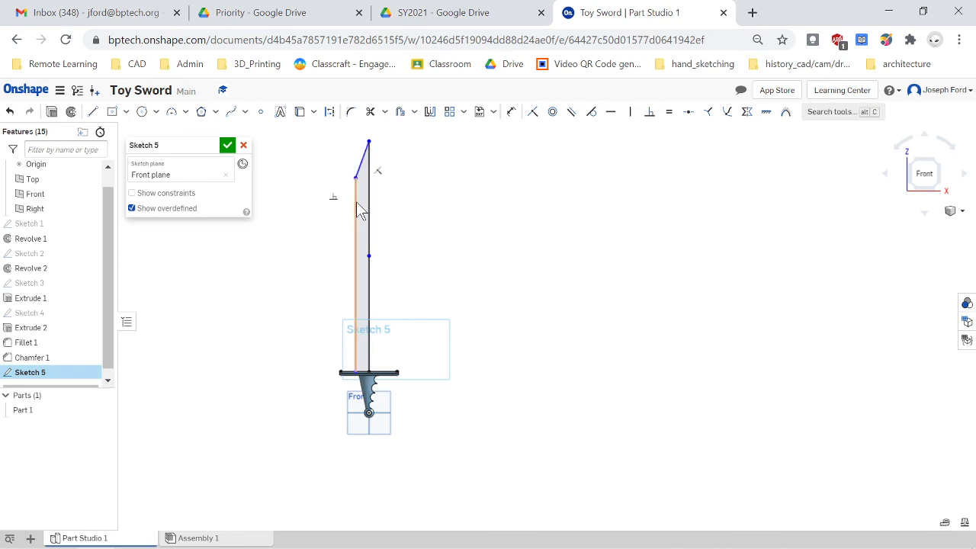
# - Draw the half-blade profile from the crossguard up to an angled tip on the centreline
pyautogui.click(429, 111)
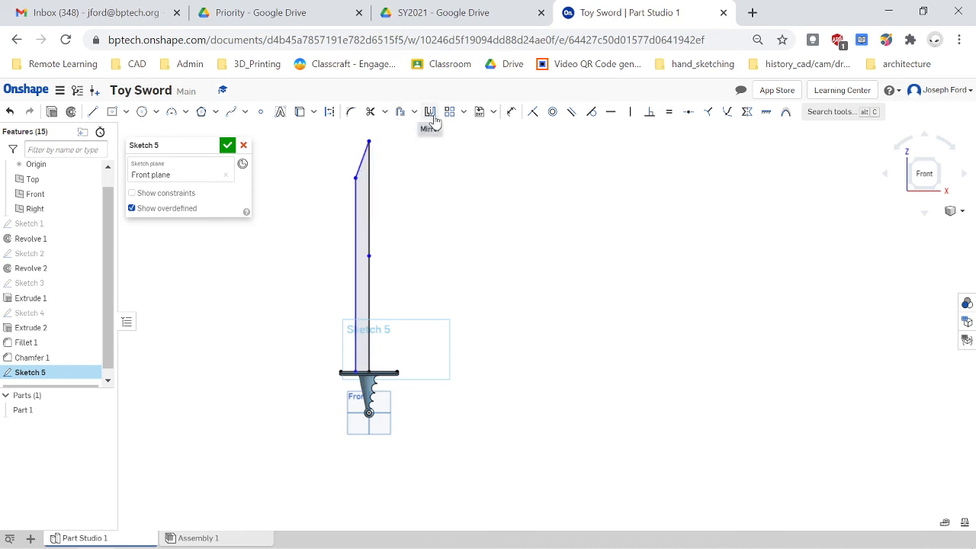
# - Mirror the half-blade outline across the centre line into a full symmetric blade
pyautogui.click(429, 111)
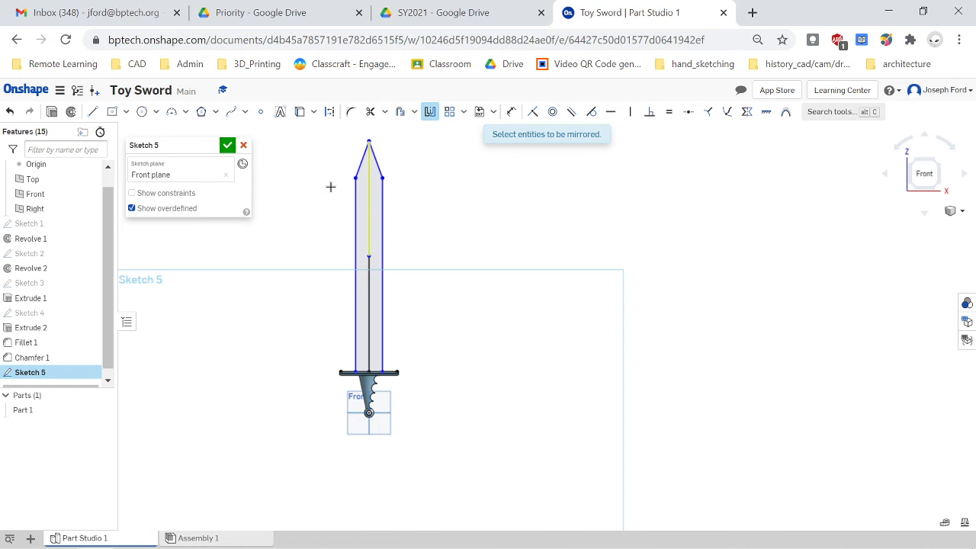
pyautogui.moveTo(430, 113)
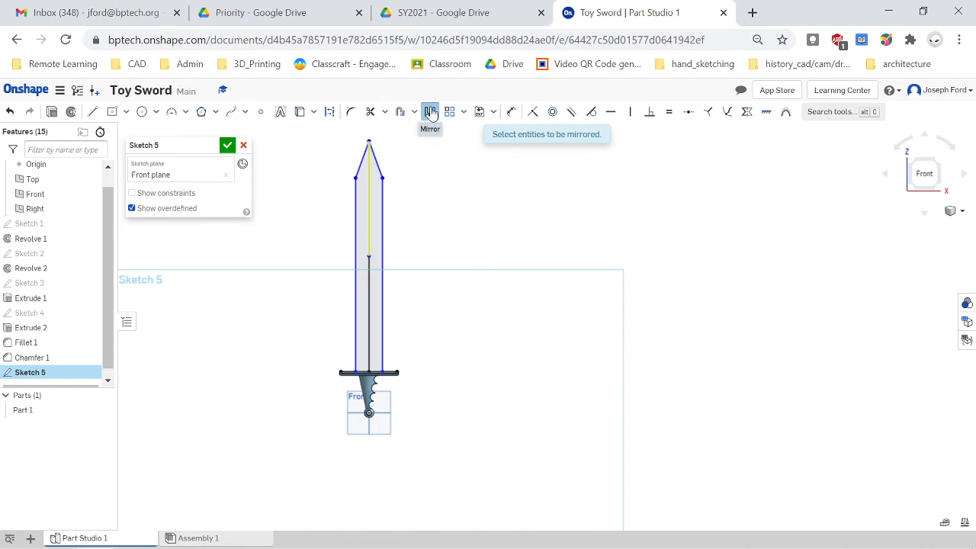
pyautogui.moveTo(274, 258)
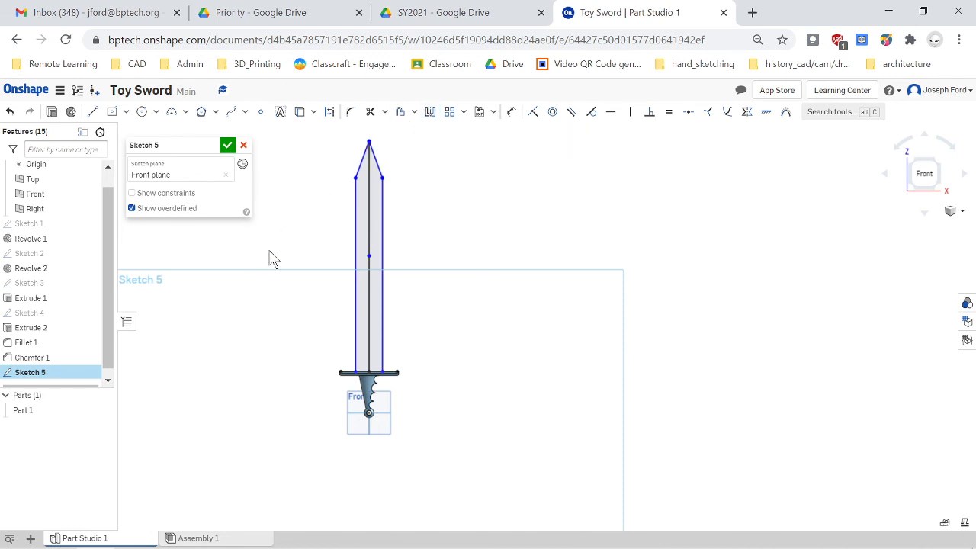
pyautogui.moveTo(295, 308)
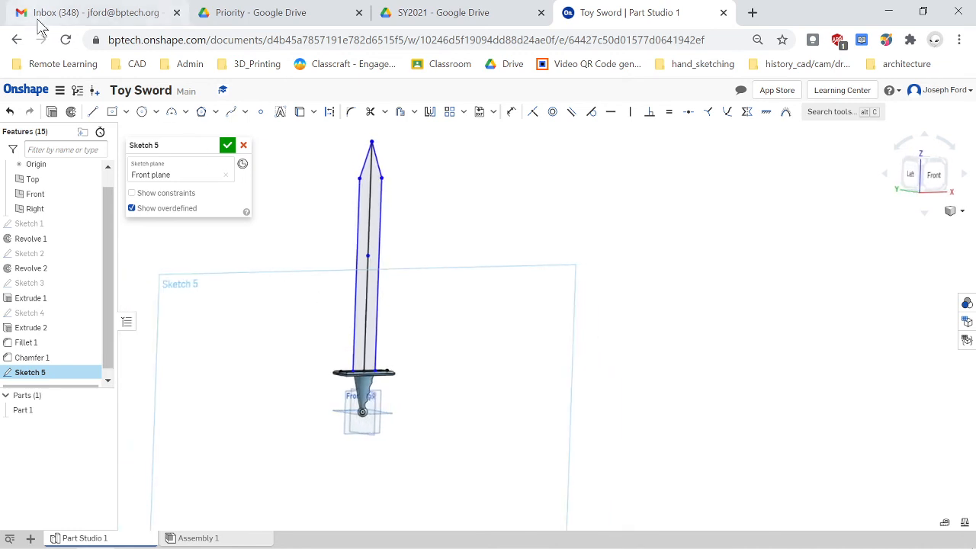
pyautogui.moveTo(51, 112)
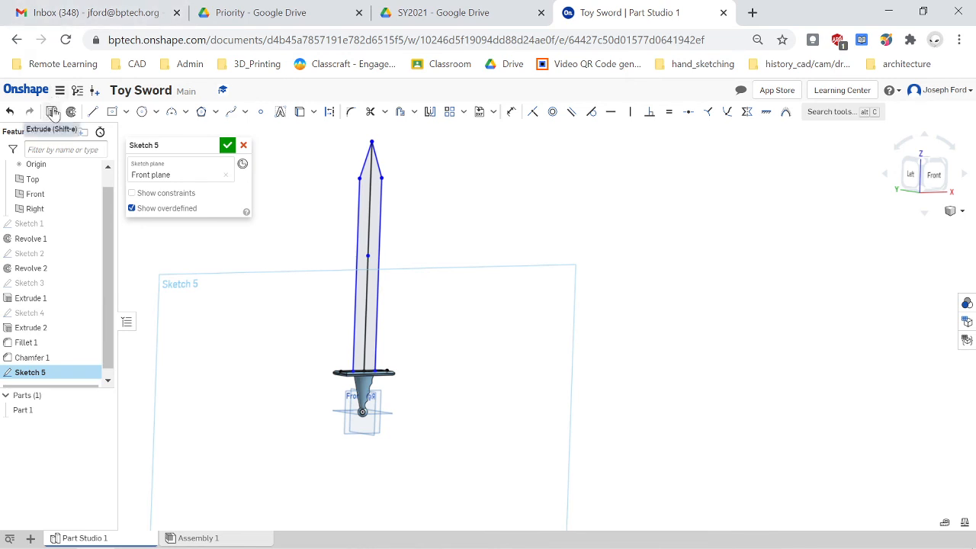
# - Extrude Sketch 5 as Add, Blind 1 in with a 1 in second end, merging the blade into the sword
pyautogui.click(51, 112)
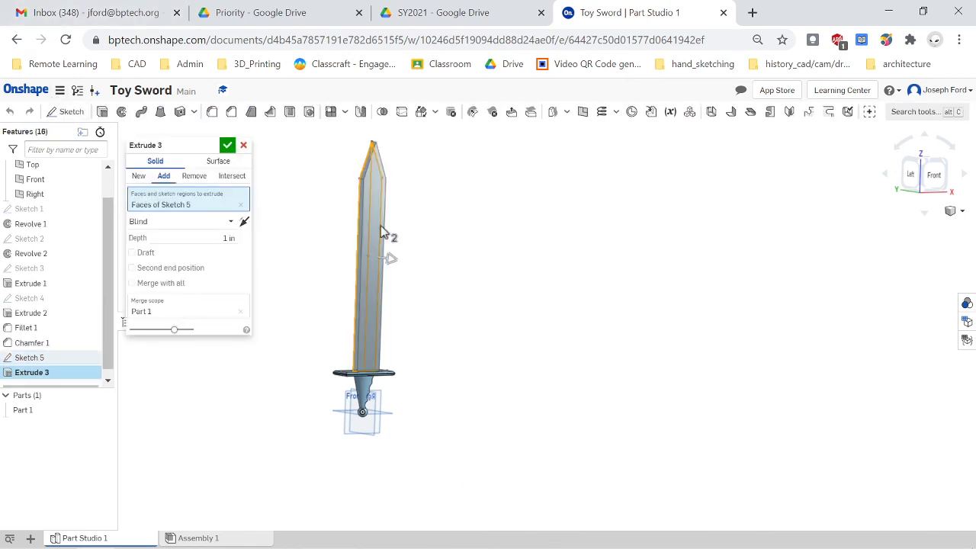
pyautogui.moveTo(141, 324)
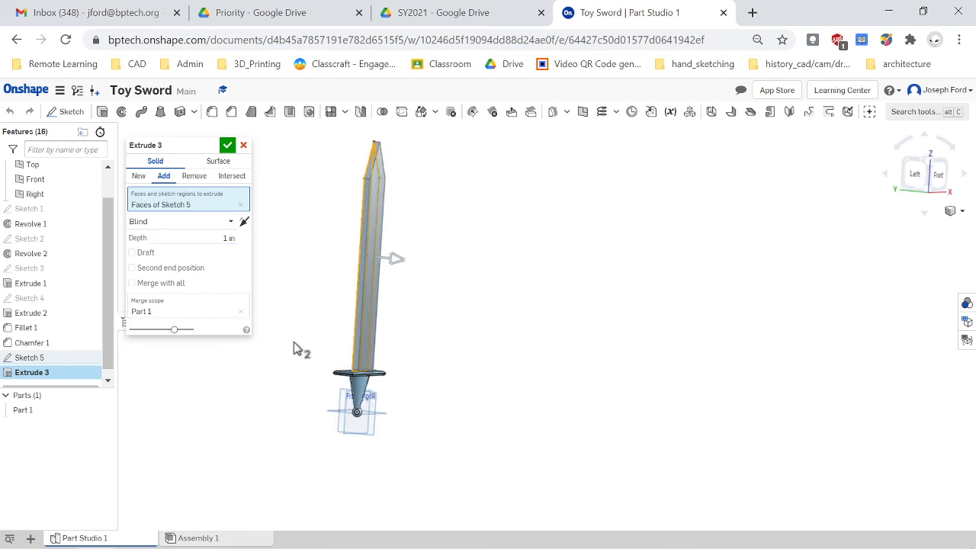
pyautogui.moveTo(140, 316)
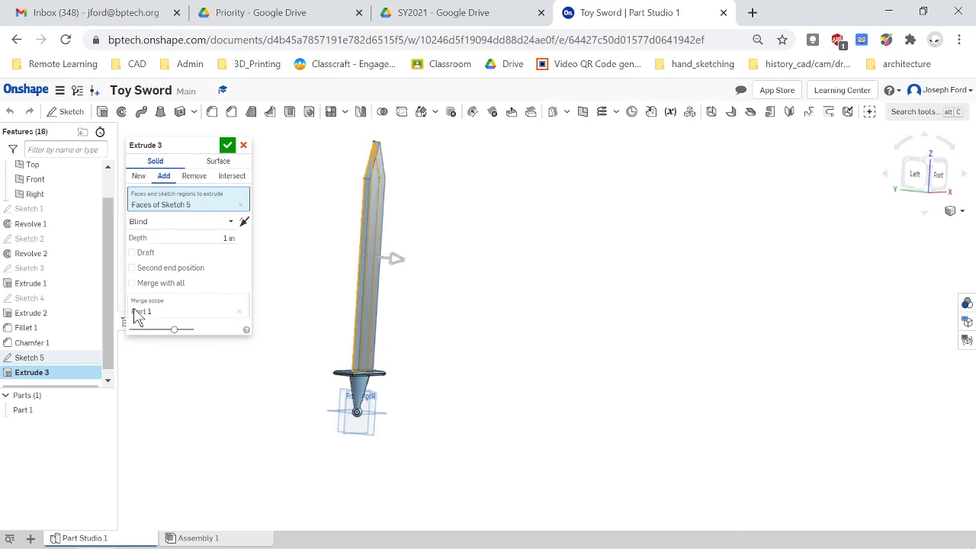
pyautogui.click(132, 267)
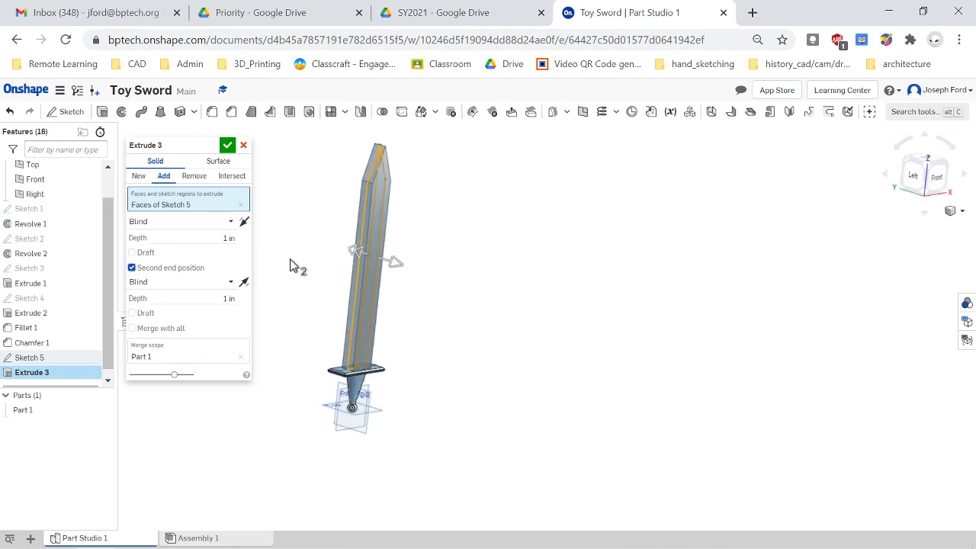
pyautogui.click(228, 145)
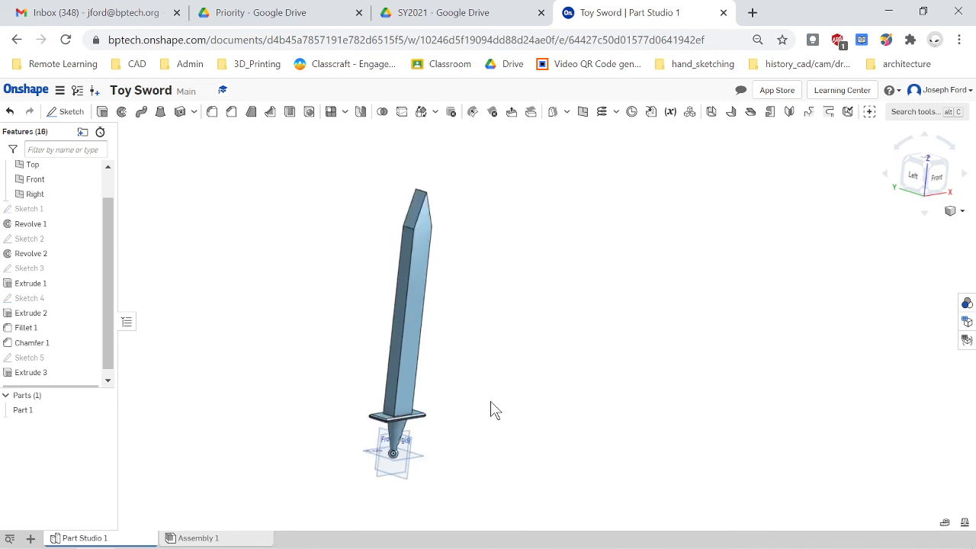
pyautogui.moveTo(495, 408); pyautogui.dragTo(405, 397)
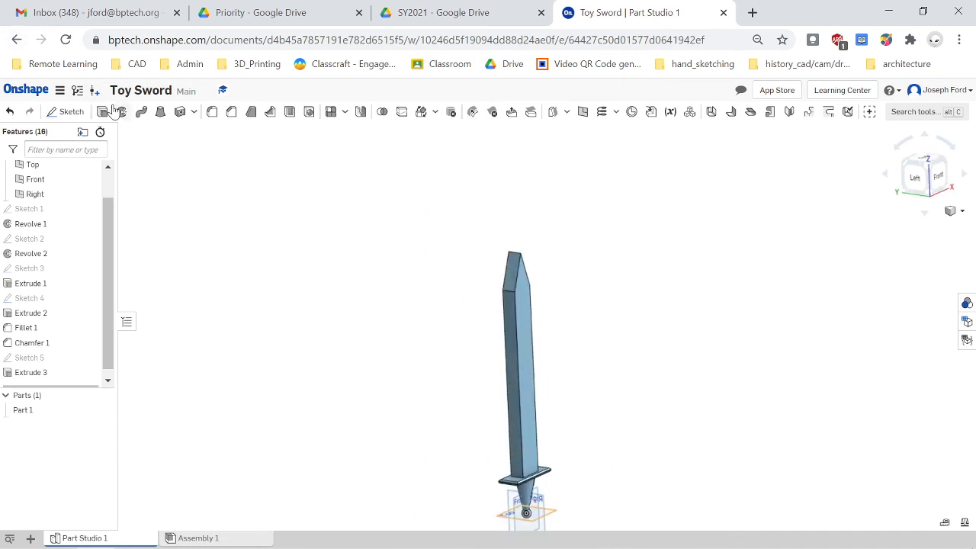
pyautogui.moveTo(232, 111)
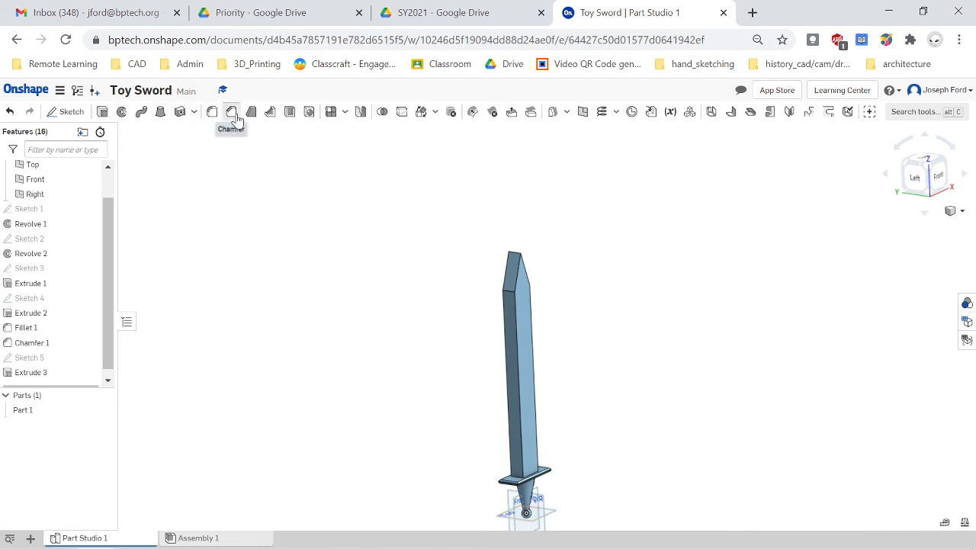
# - Apply Chamfer 2 at 1 in equal distance to the four long blade edges
pyautogui.click(231, 112)
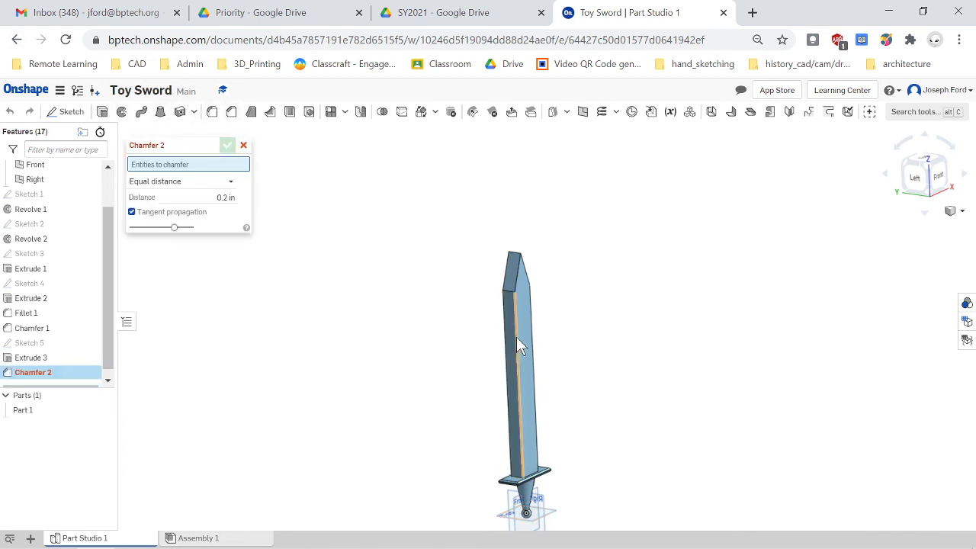
pyautogui.click(519, 343)
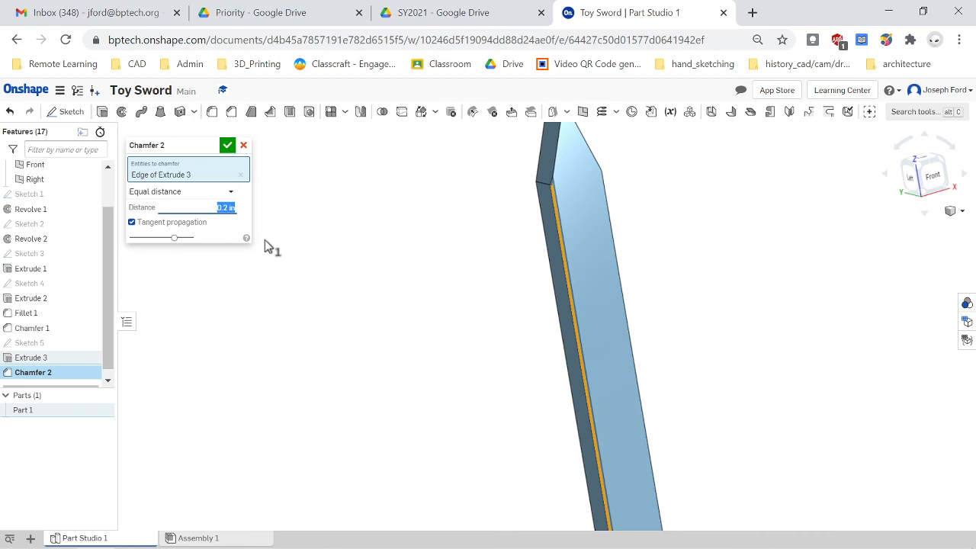
pyautogui.write('1')
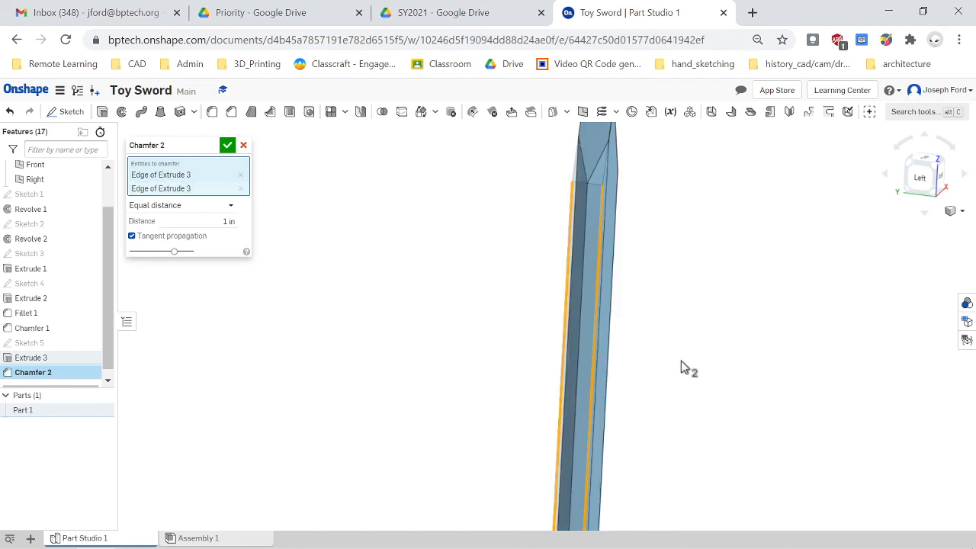
pyautogui.moveTo(688, 367); pyautogui.dragTo(605, 276)
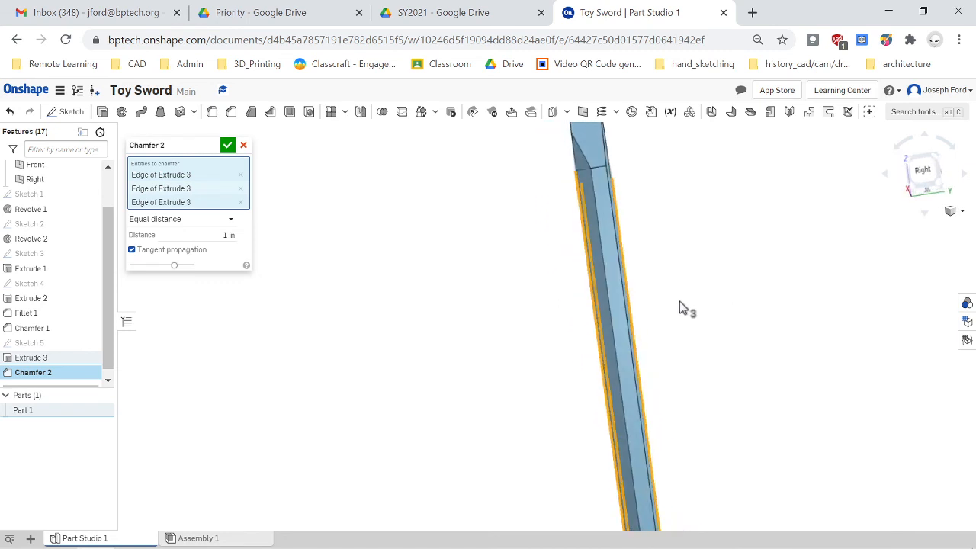
pyautogui.moveTo(684, 307); pyautogui.dragTo(641, 252)
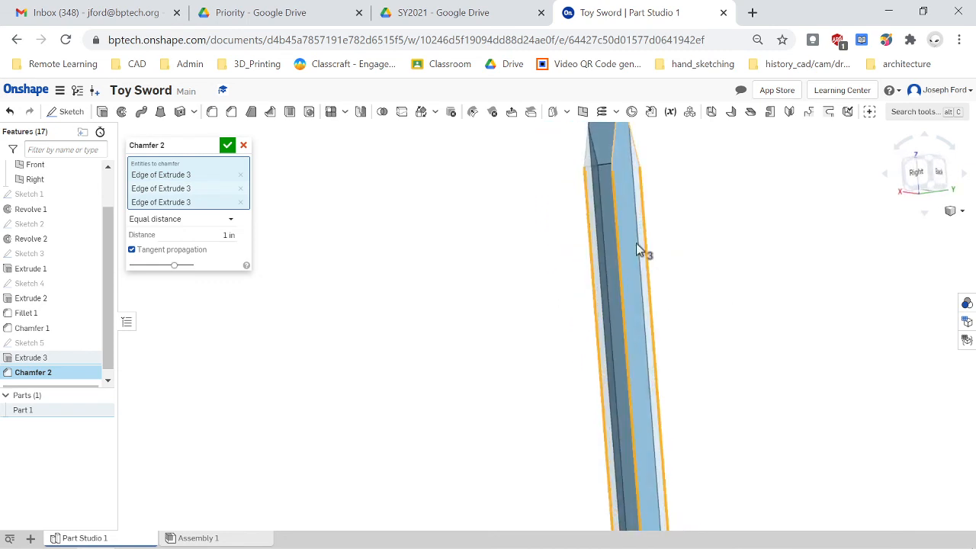
pyautogui.moveTo(640, 247); pyautogui.dragTo(618, 236)
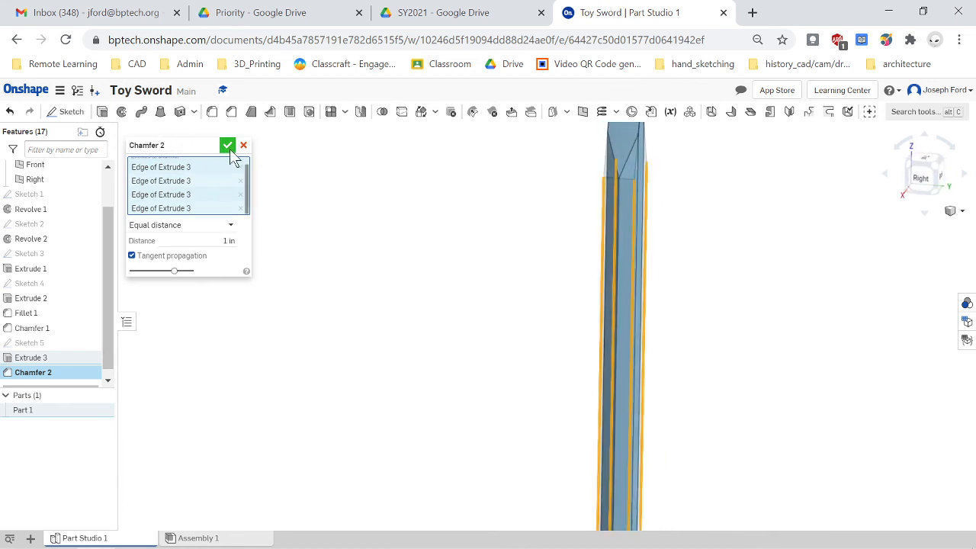
pyautogui.click(227, 145)
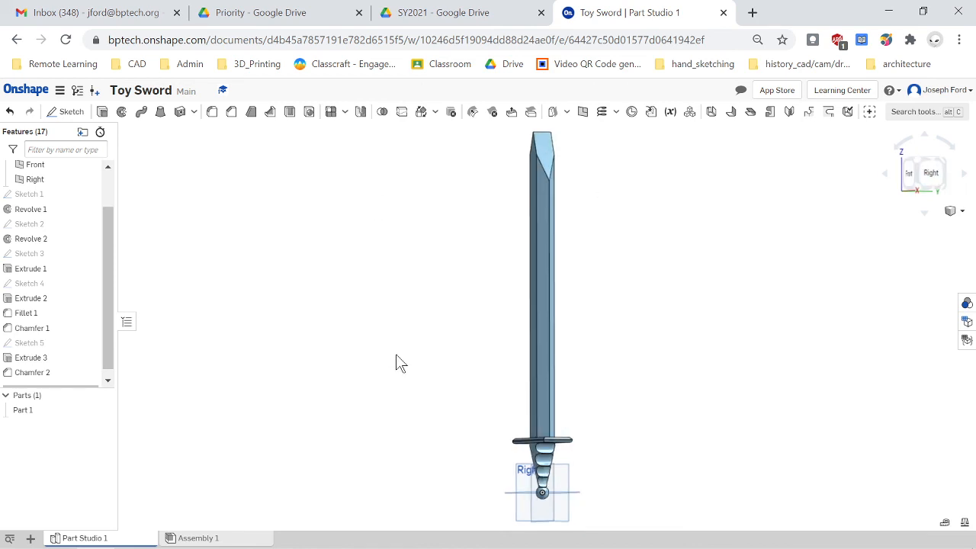
pyautogui.click(931, 173)
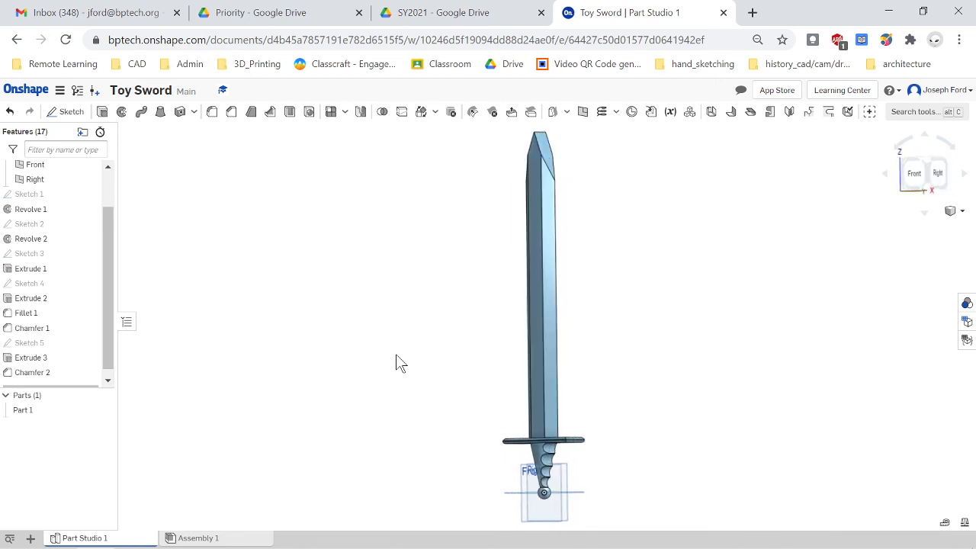
pyautogui.moveTo(542, 305); pyautogui.dragTo(557, 305)
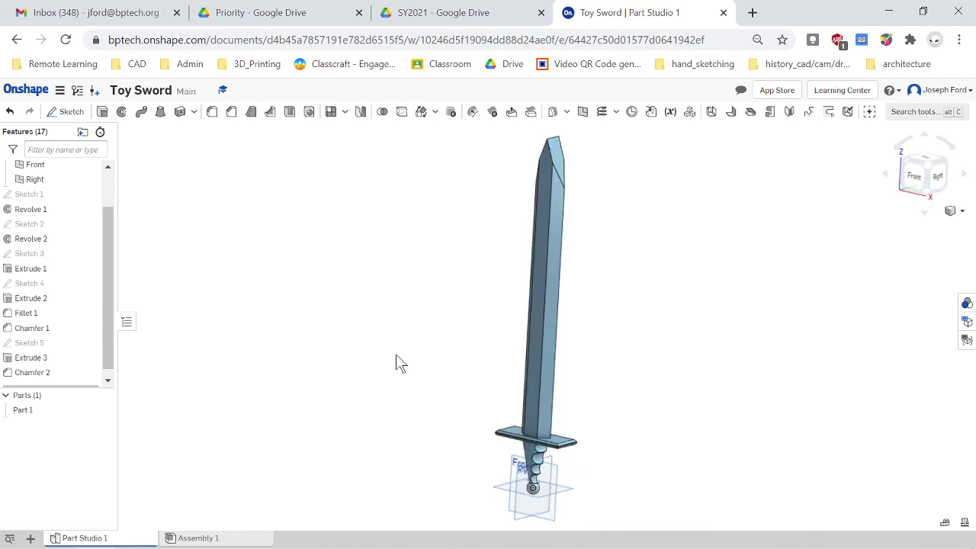
pyautogui.moveTo(553, 394)
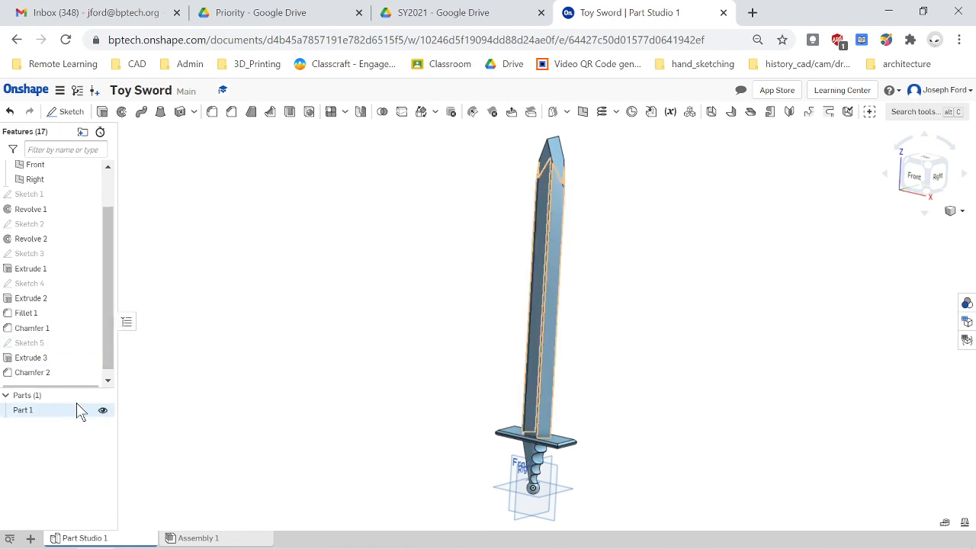
pyautogui.click(30, 223)
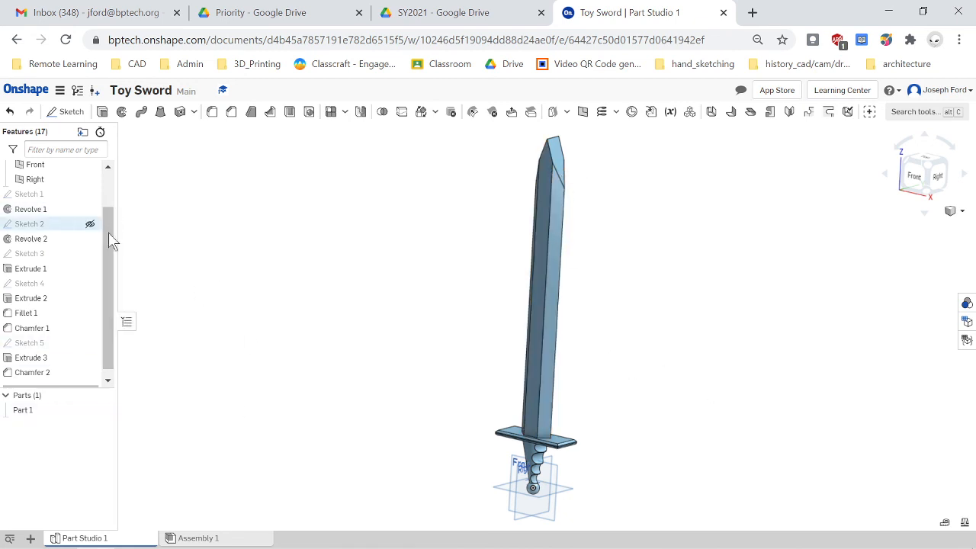
pyautogui.moveTo(30, 358)
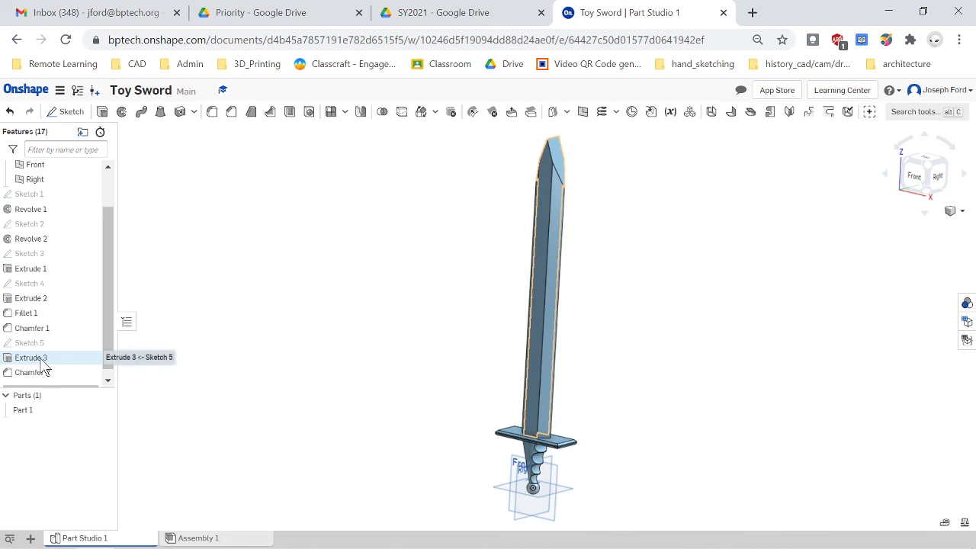
pyautogui.rightClick(30, 357)
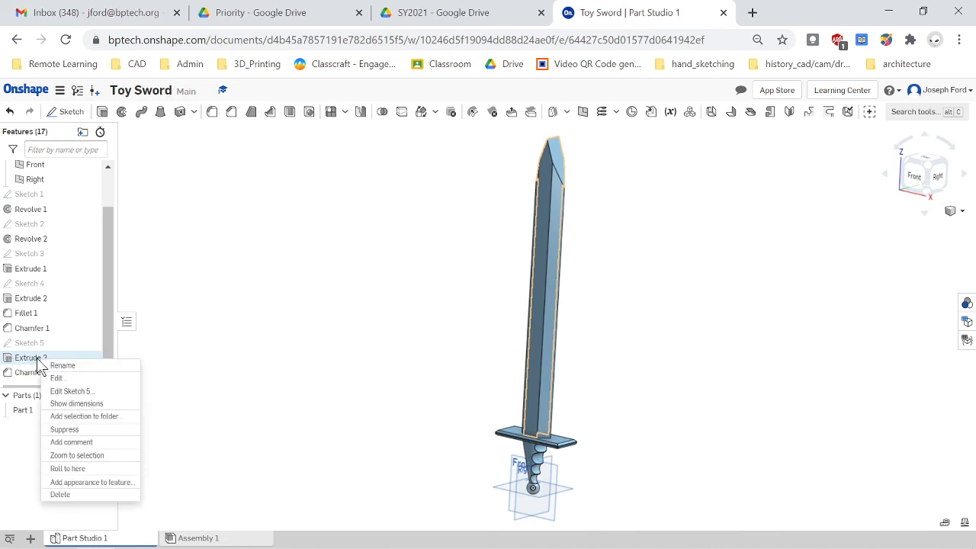
pyautogui.moveTo(92, 482)
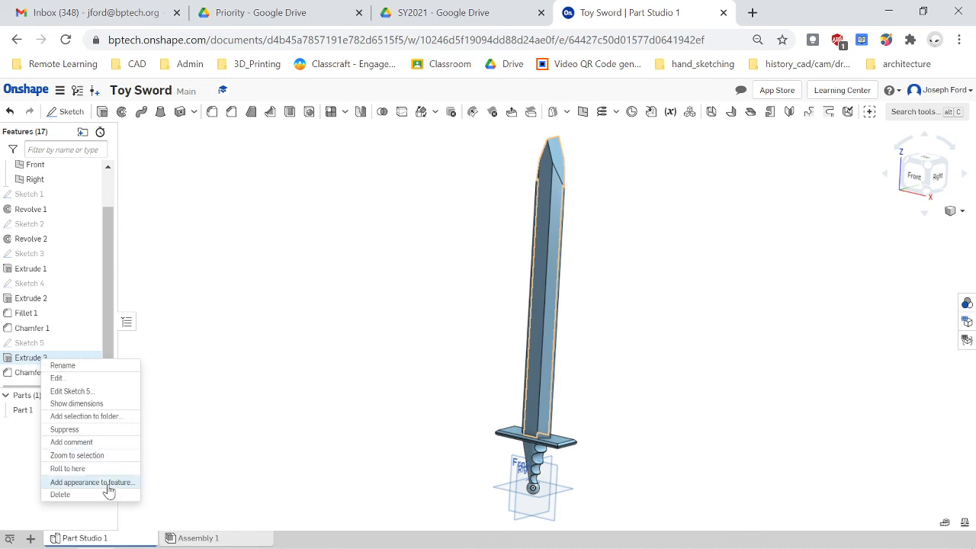
# - Give the Extrude 3 blade faces a blue appearance
pyautogui.click(91, 482)
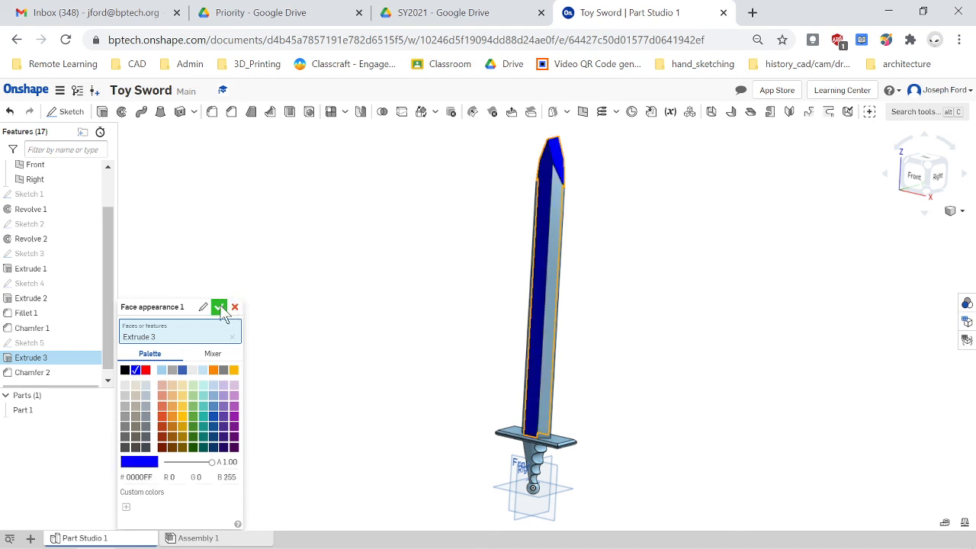
pyautogui.click(219, 307)
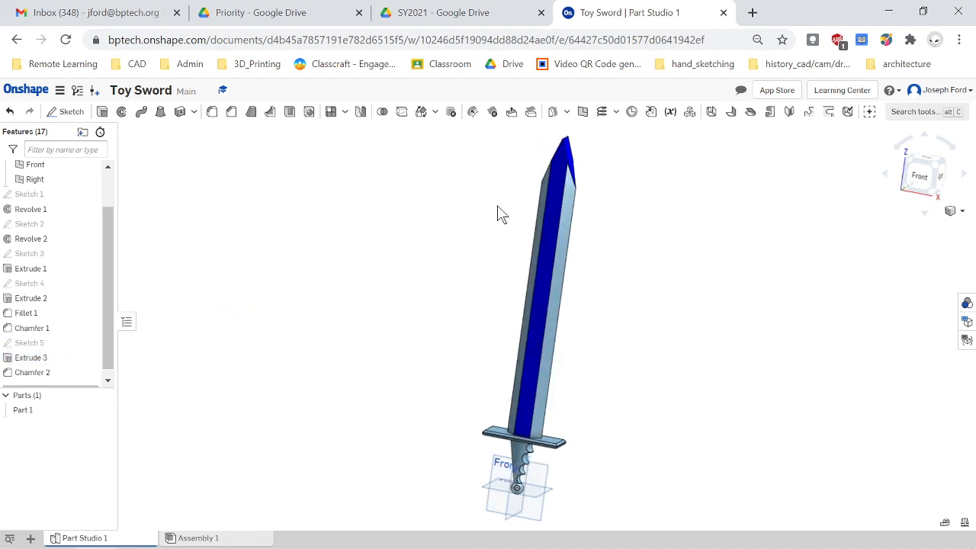
pyautogui.moveTo(503, 214); pyautogui.dragTo(252, 359)
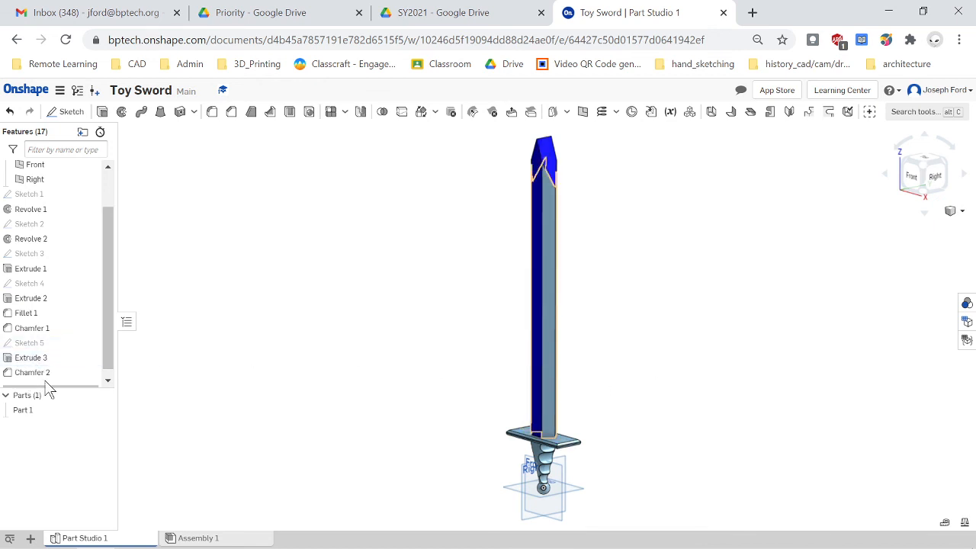
# - Give the Chamfer 2 faces a gray appearance
pyautogui.rightClick(32, 372)
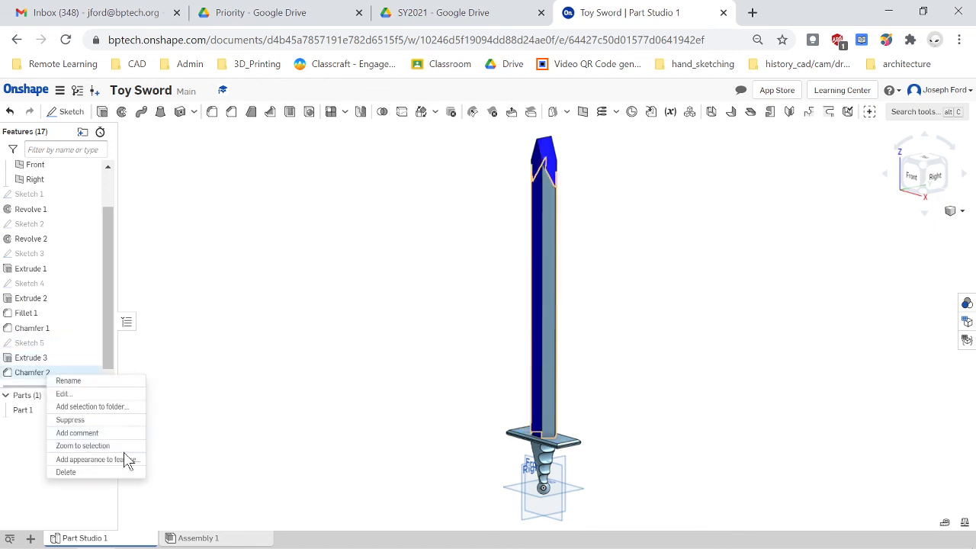
pyautogui.click(88, 459)
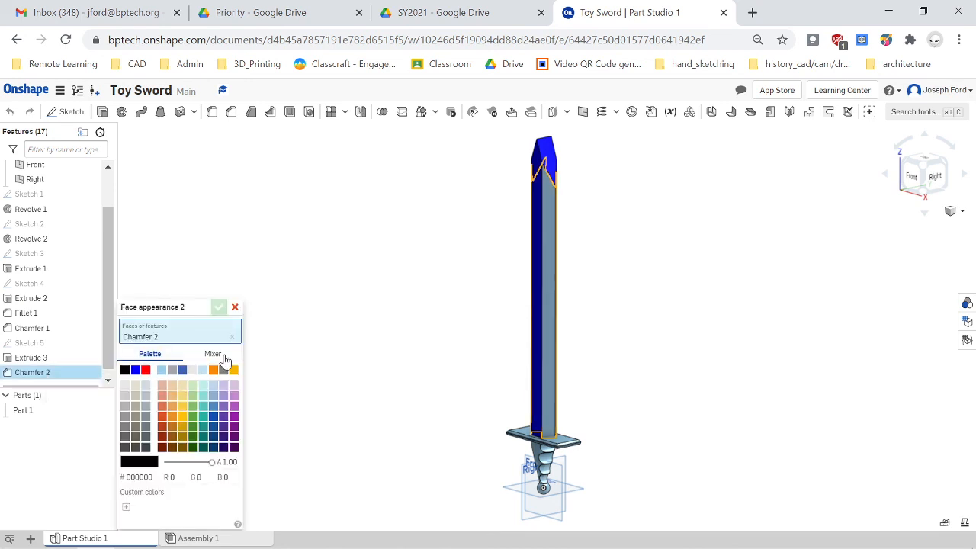
pyautogui.click(146, 405)
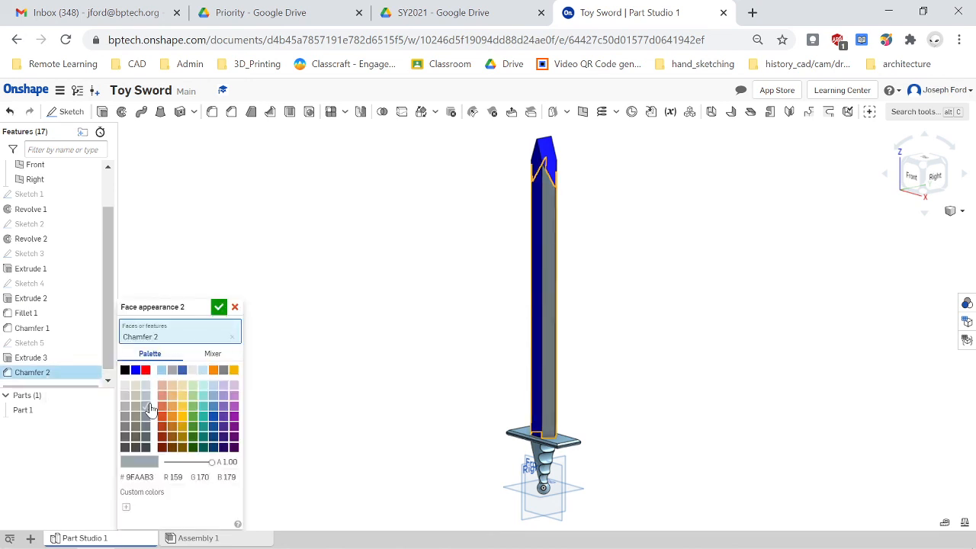
pyautogui.moveTo(221, 307)
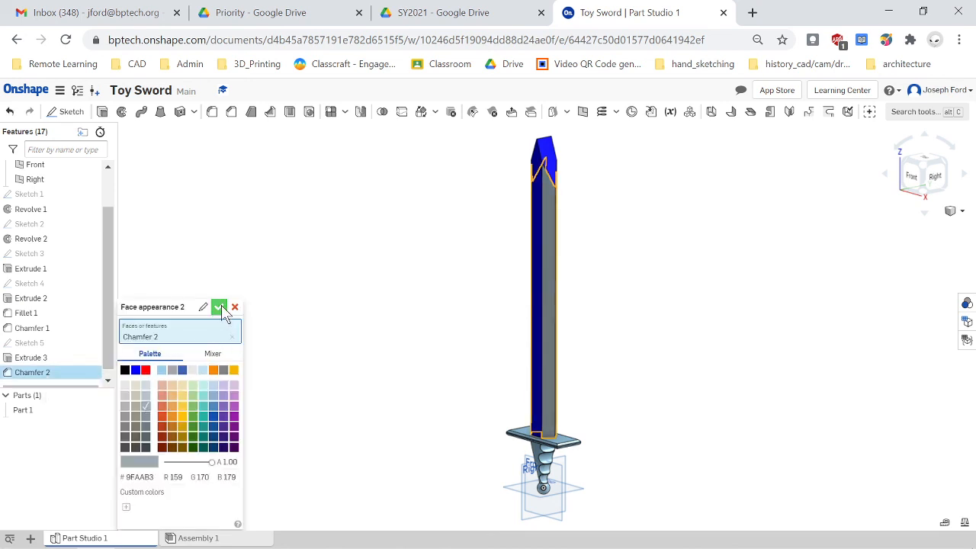